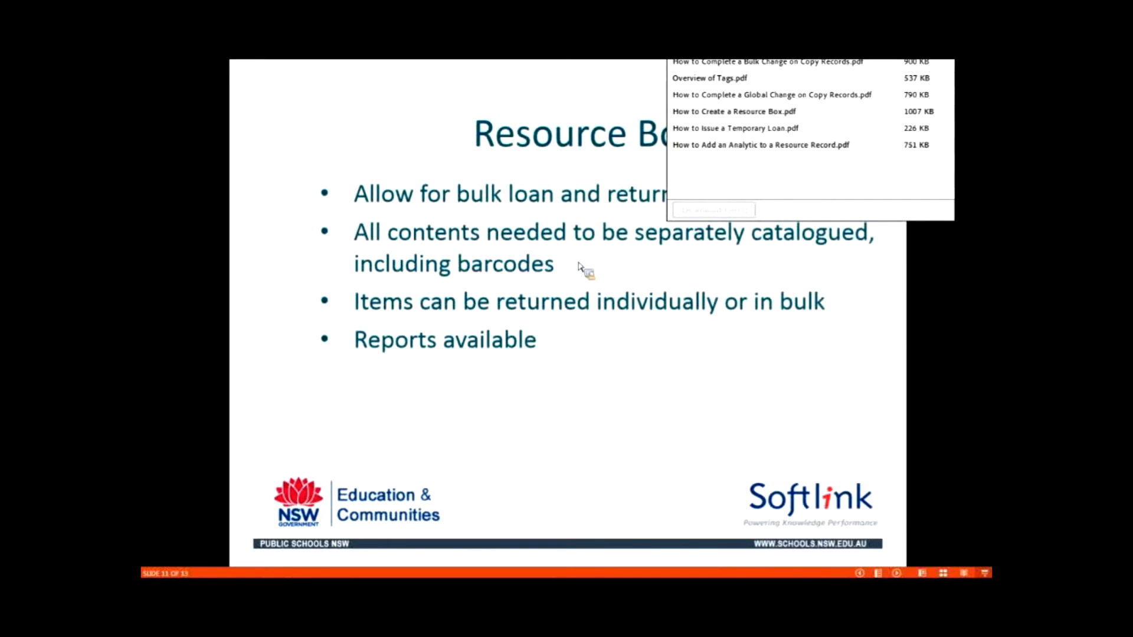
mouse_move(857, 259)
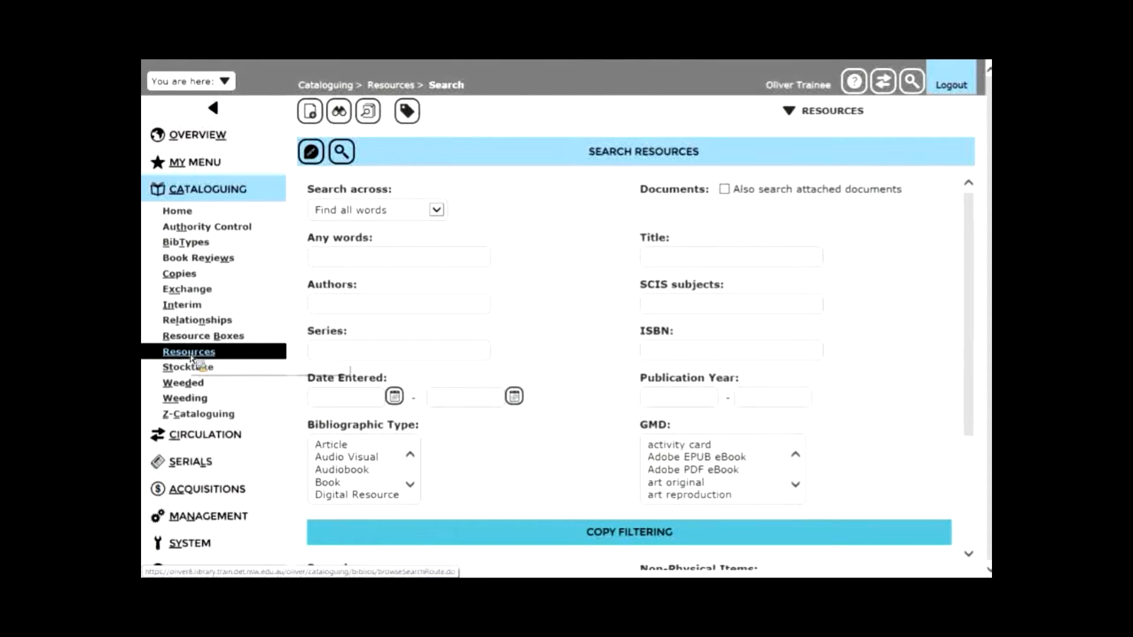
left_click(398, 257)
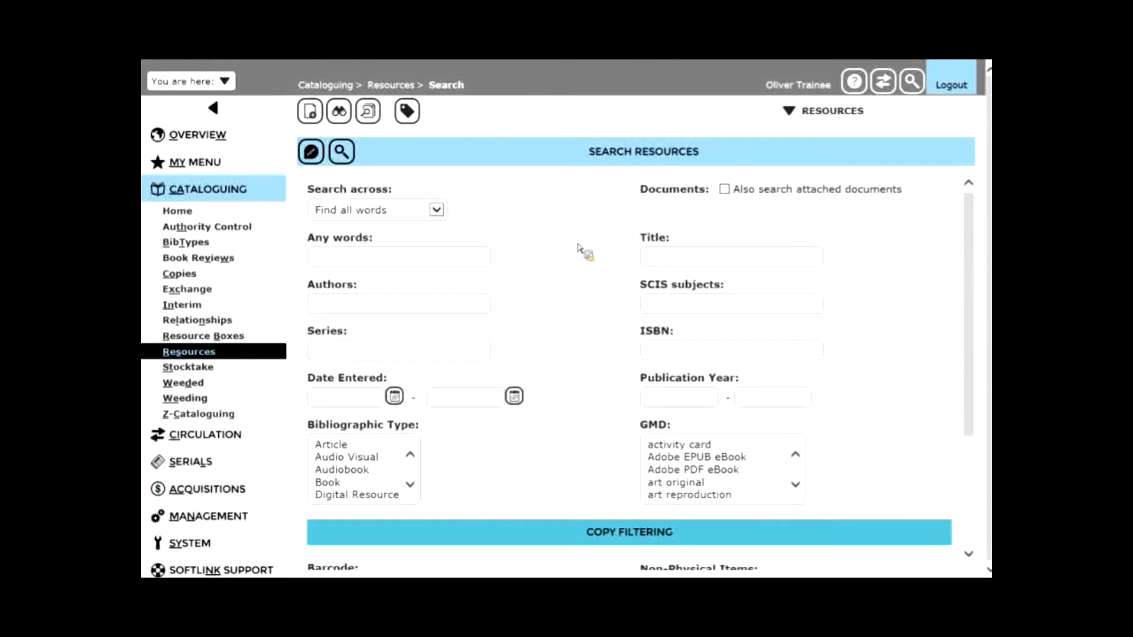
left_click(398, 256)
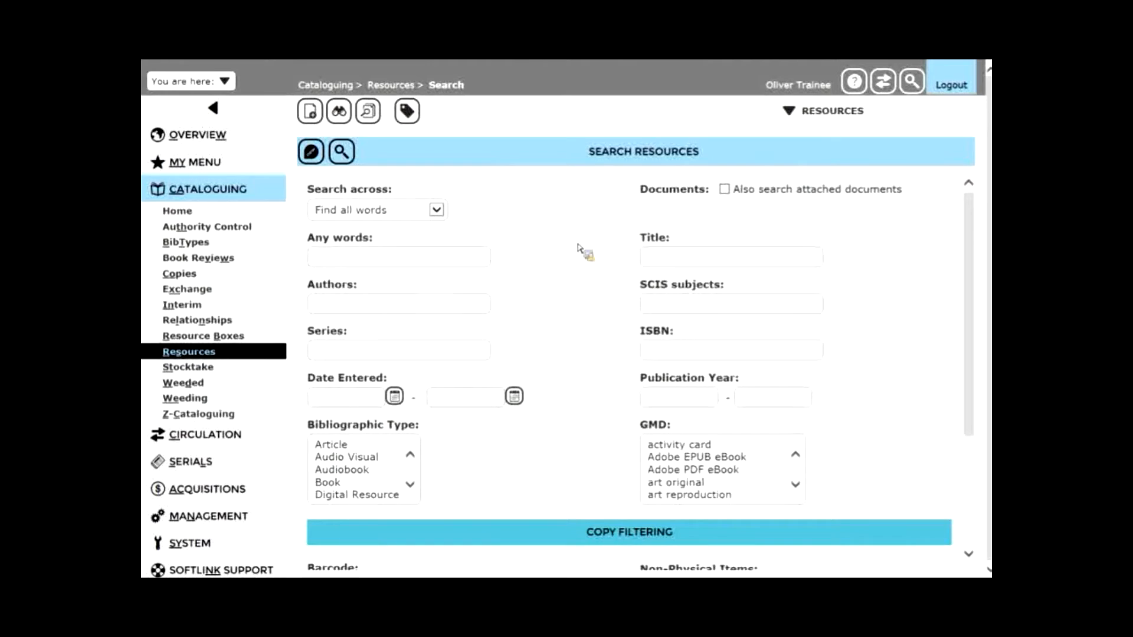
left_click(398, 256)
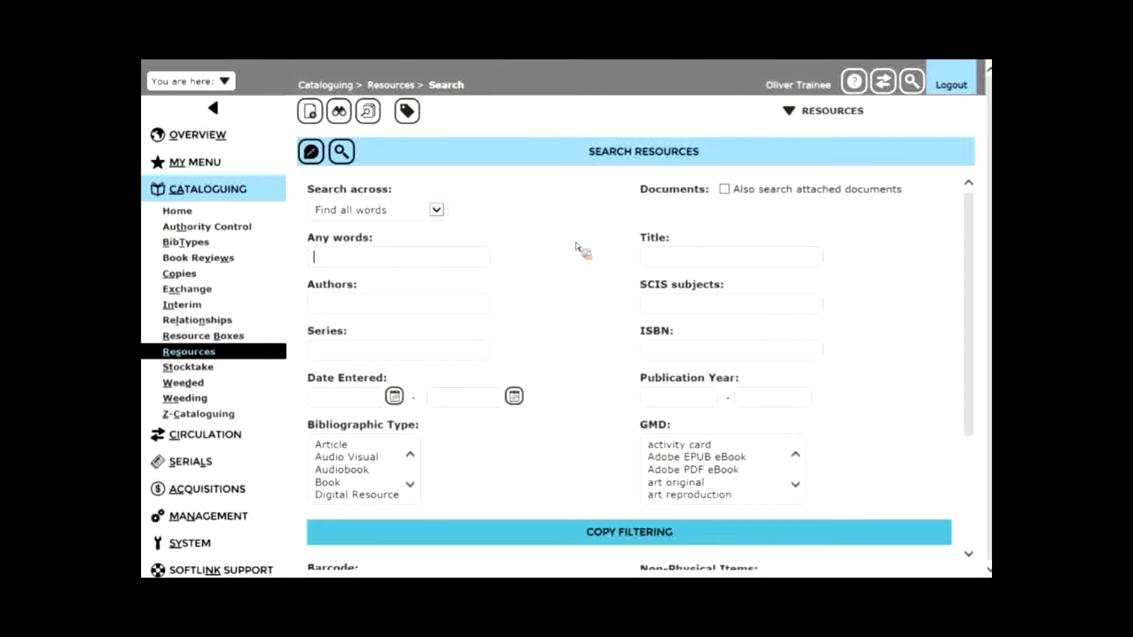
mouse_move(309, 112)
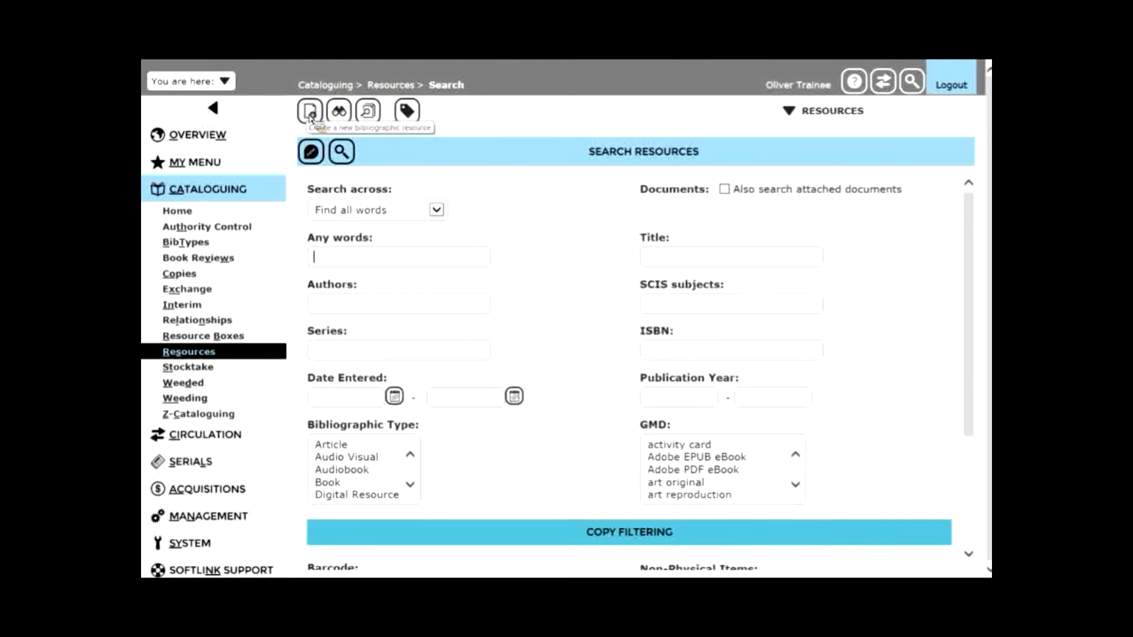
Step: Add a new Book resource titled 'Resource box 1' and run the duplicate check, finding no match
left_click(311, 111)
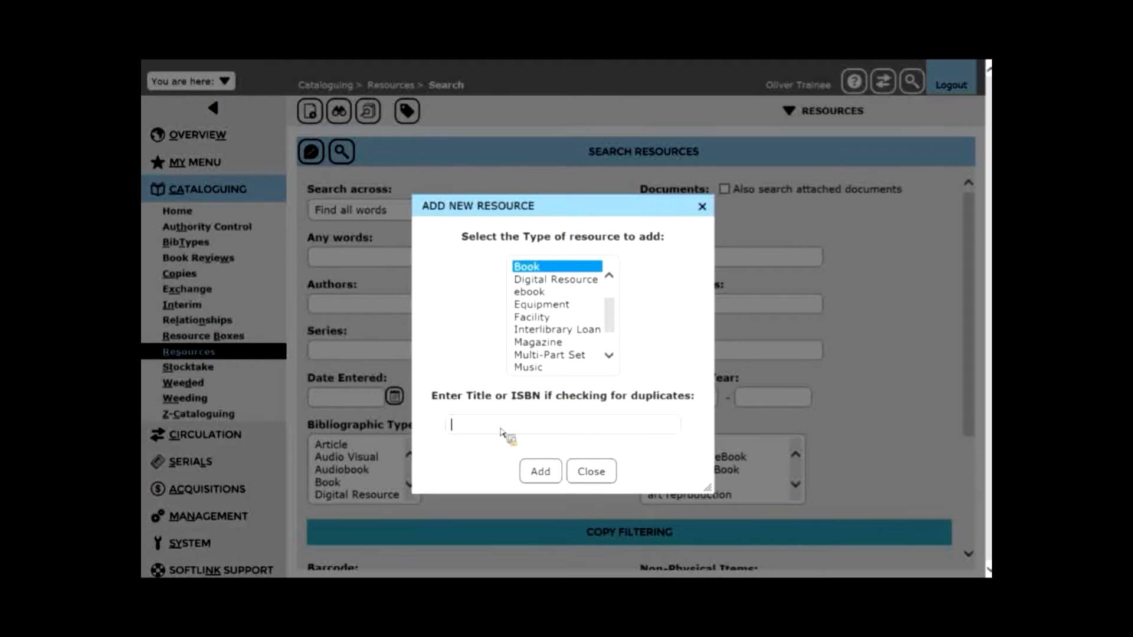
type("Resource b")
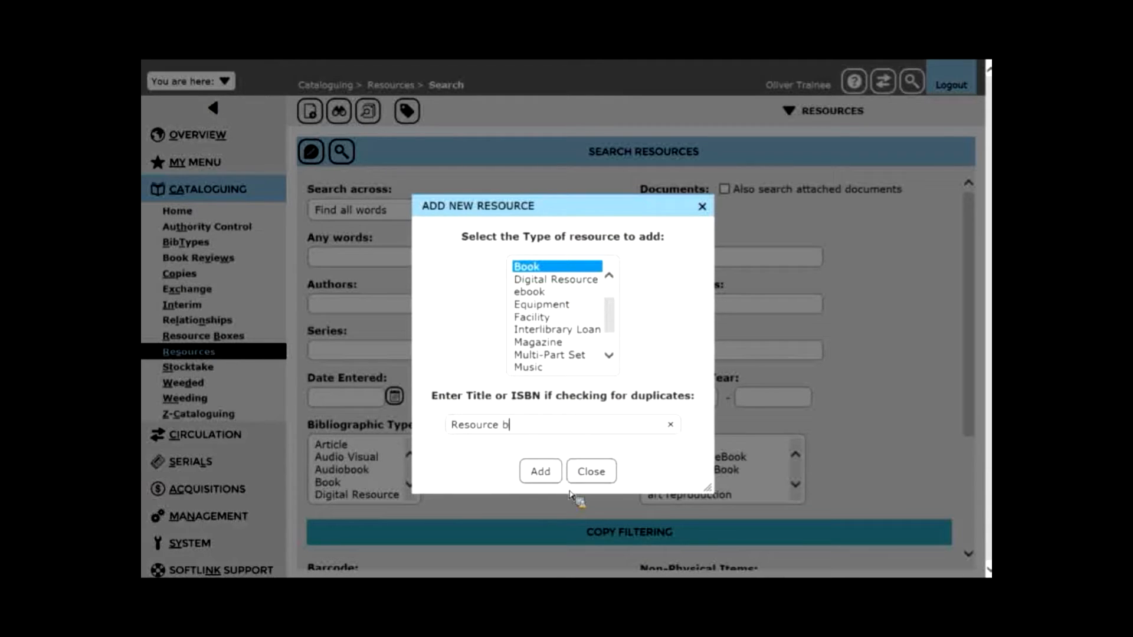
type("ox")
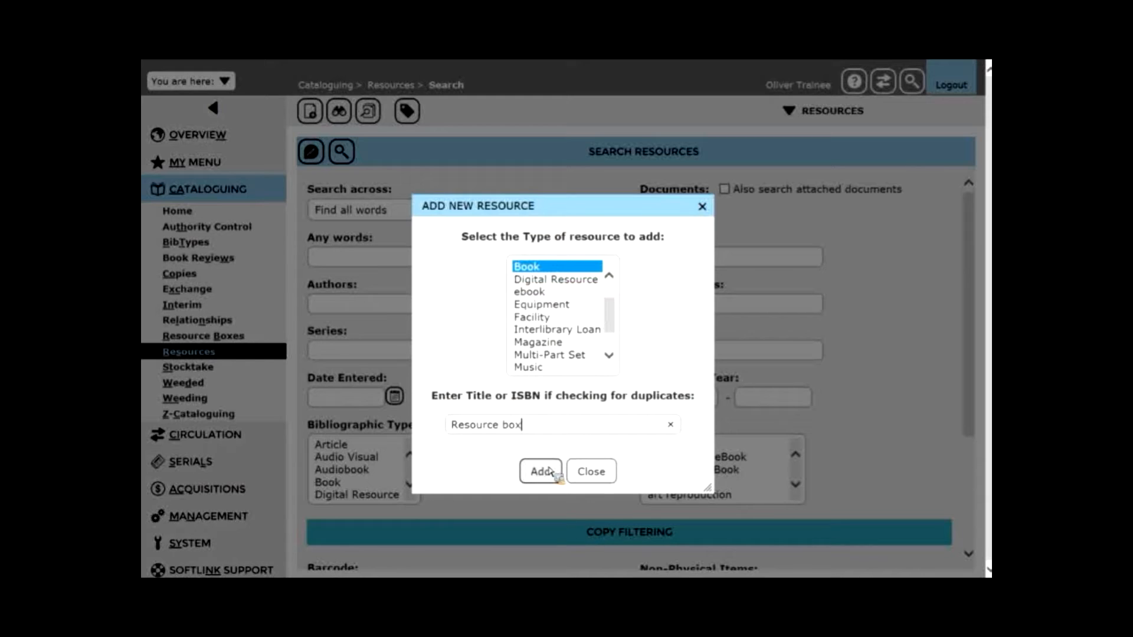
type("1")
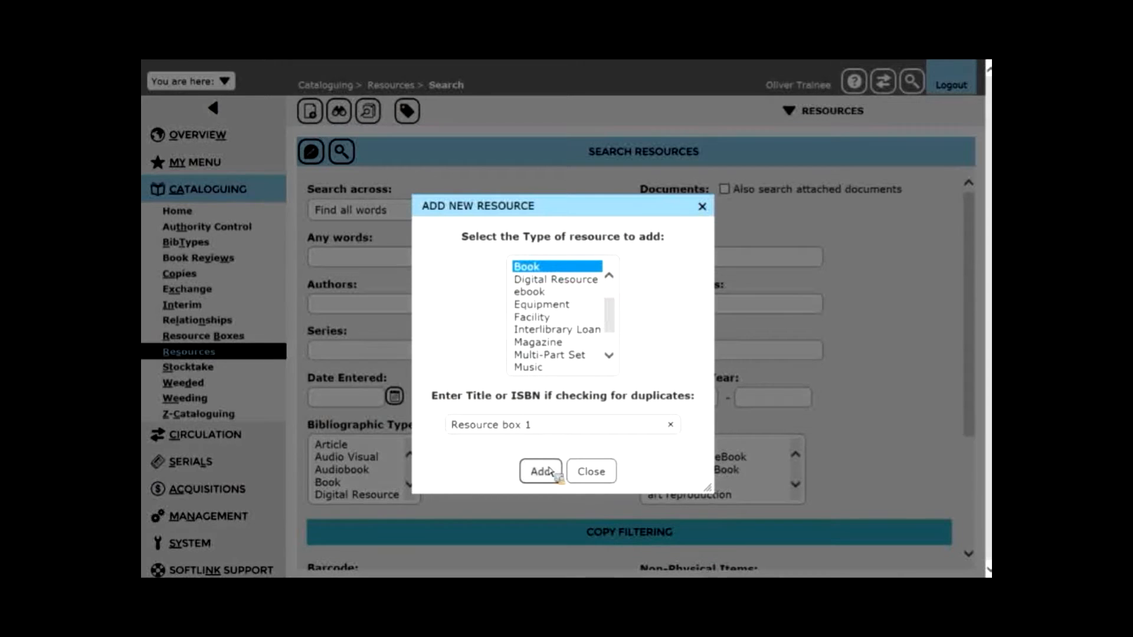
left_click(539, 471)
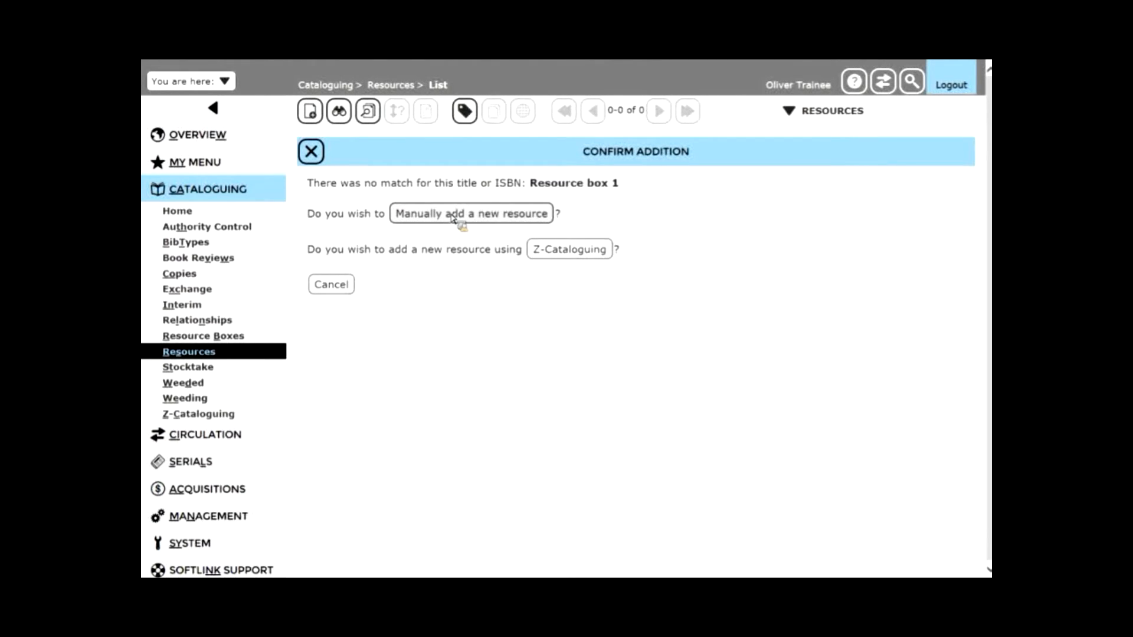
Step: Manually add and save the Resource box 1 record, giving it ID 3014
left_click(471, 214)
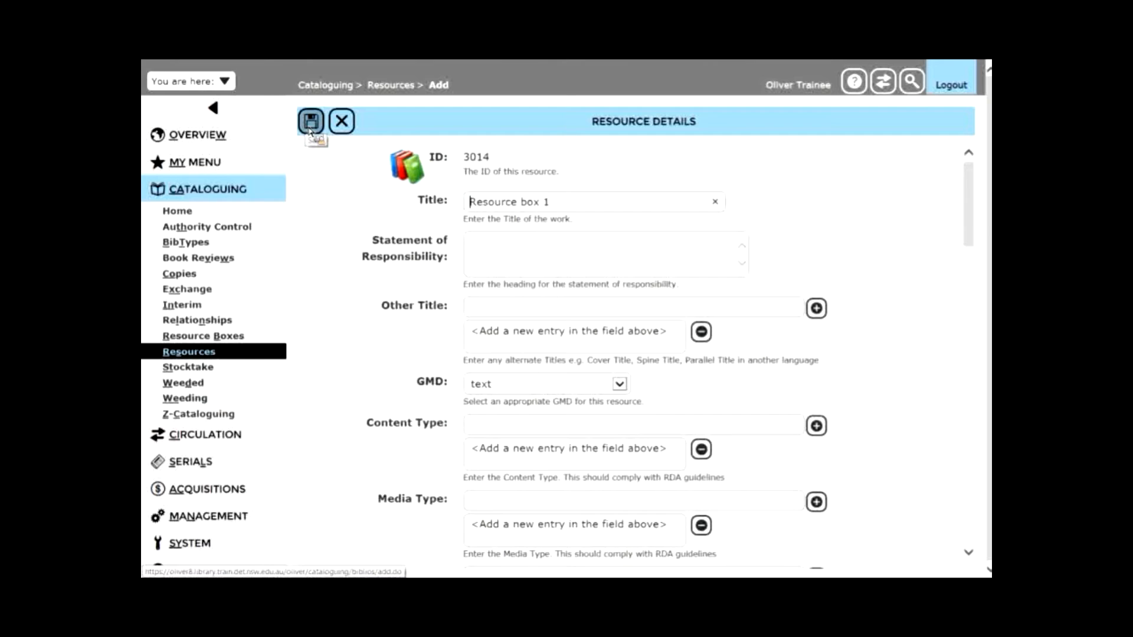
left_click(310, 121)
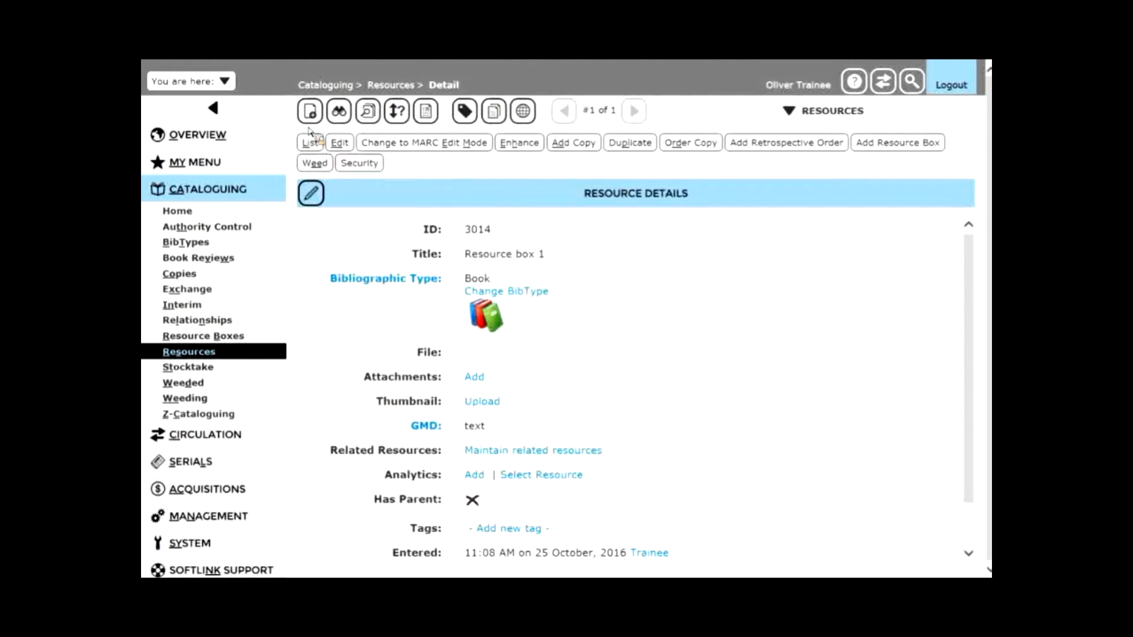
mouse_move(788, 278)
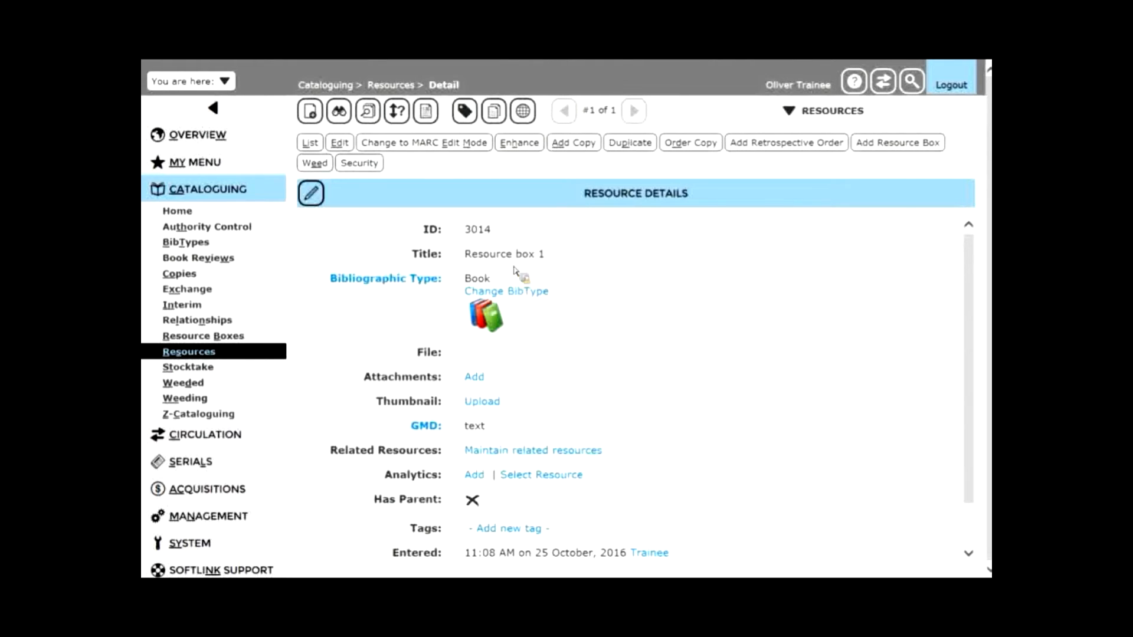
mouse_move(632, 271)
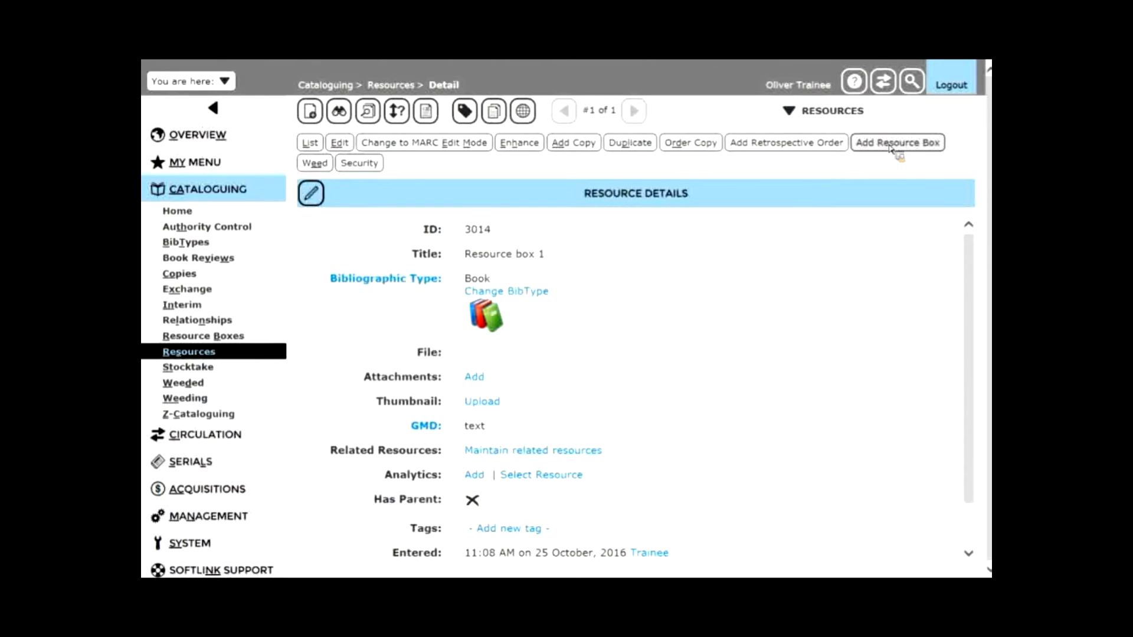
Step: Start a resource box named Minibeasts with box barcode R007179999
left_click(897, 143)
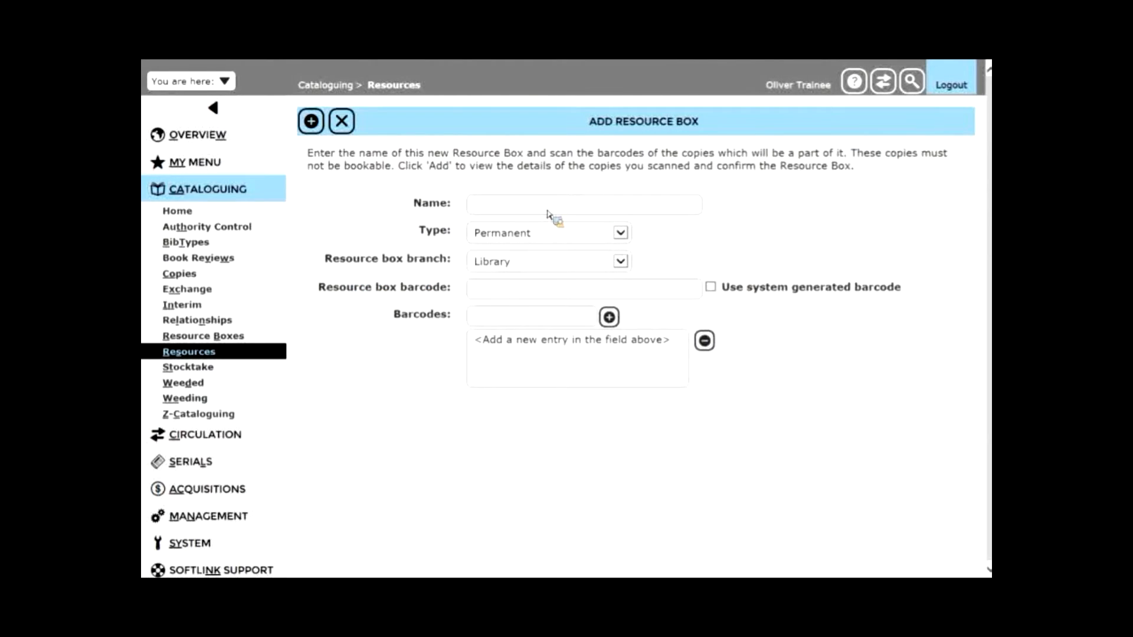
type("Minibeasts")
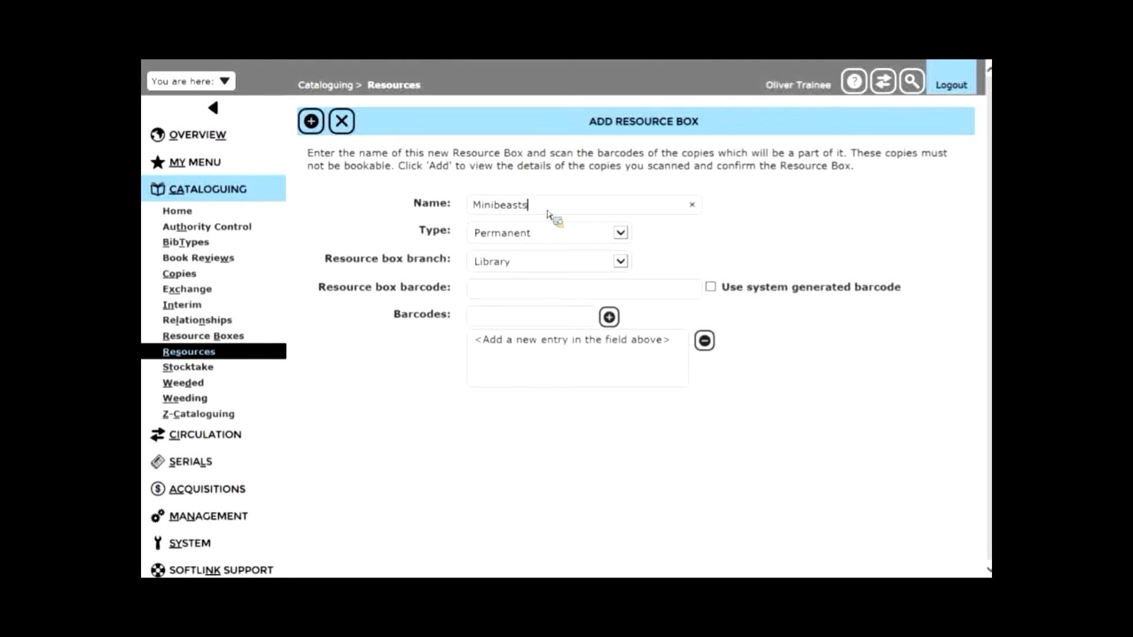
left_click(582, 287)
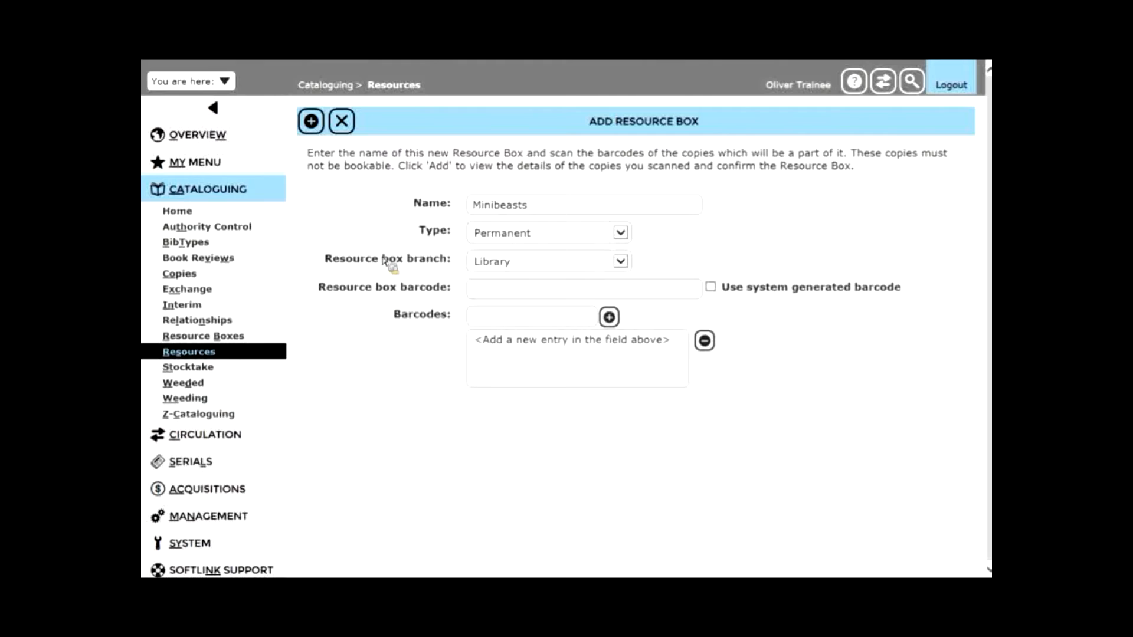
mouse_move(535, 275)
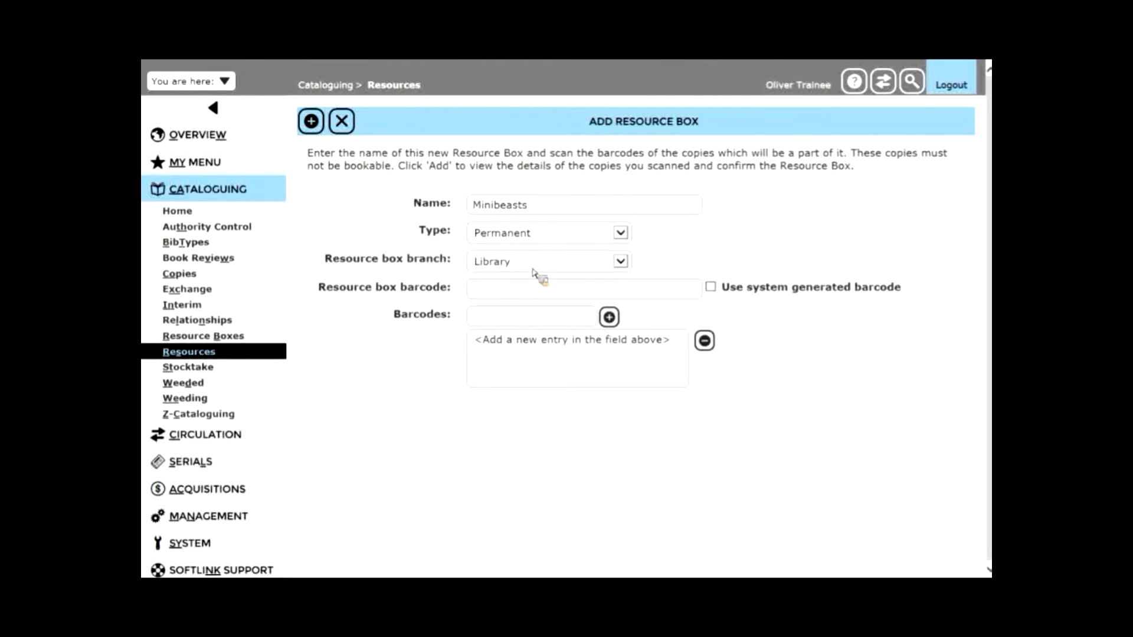
mouse_move(530, 296)
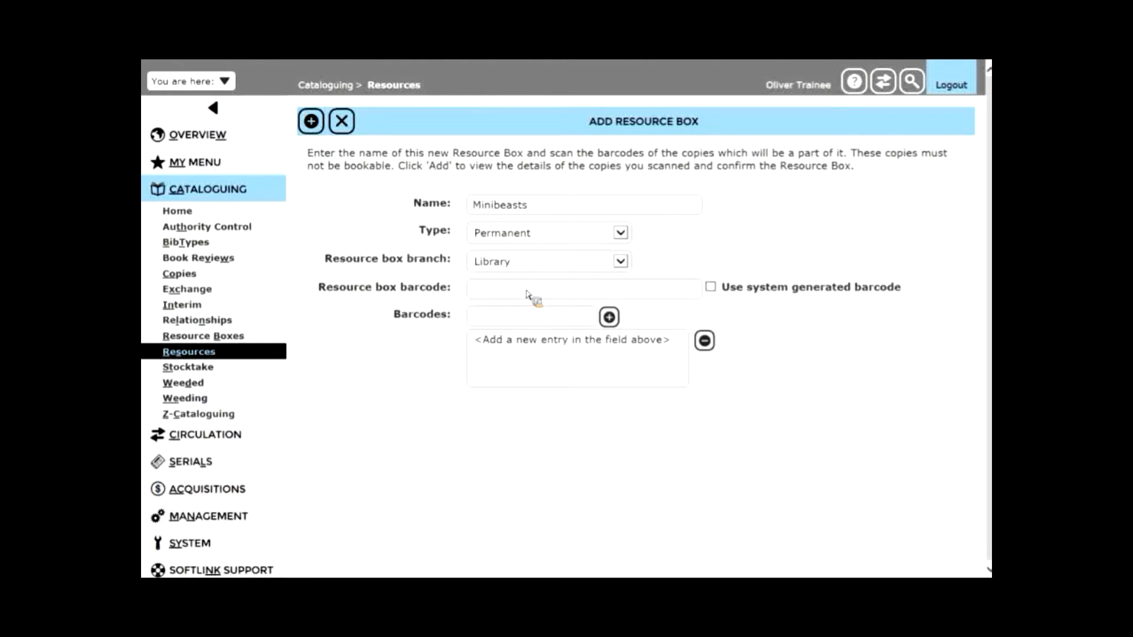
left_click(582, 288)
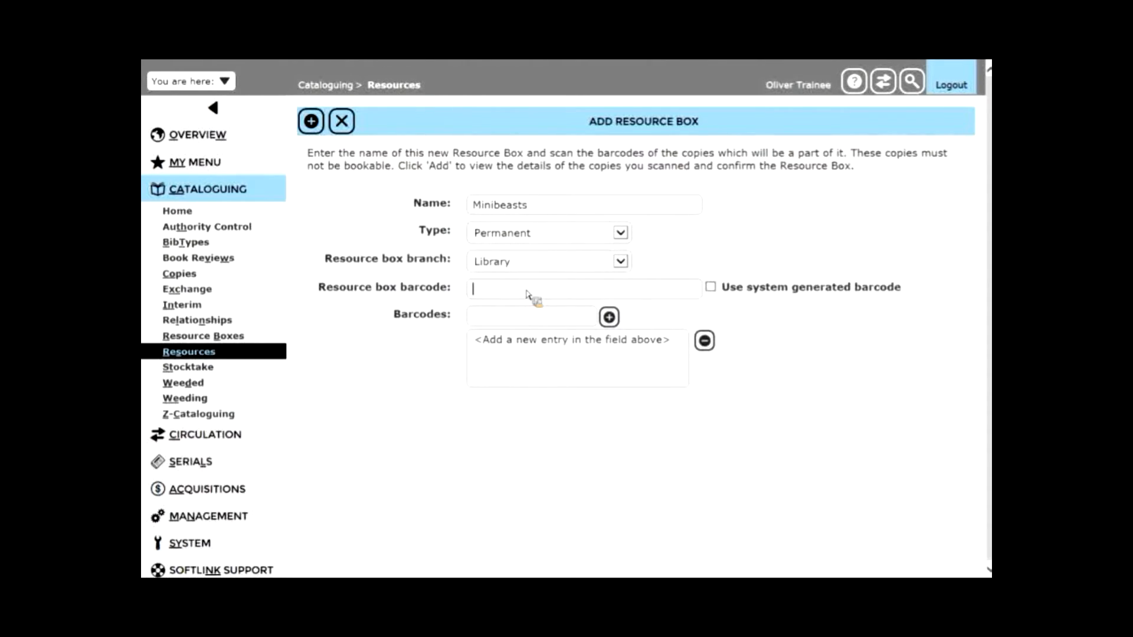
type("R007179999")
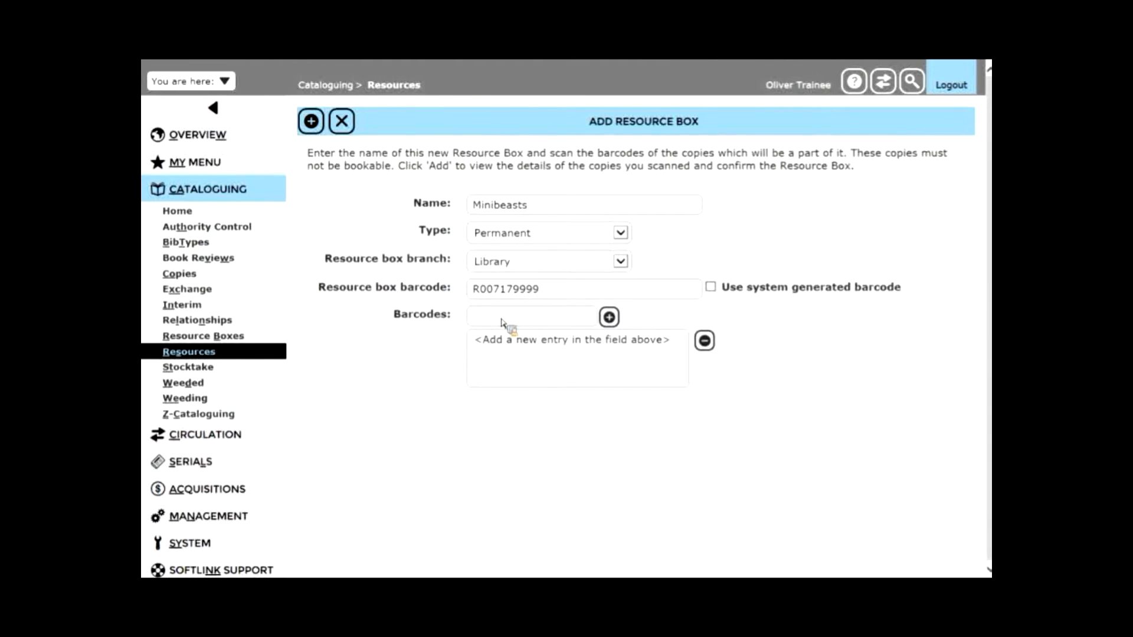
Step: Begin listing the box's copy barcodes, starting with R003449999
left_click(532, 316)
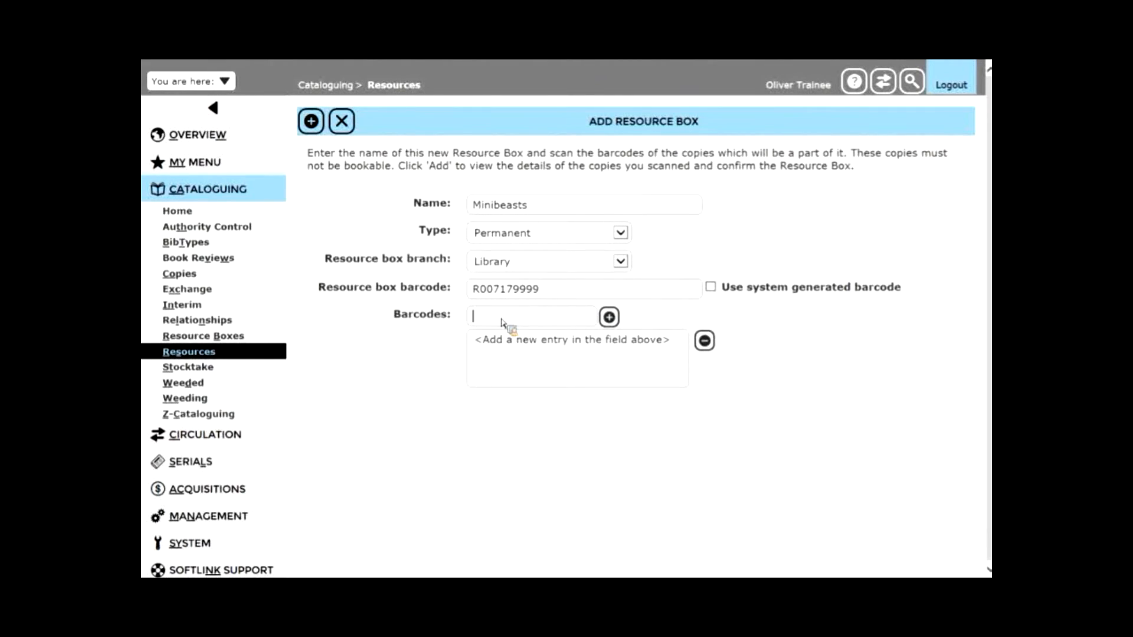
type("R003449999")
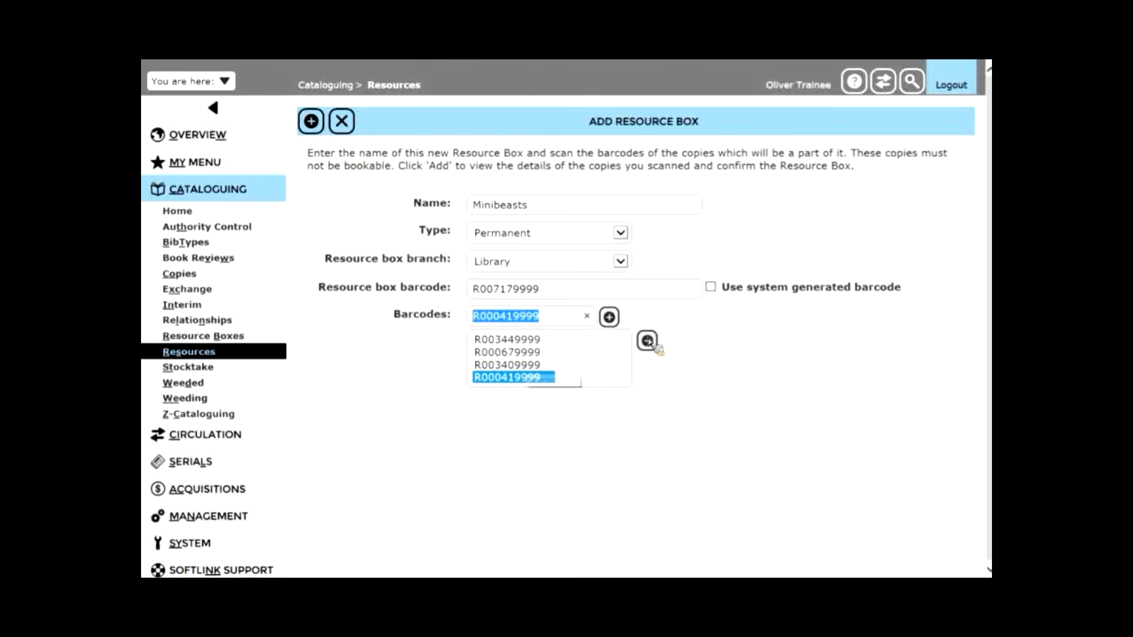
mouse_move(647, 340)
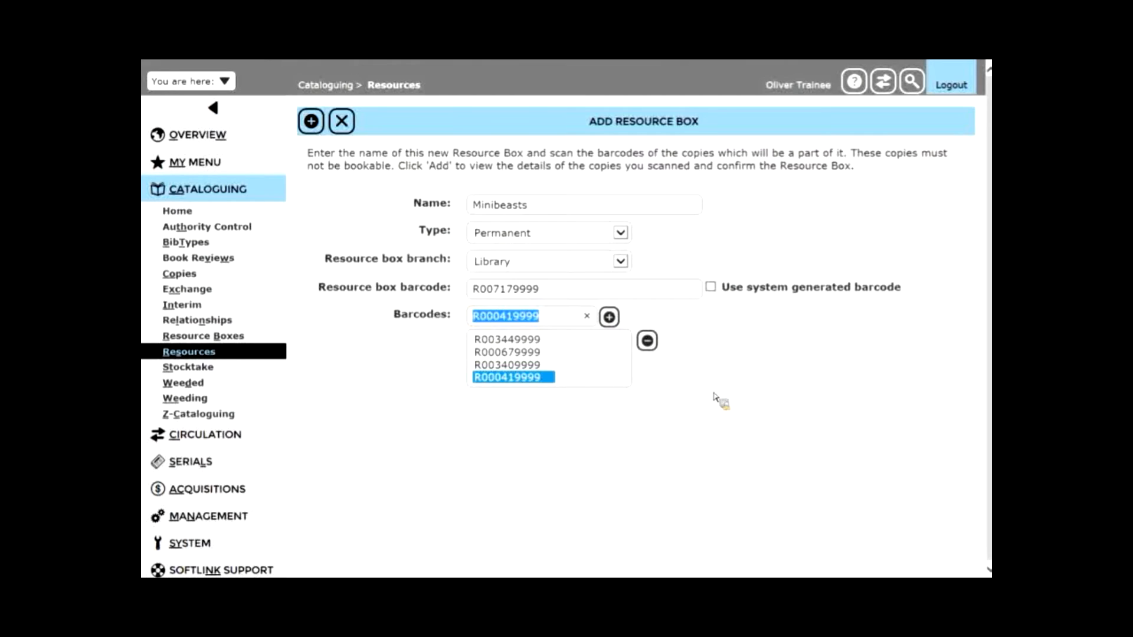
mouse_move(745, 333)
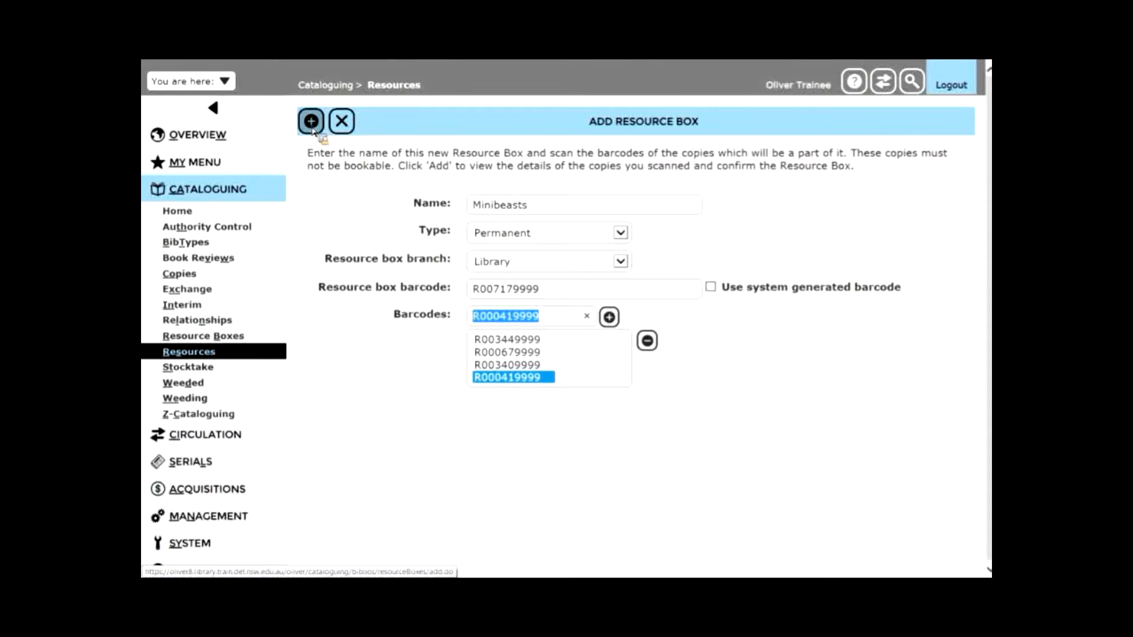
left_click(310, 120)
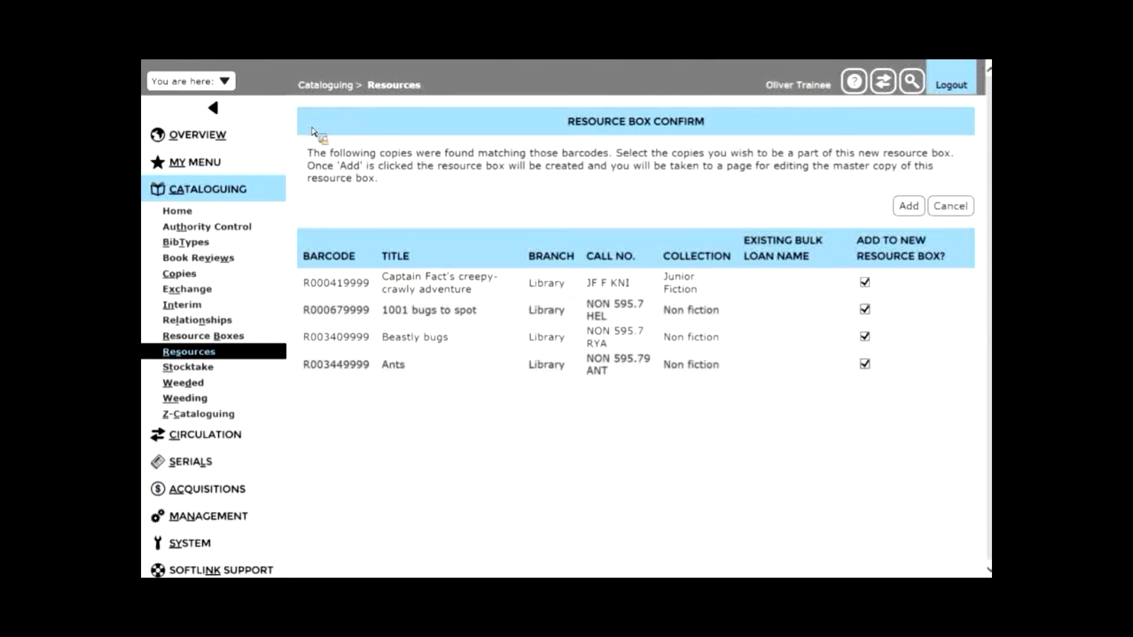
mouse_move(824, 506)
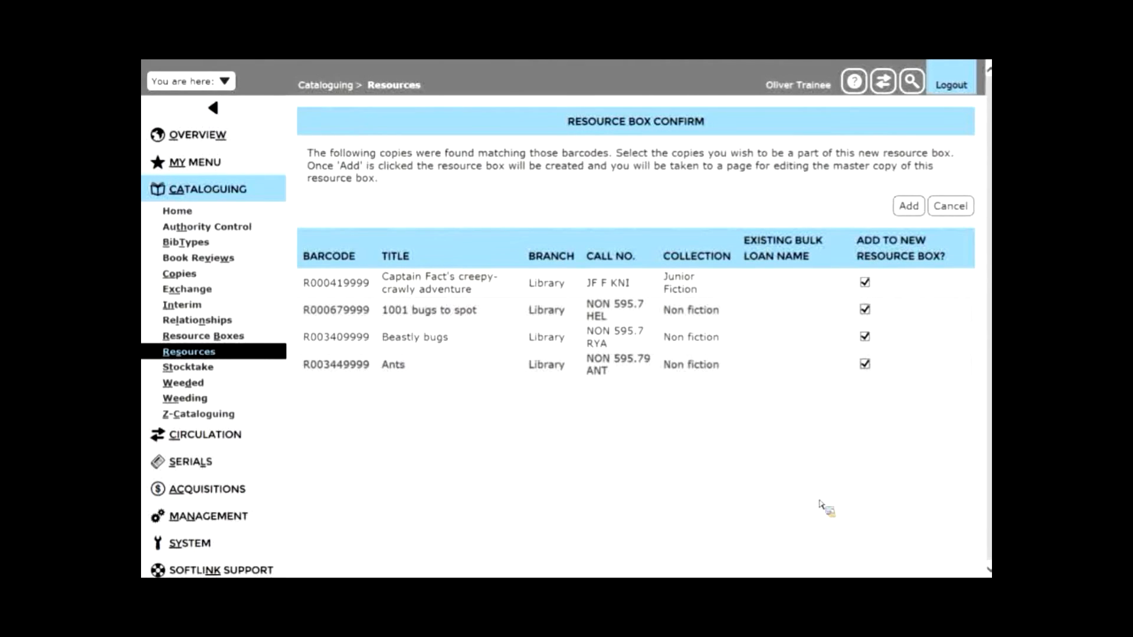
mouse_move(817, 506)
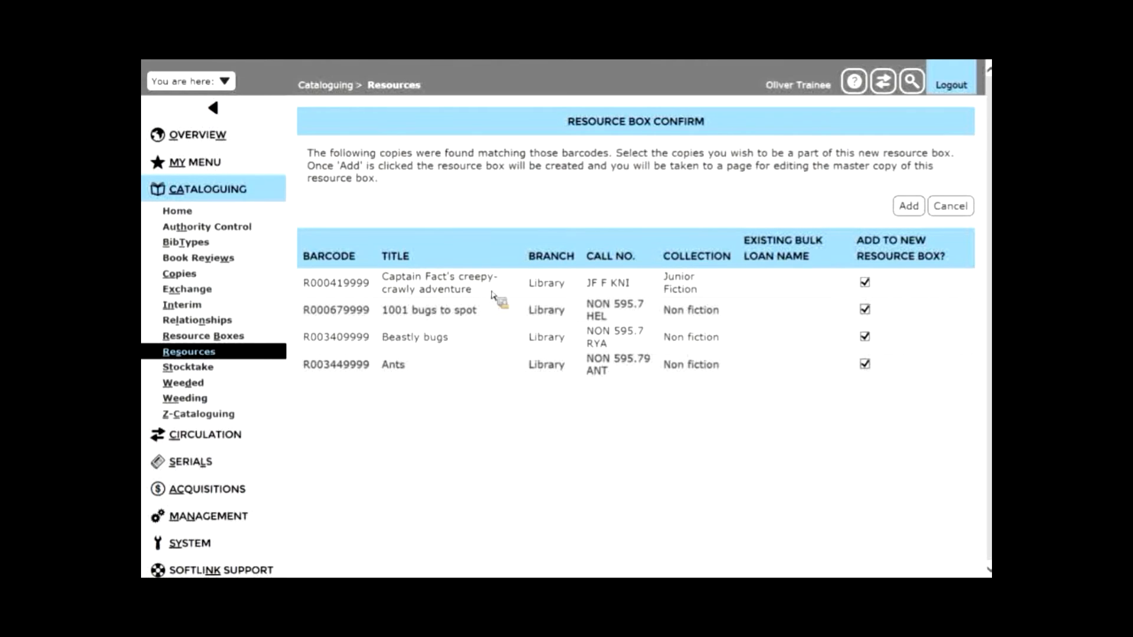
mouse_move(495, 323)
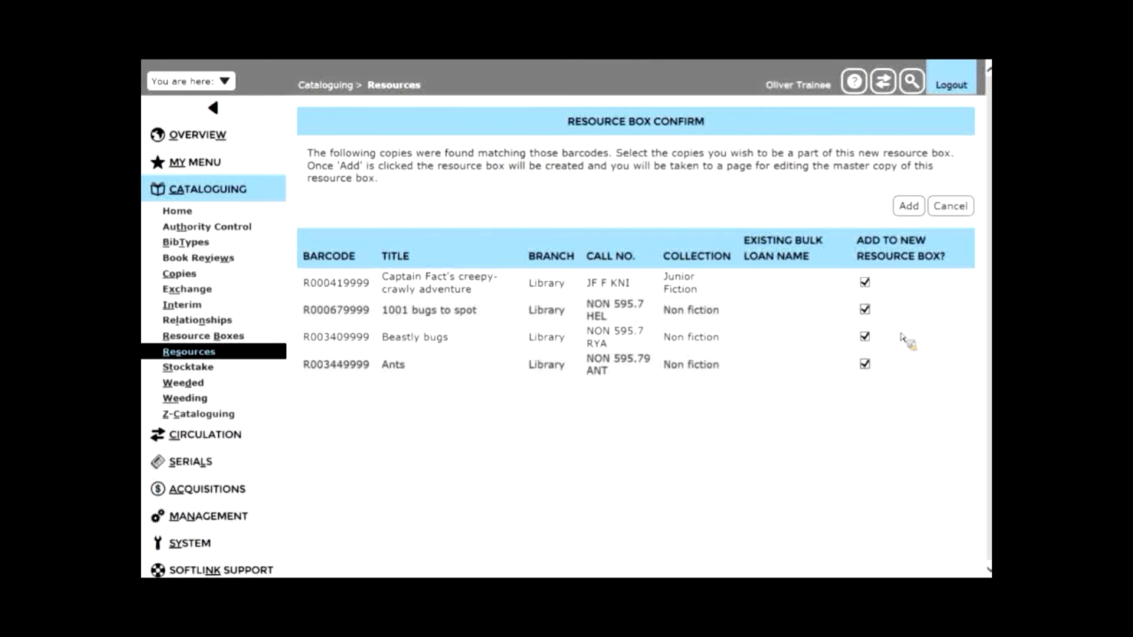
mouse_move(902, 377)
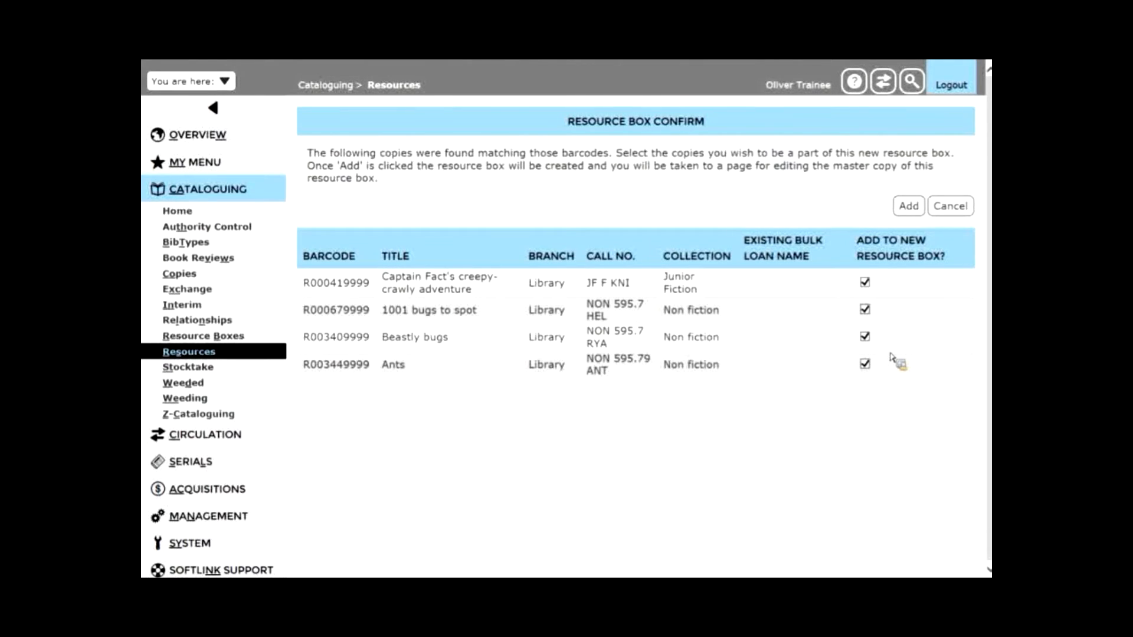
left_click(865, 309)
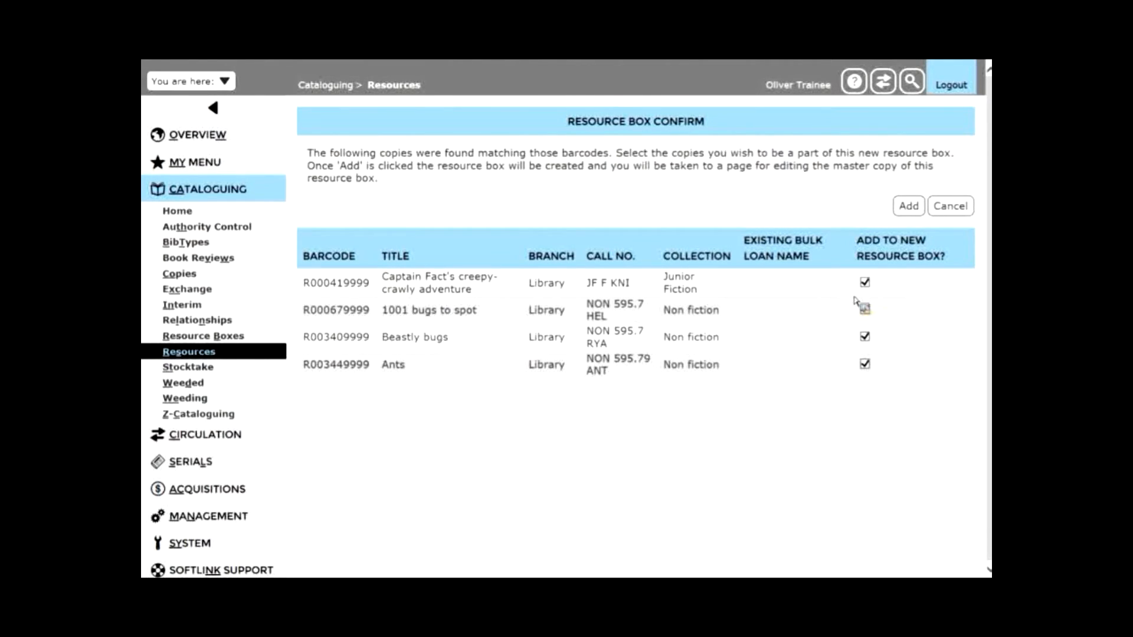
left_click(864, 309)
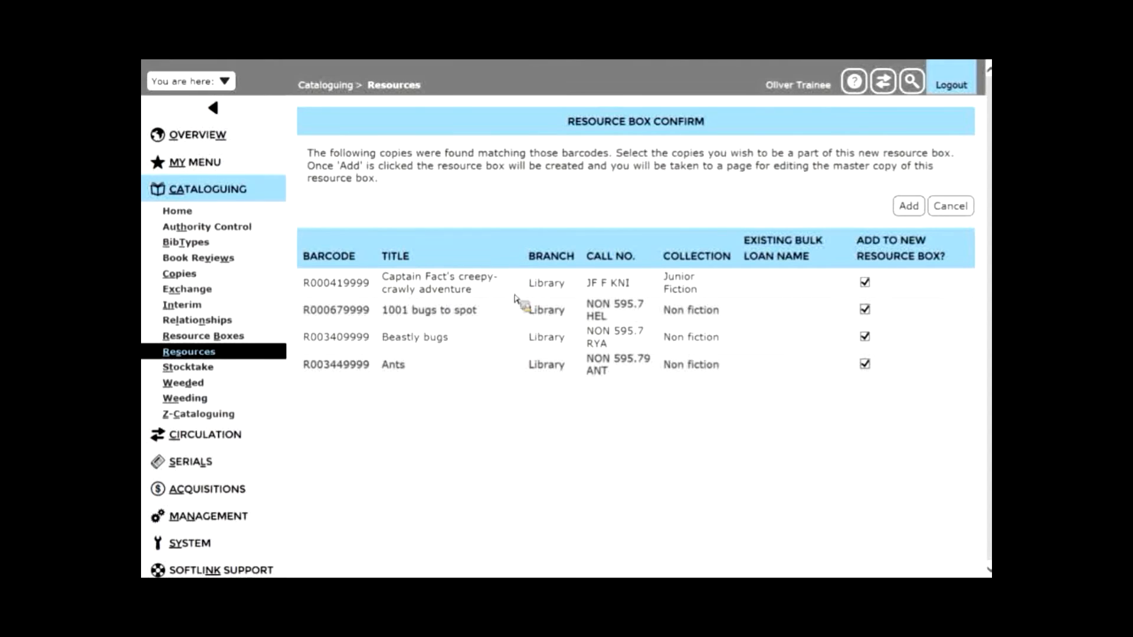
mouse_move(916, 388)
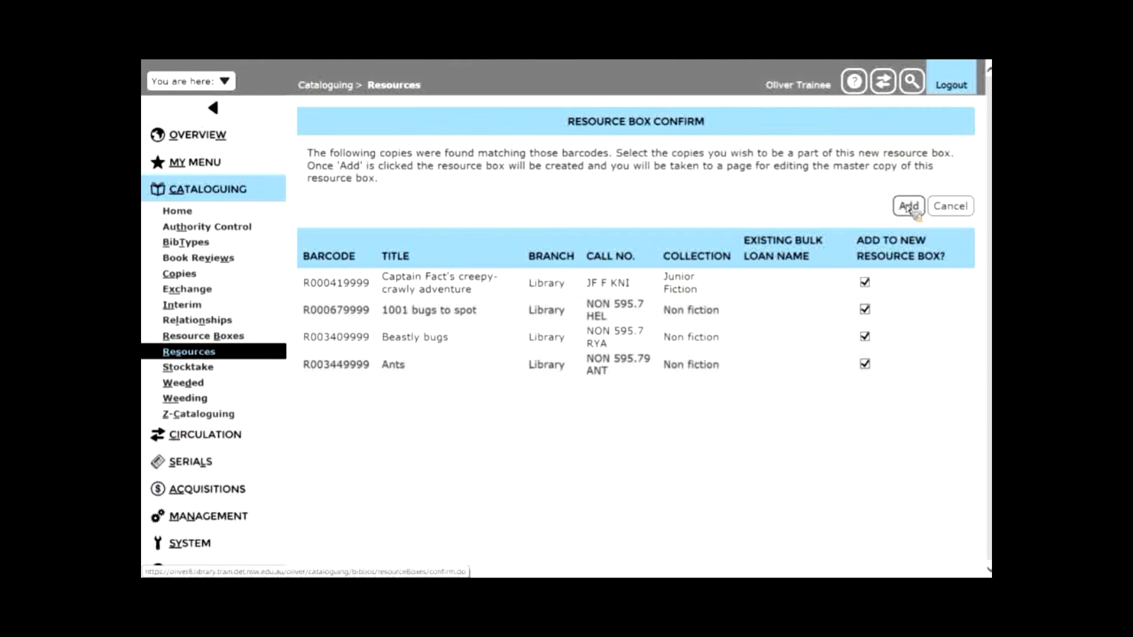
Step: Create the Minibeasts box from the ticked copies and ready its Add Copies field on the edit page
left_click(907, 205)
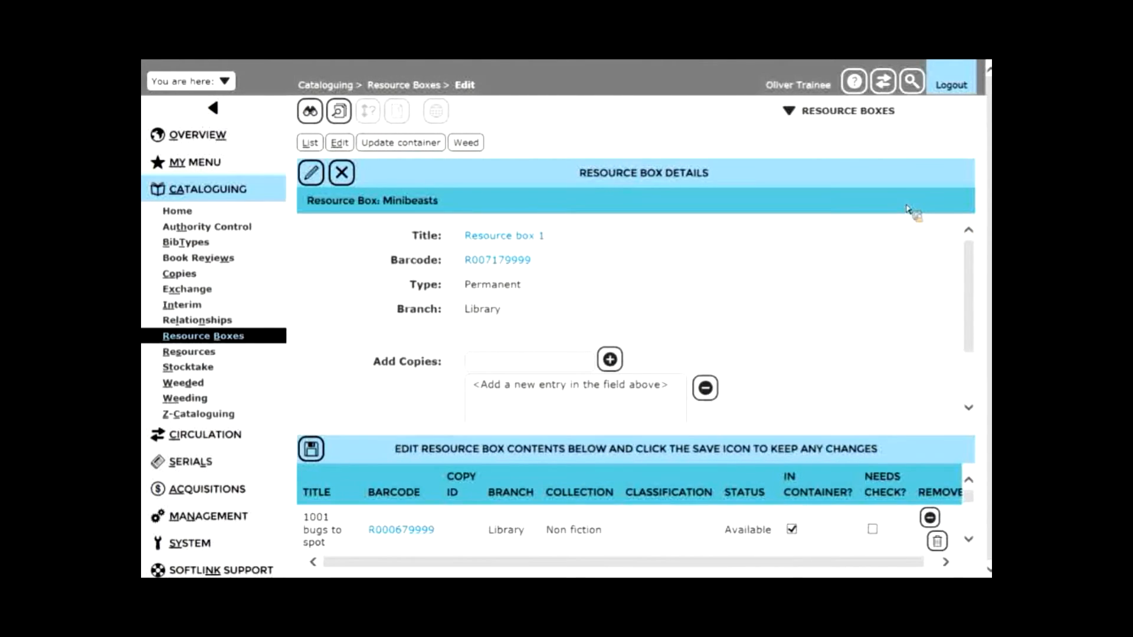
mouse_move(896, 213)
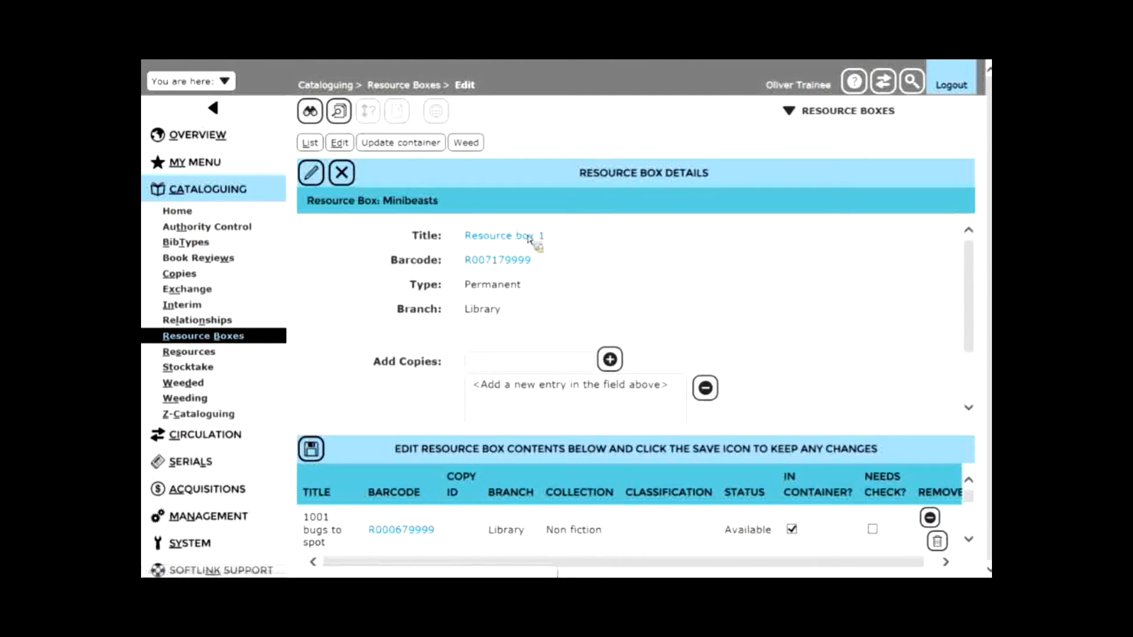
double_click(405, 201)
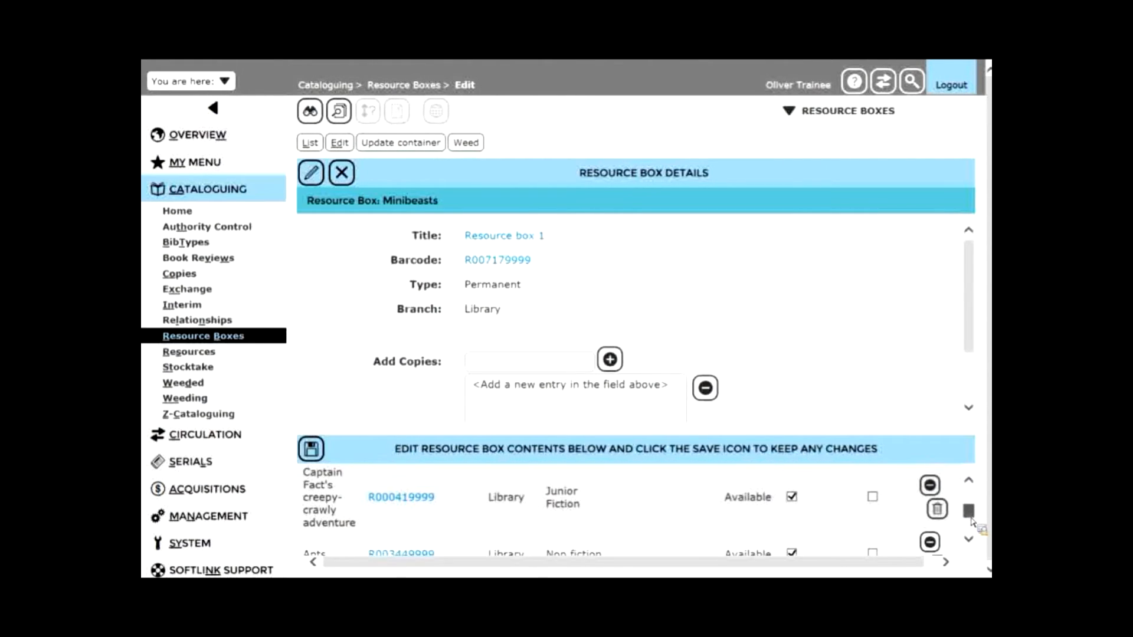
scroll("down", 3)
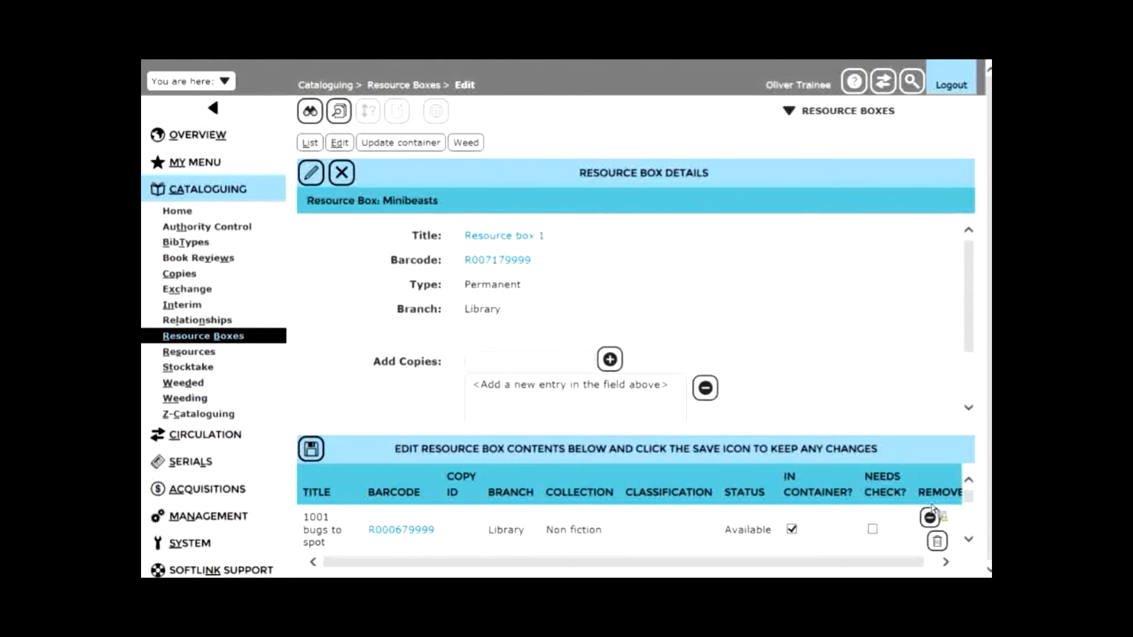
mouse_move(932, 516)
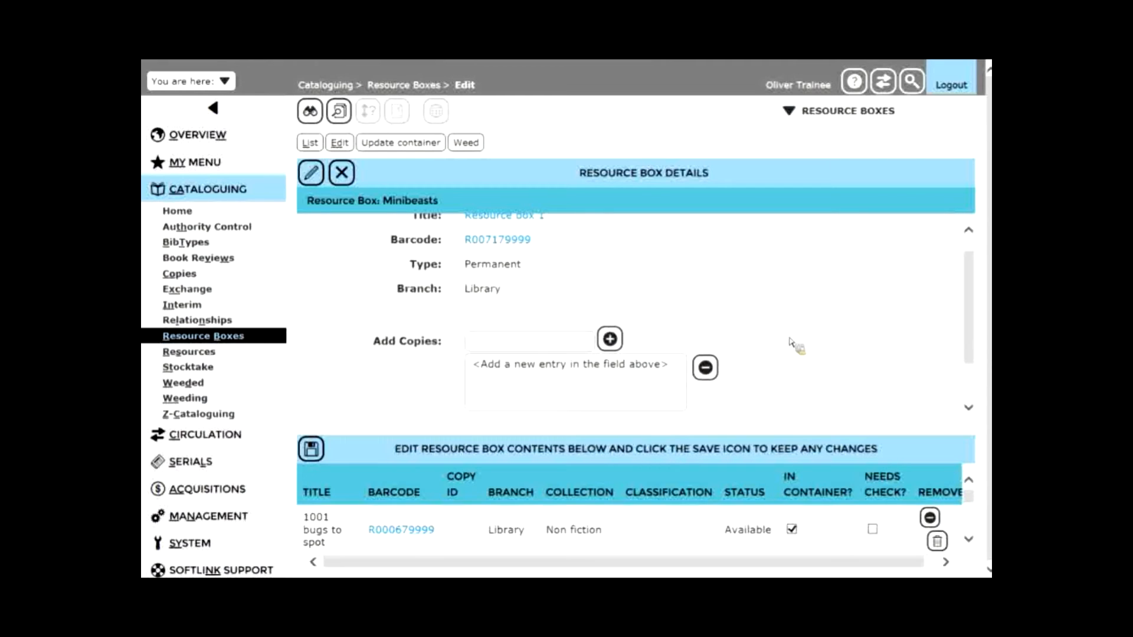
mouse_move(485, 354)
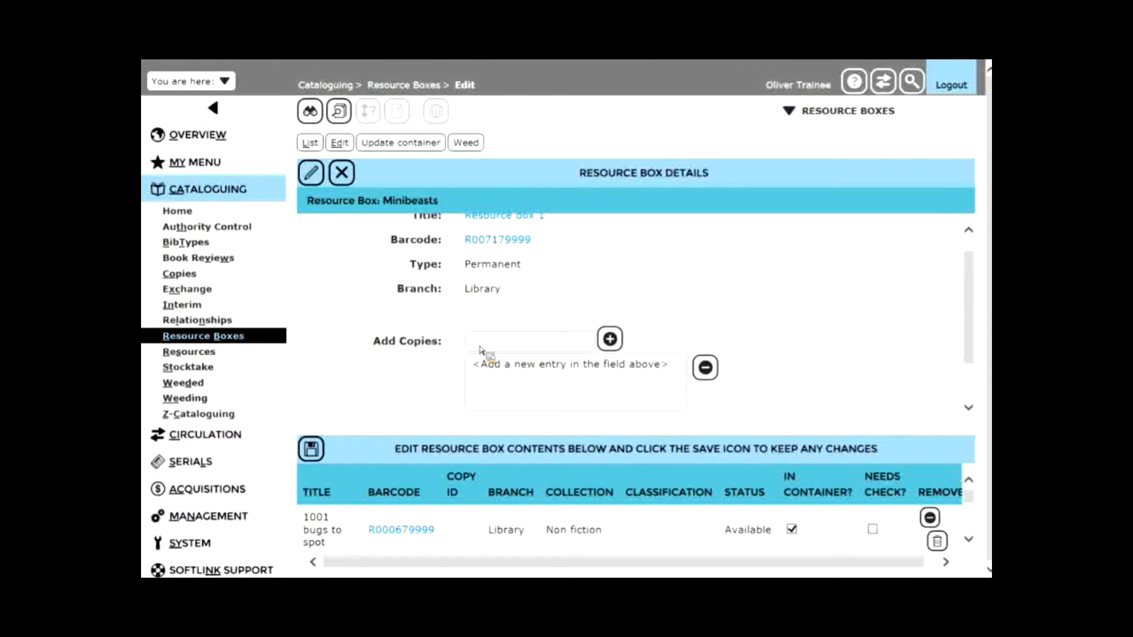
left_click(531, 339)
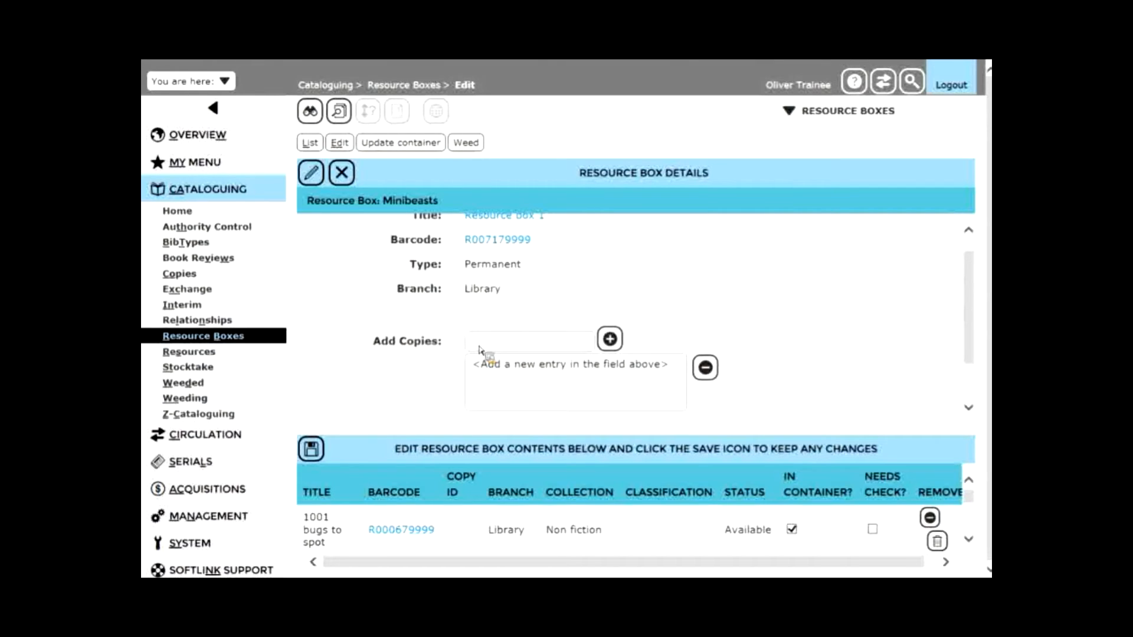
left_click(531, 340)
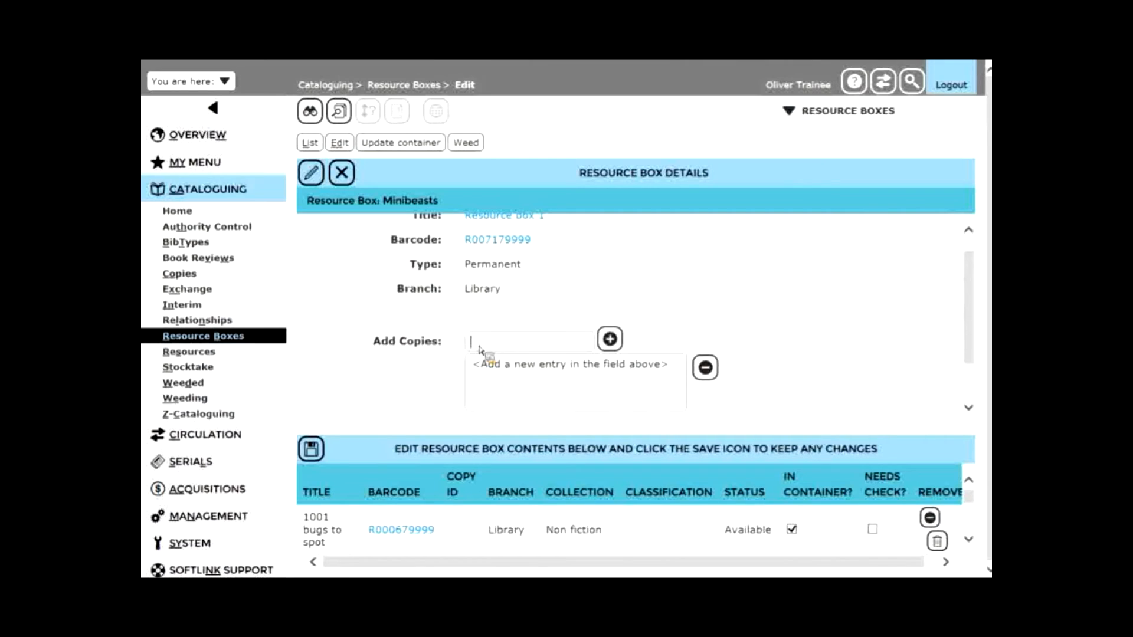
mouse_move(971, 327)
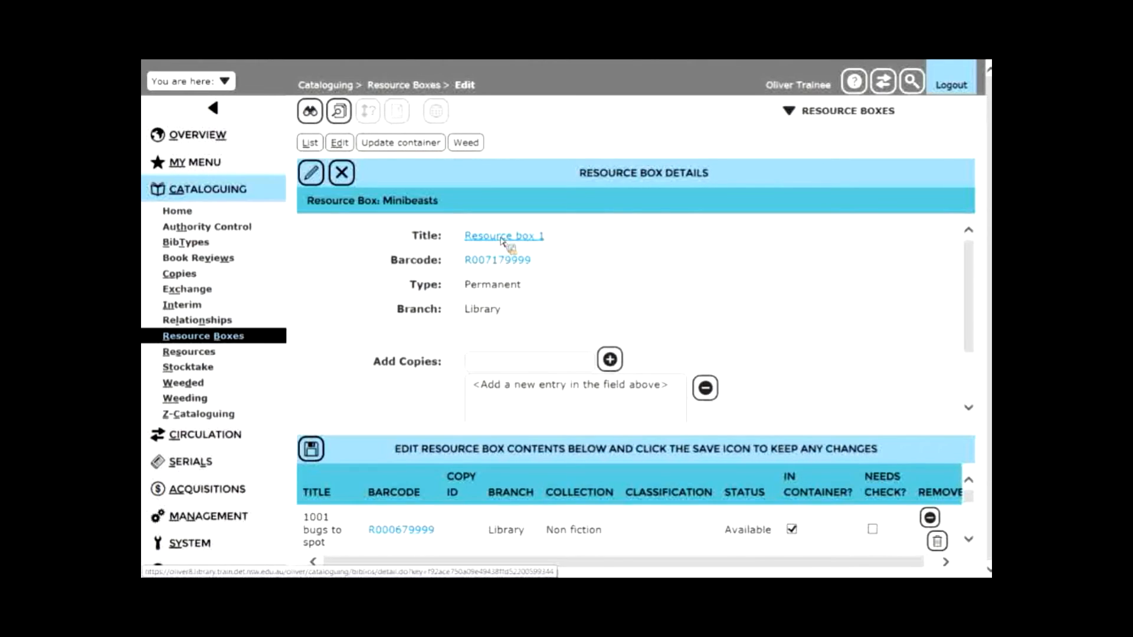
left_click(504, 236)
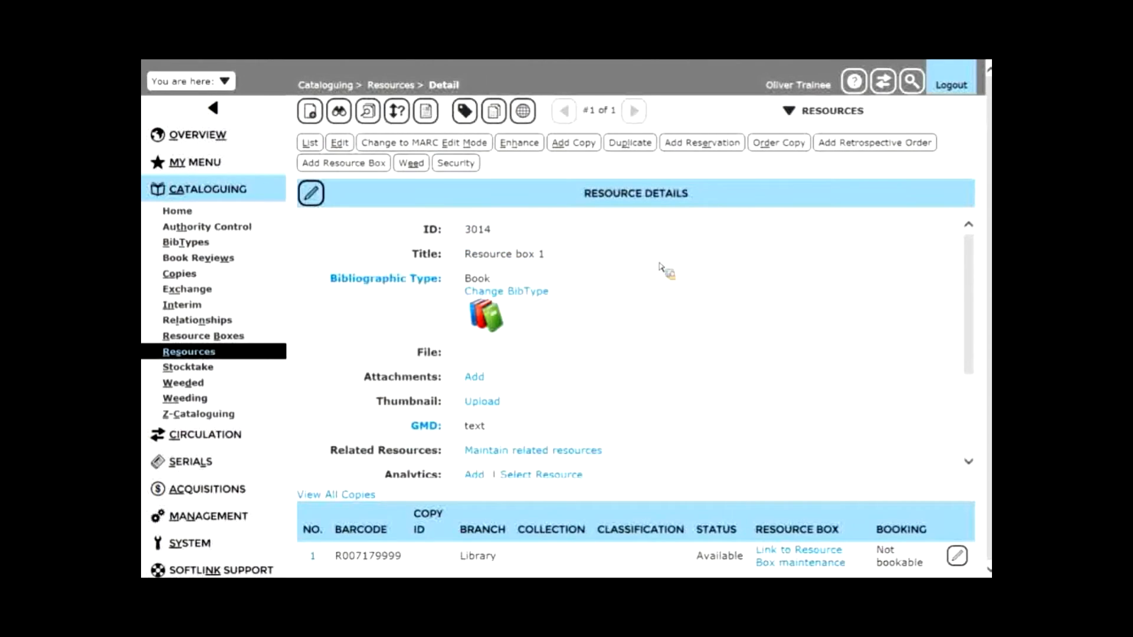
mouse_move(529, 269)
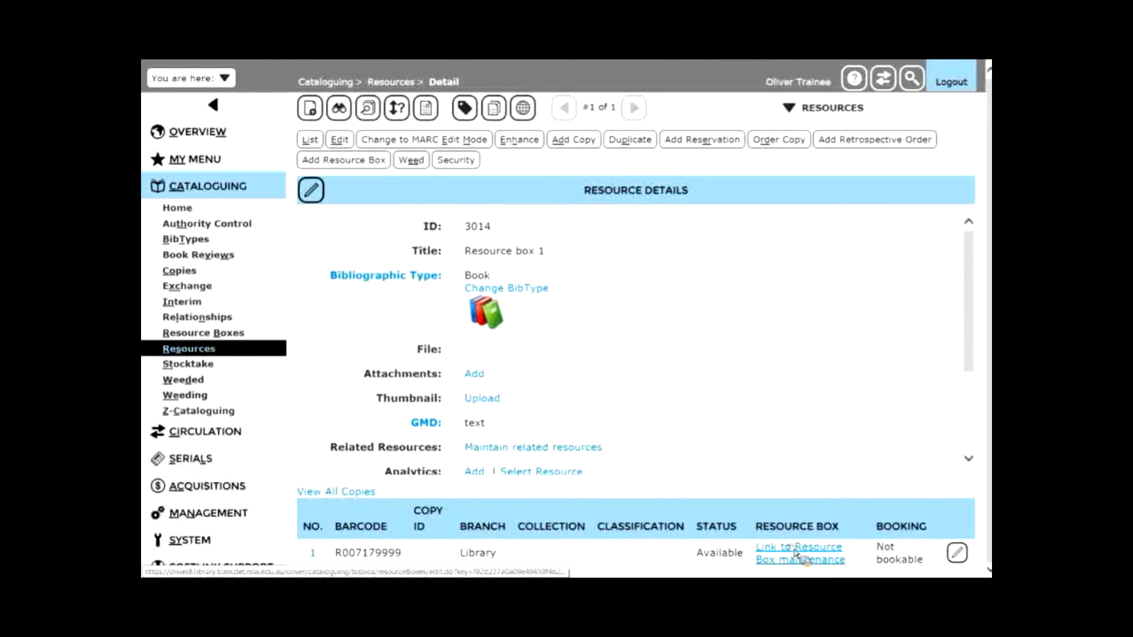
left_click(799, 546)
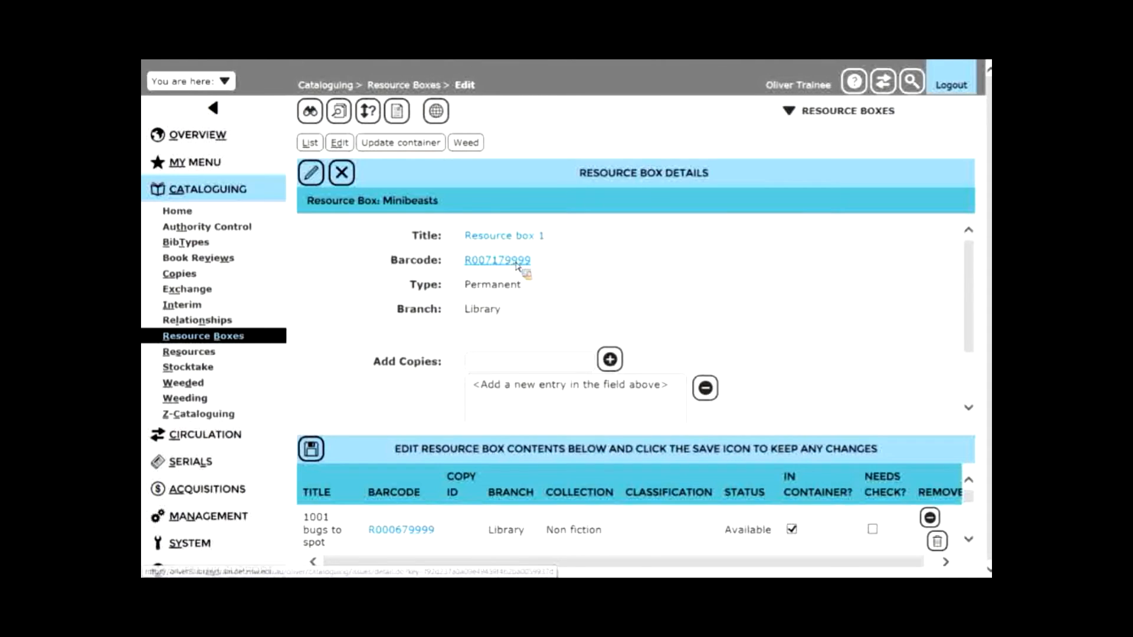
Step: Open the Copy Details record for barcode R007179999, linked to the Minibeasts box
left_click(497, 260)
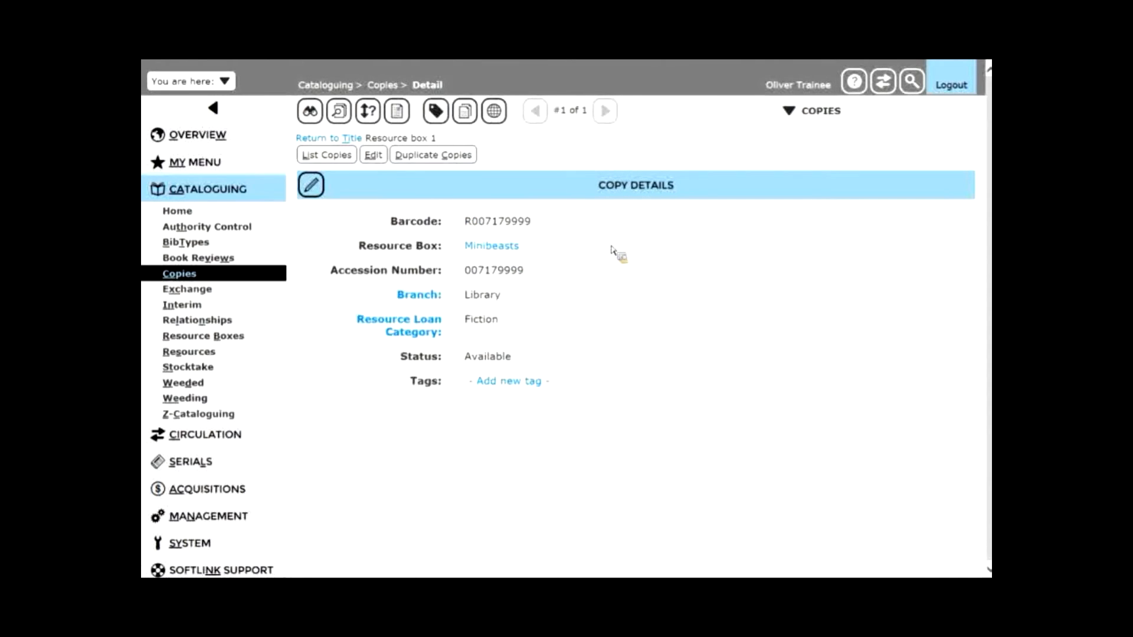
left_click(816, 111)
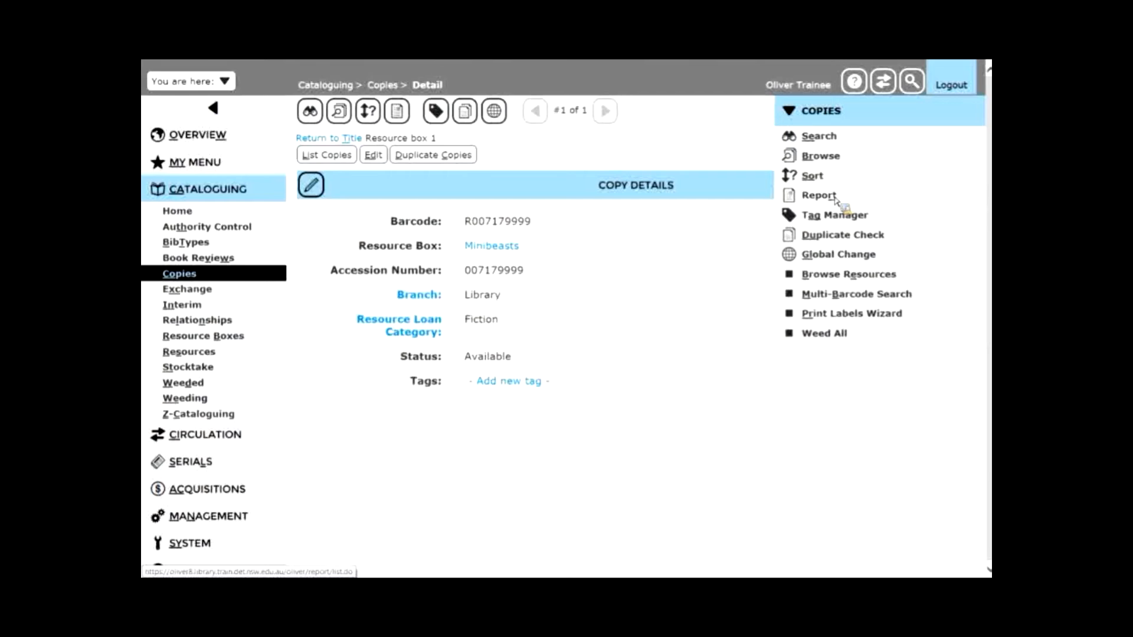
Step: Set up a report for this copy using the Resource Box Details report
left_click(819, 195)
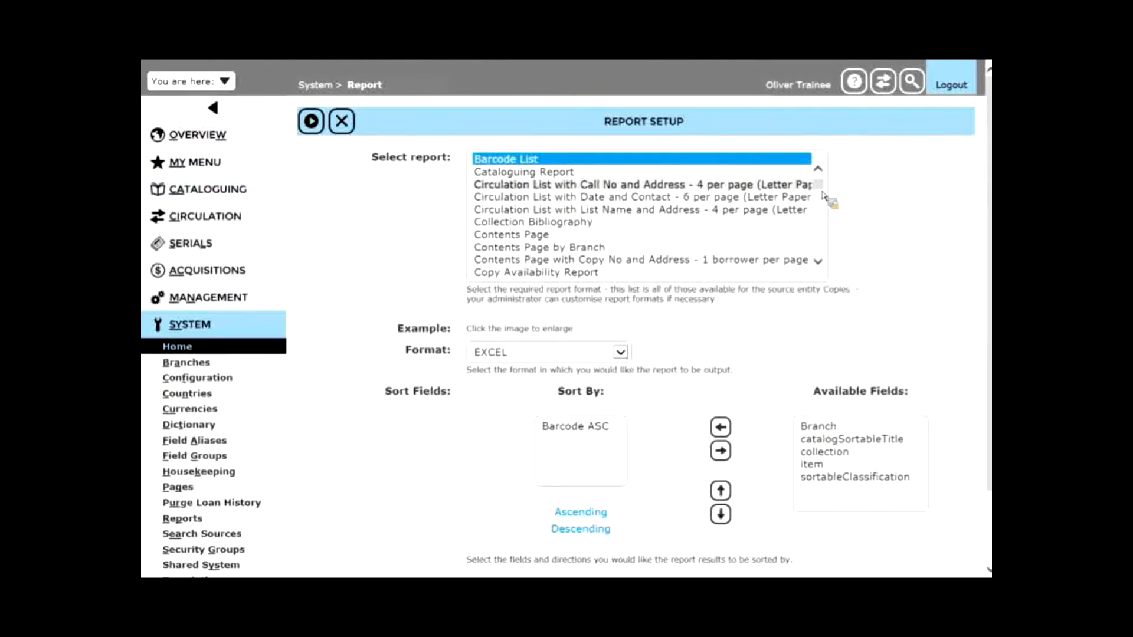
scroll("down", 3)
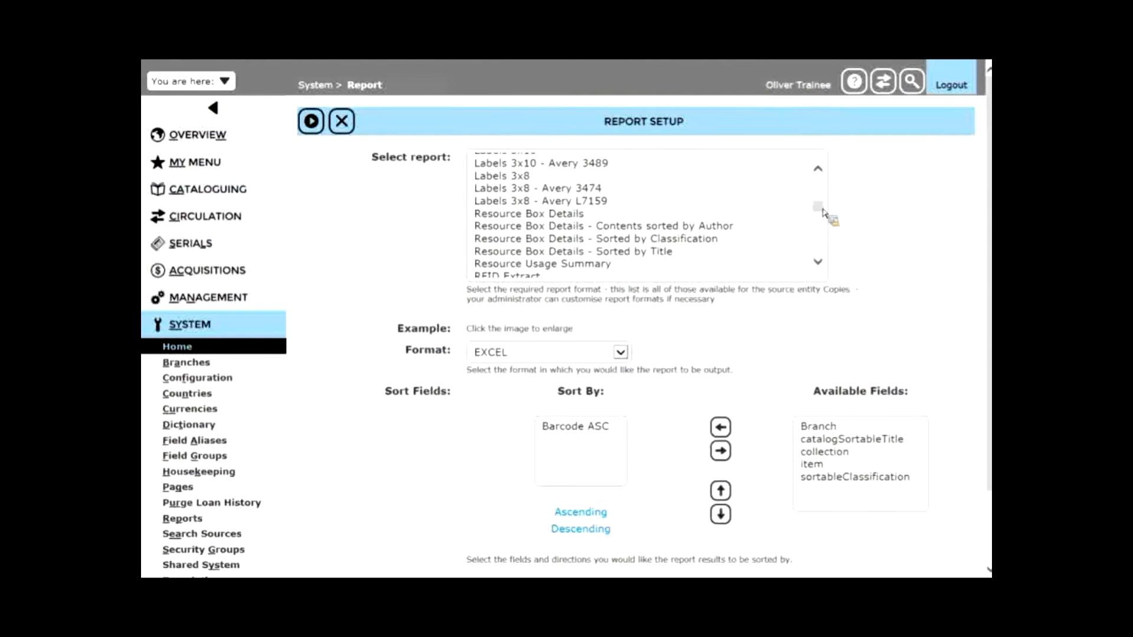
left_click(529, 214)
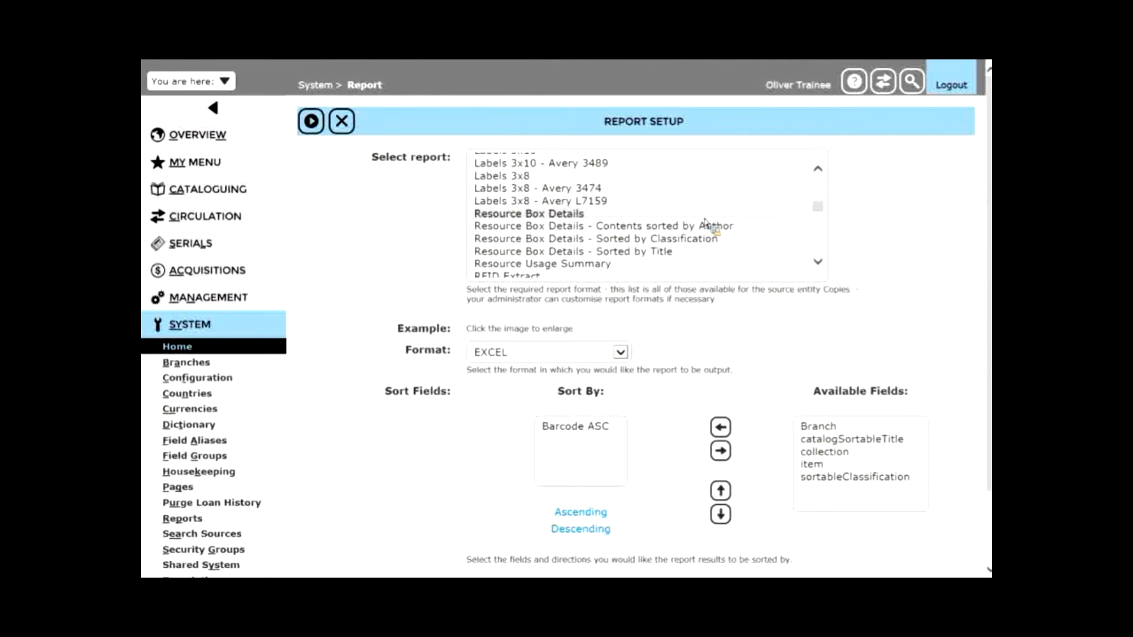
left_click(529, 214)
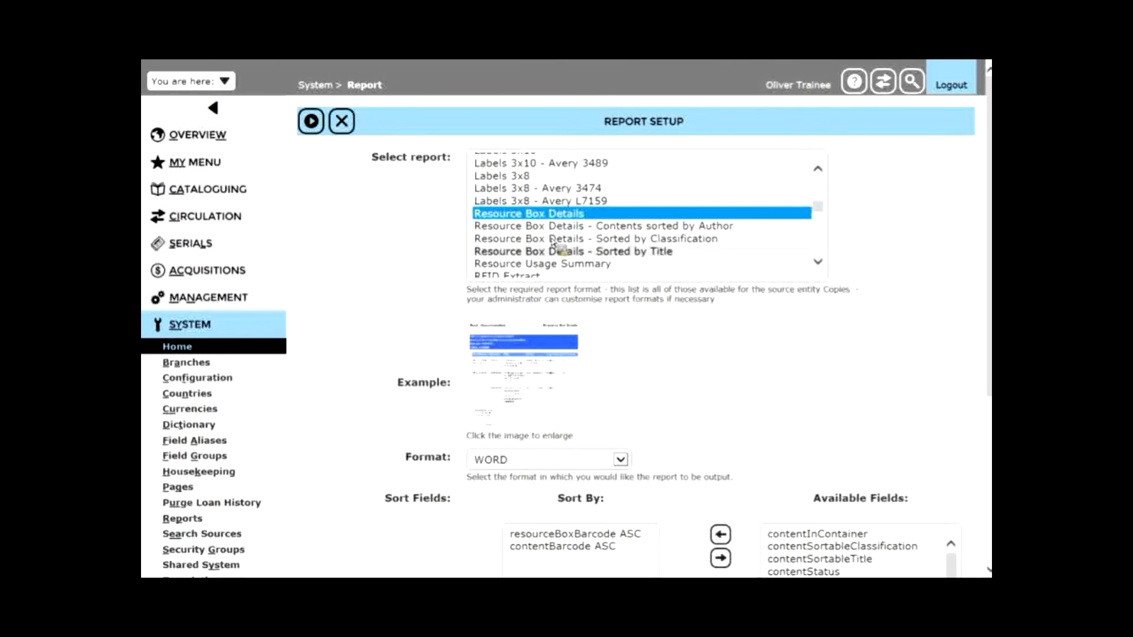
mouse_move(523, 367)
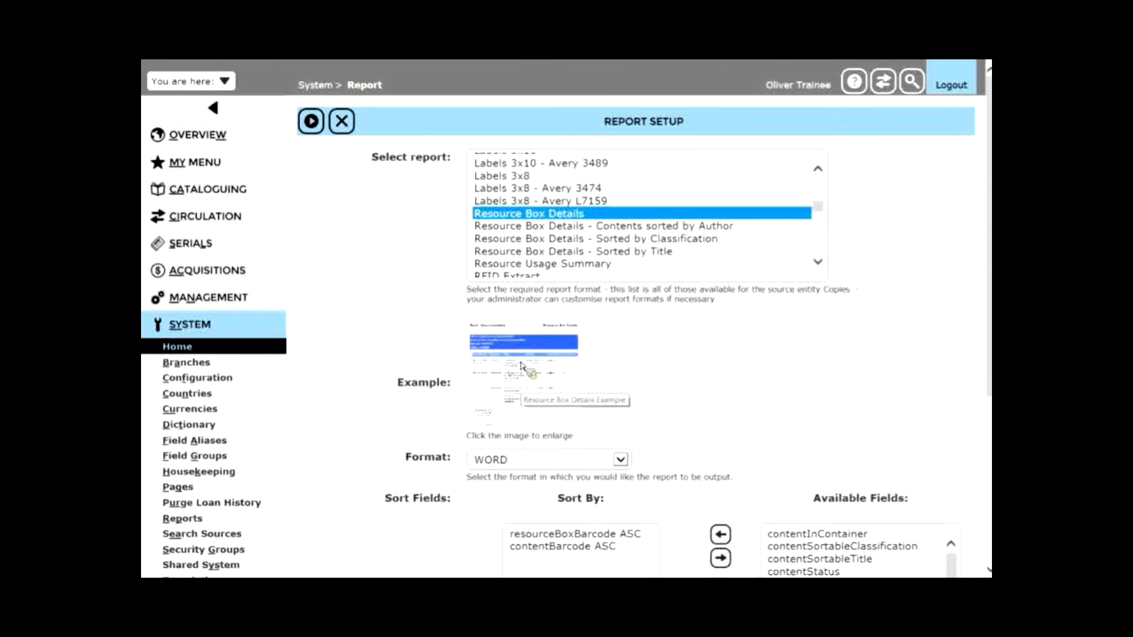
mouse_move(517, 374)
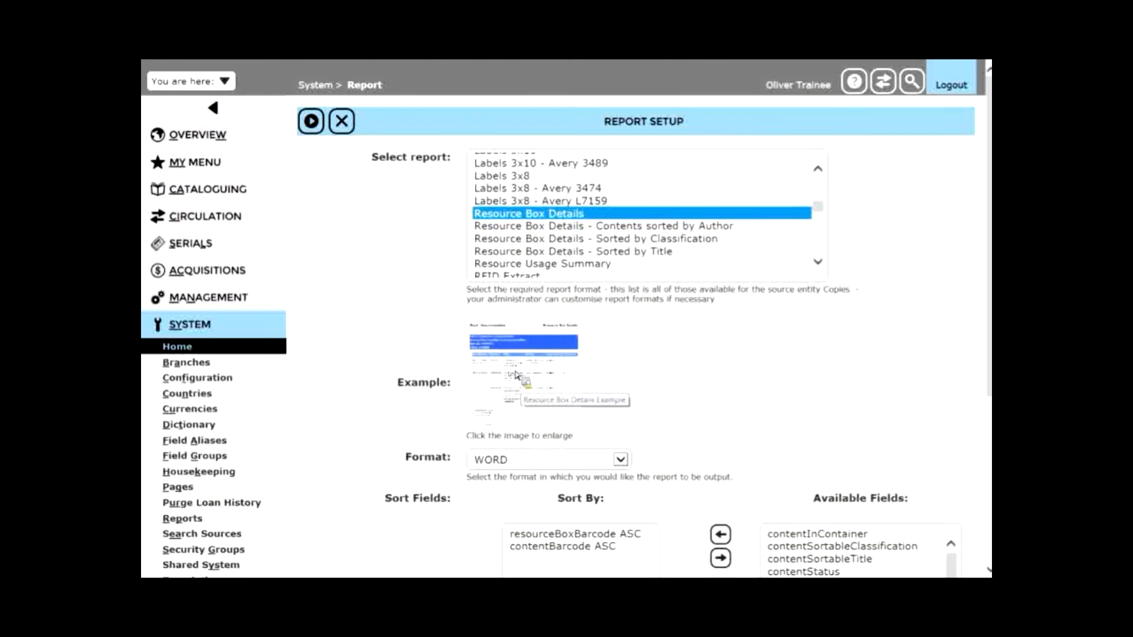
Step: Preview the Resource Box Details example layout and close it
left_click(522, 342)
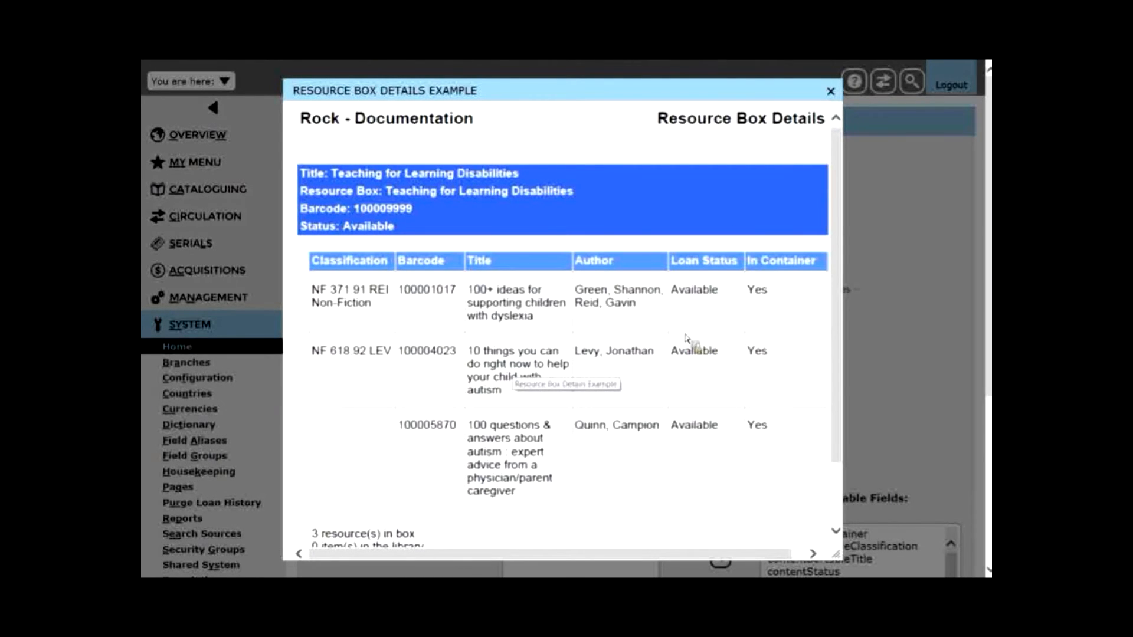
mouse_move(538, 299)
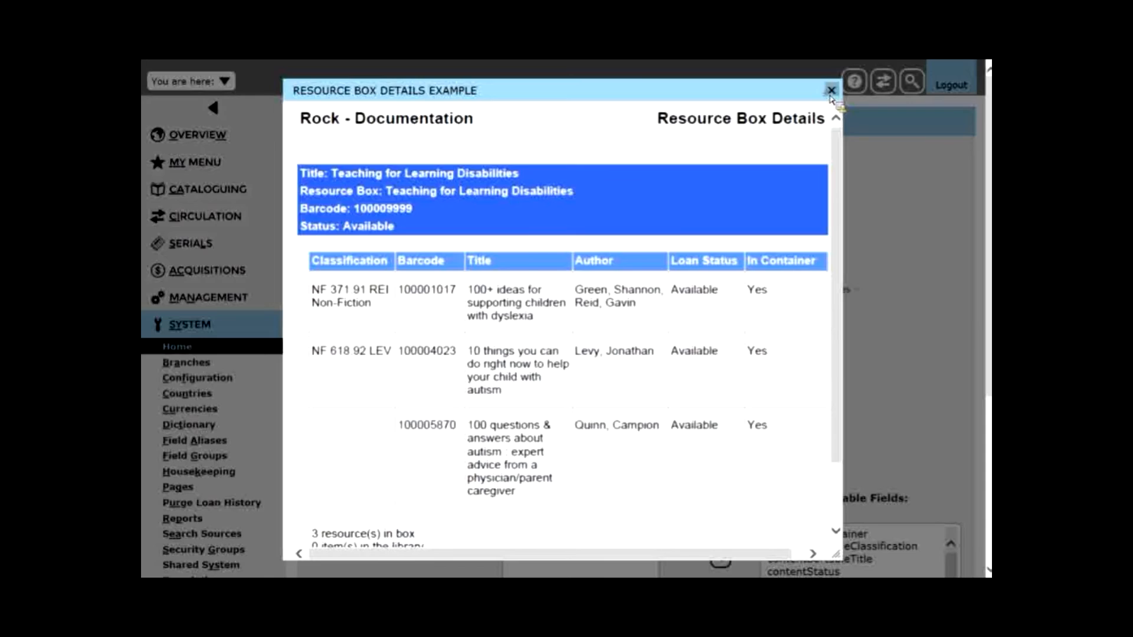
left_click(829, 90)
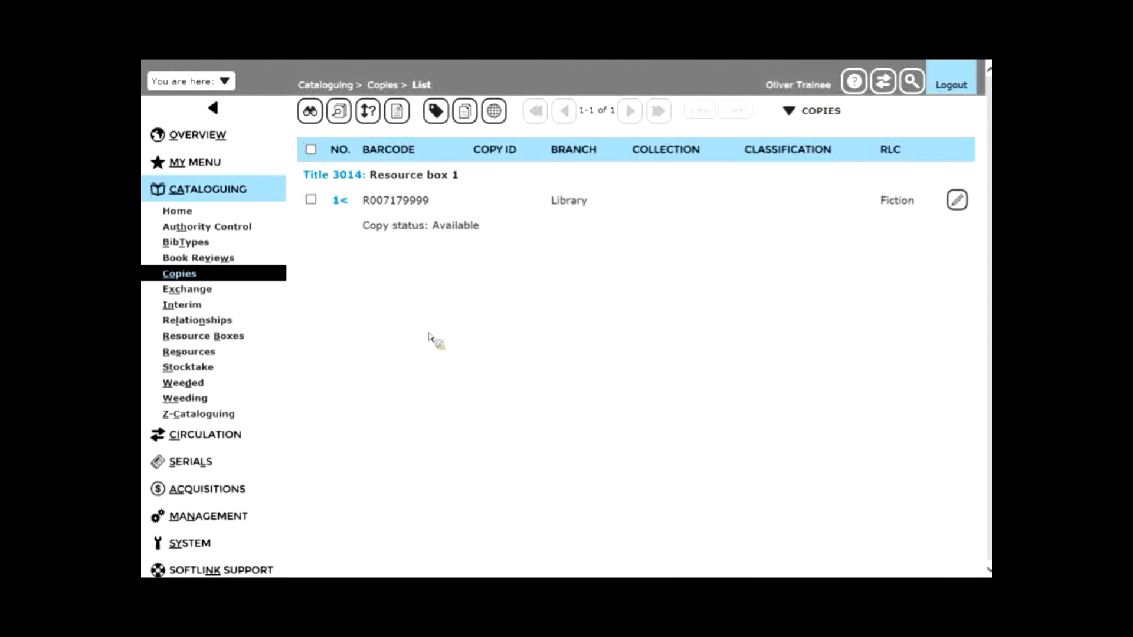
mouse_move(448, 381)
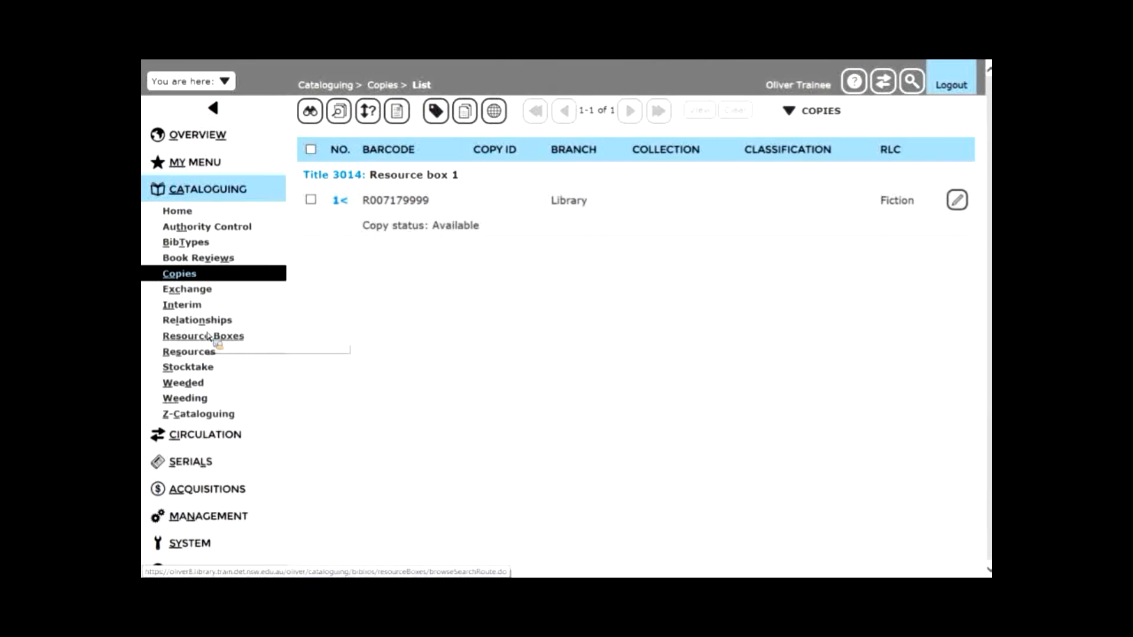
mouse_move(203, 335)
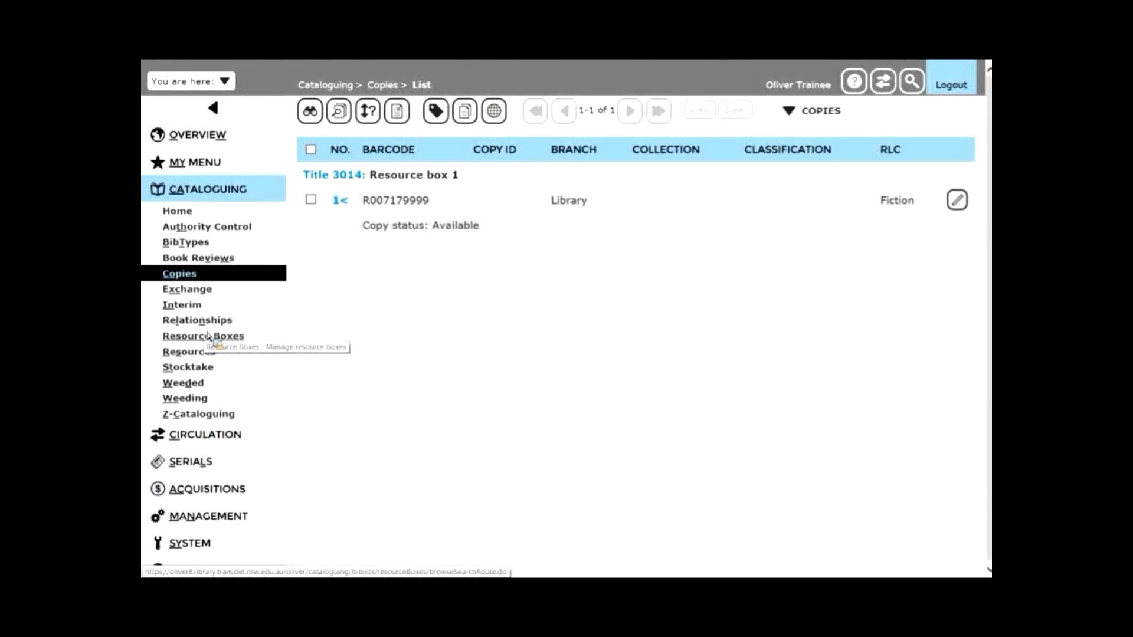
Step: Go to the Resource Box Maintenance list showing the Minibeasts box
left_click(203, 335)
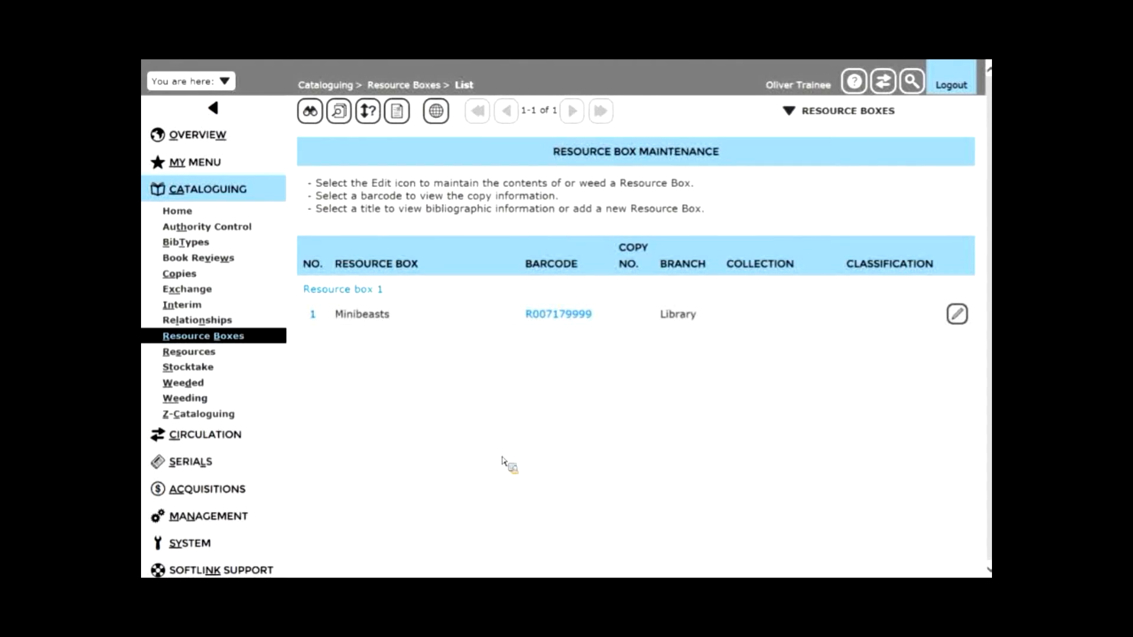
mouse_move(445, 426)
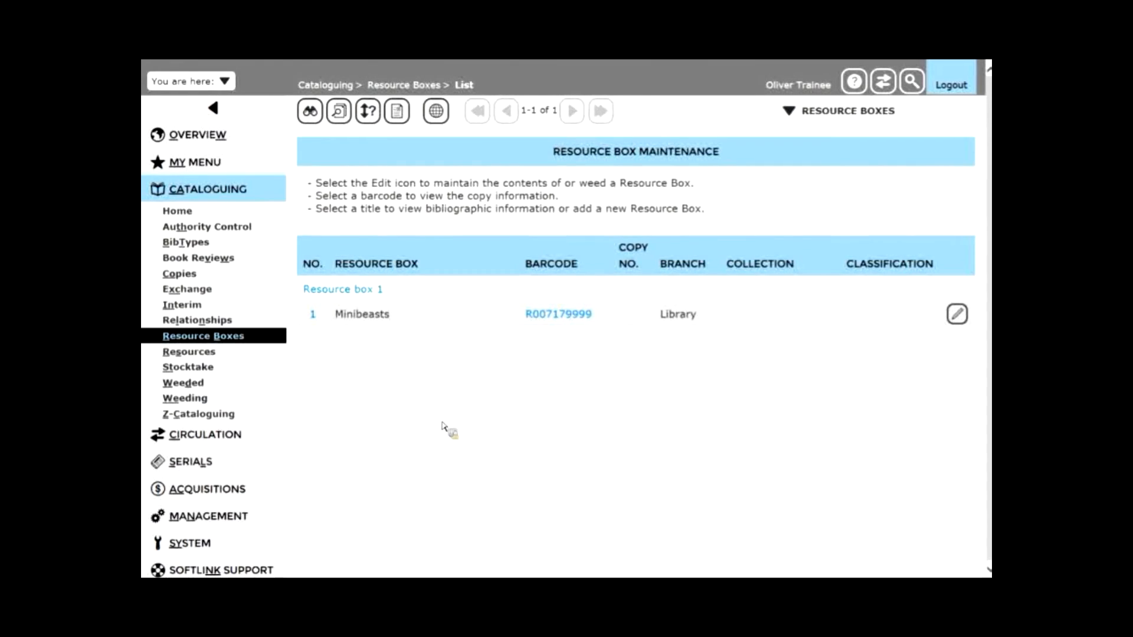
mouse_move(467, 326)
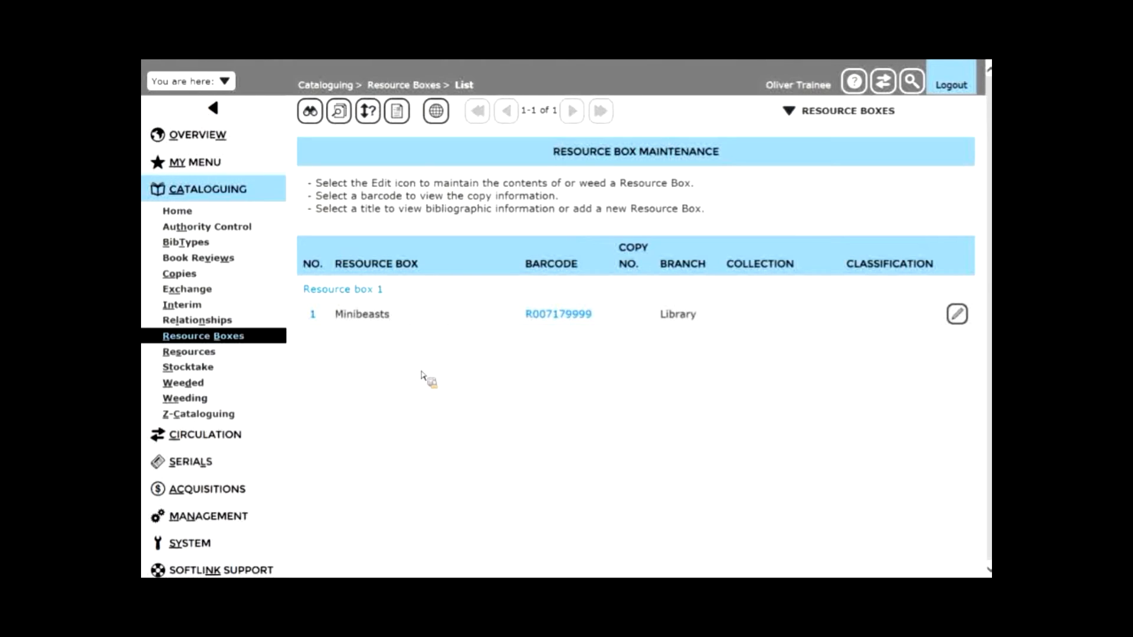
mouse_move(427, 381)
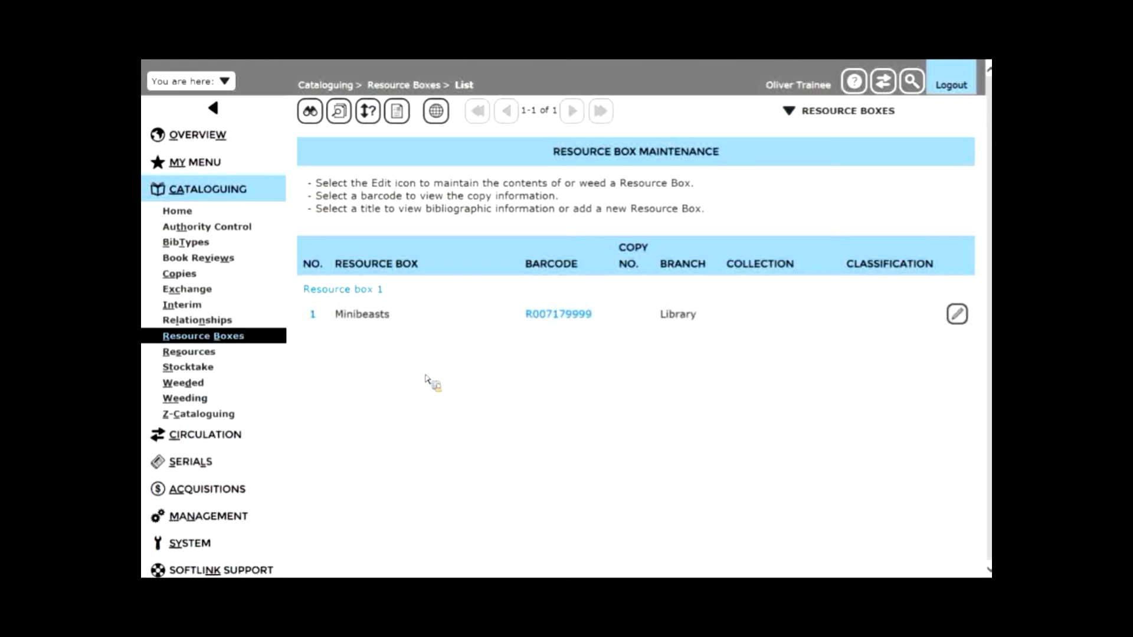
mouse_move(720, 378)
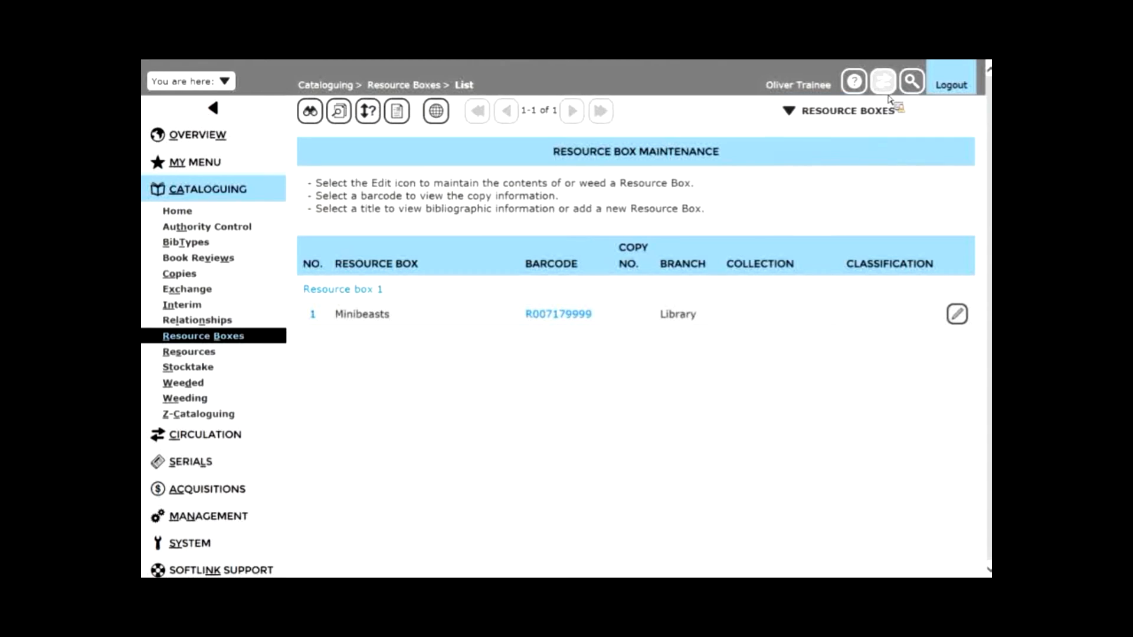
mouse_move(883, 80)
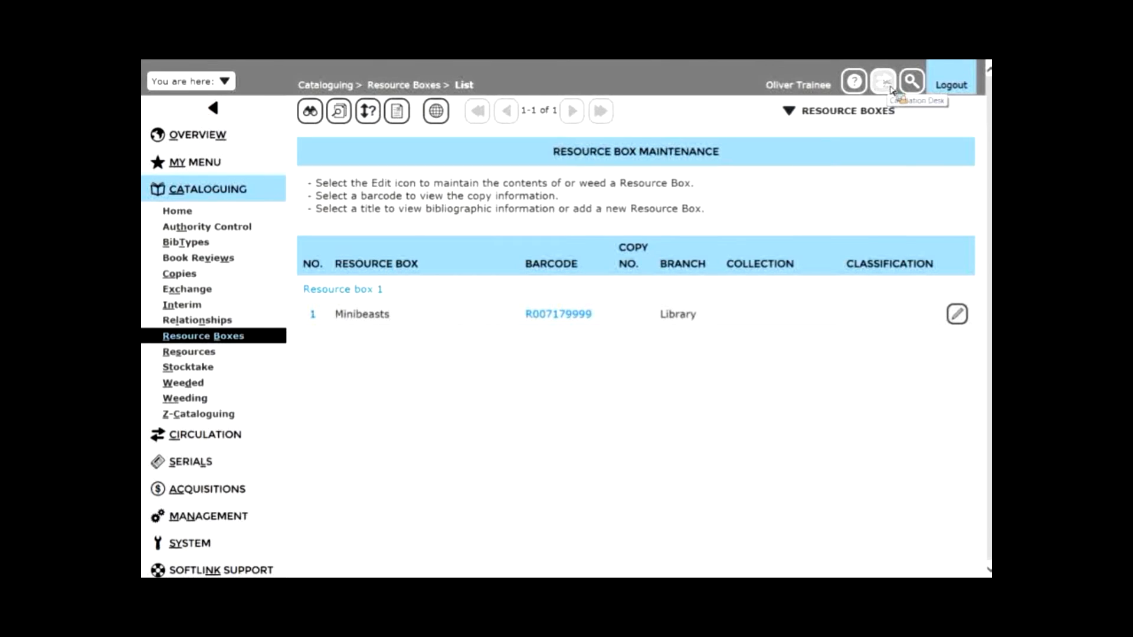
mouse_move(896, 89)
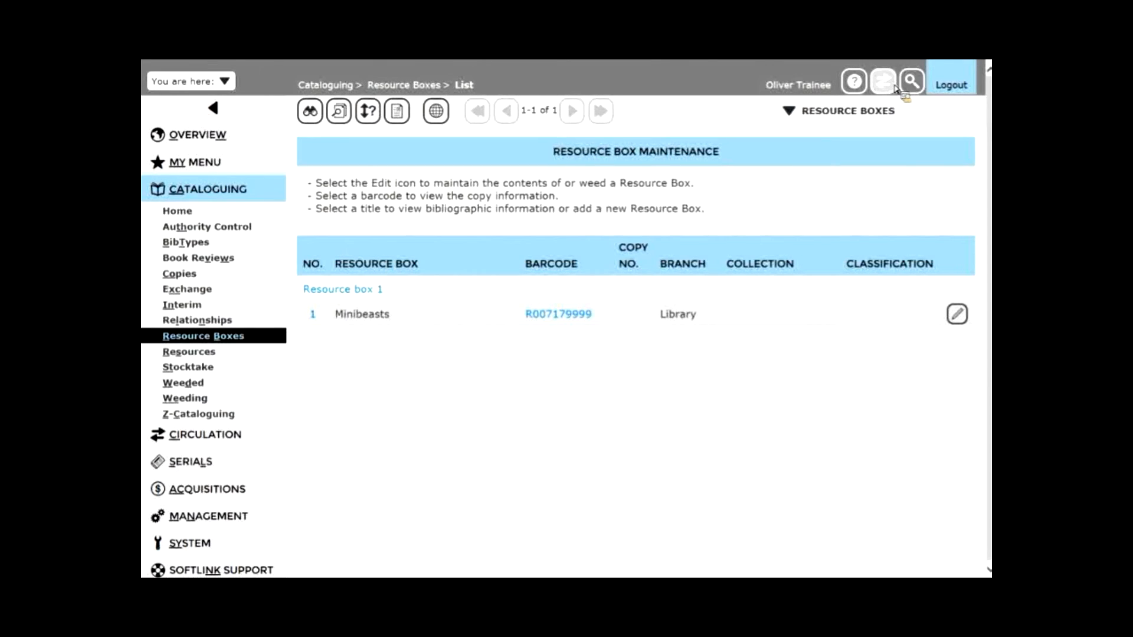
Step: Open the Circulation Desk with the Loan tab ready
left_click(882, 80)
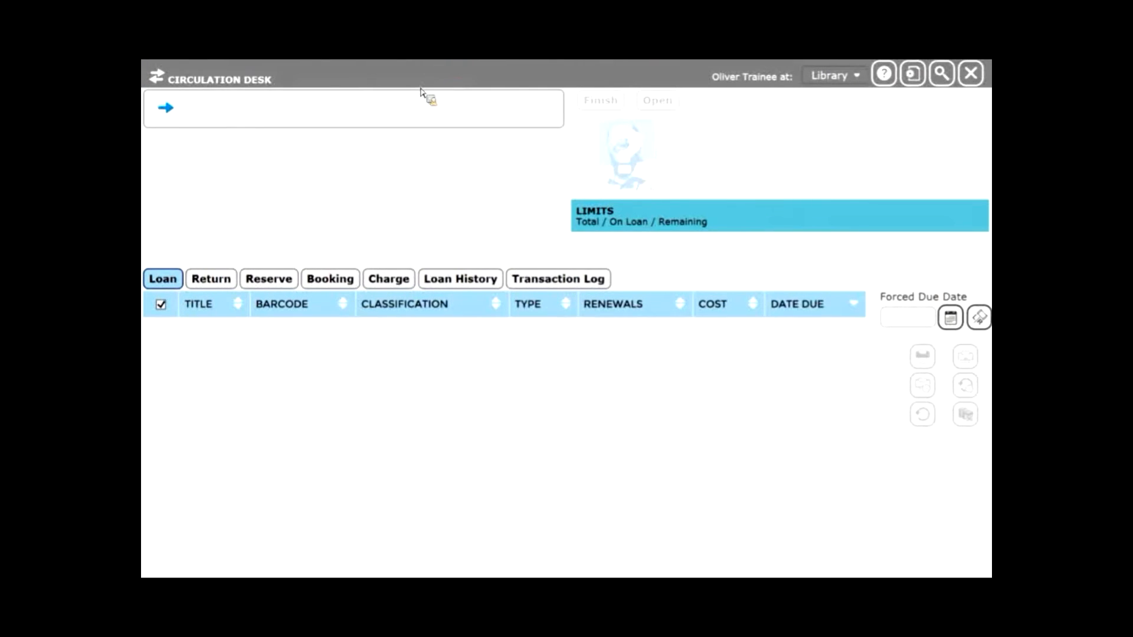
mouse_move(408, 117)
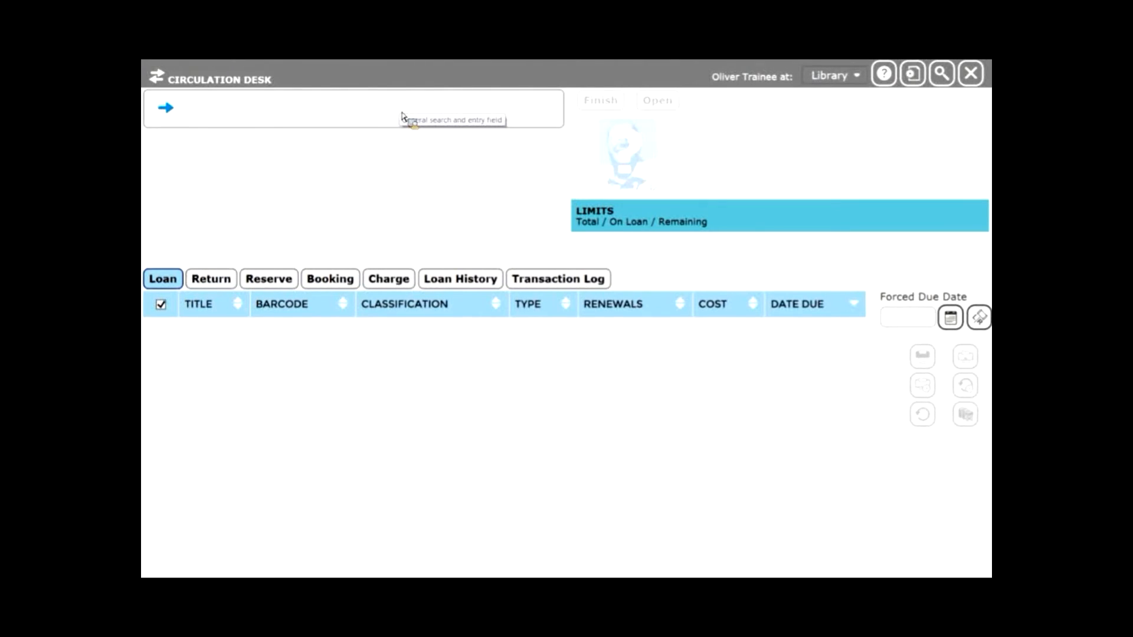
type("tamar")
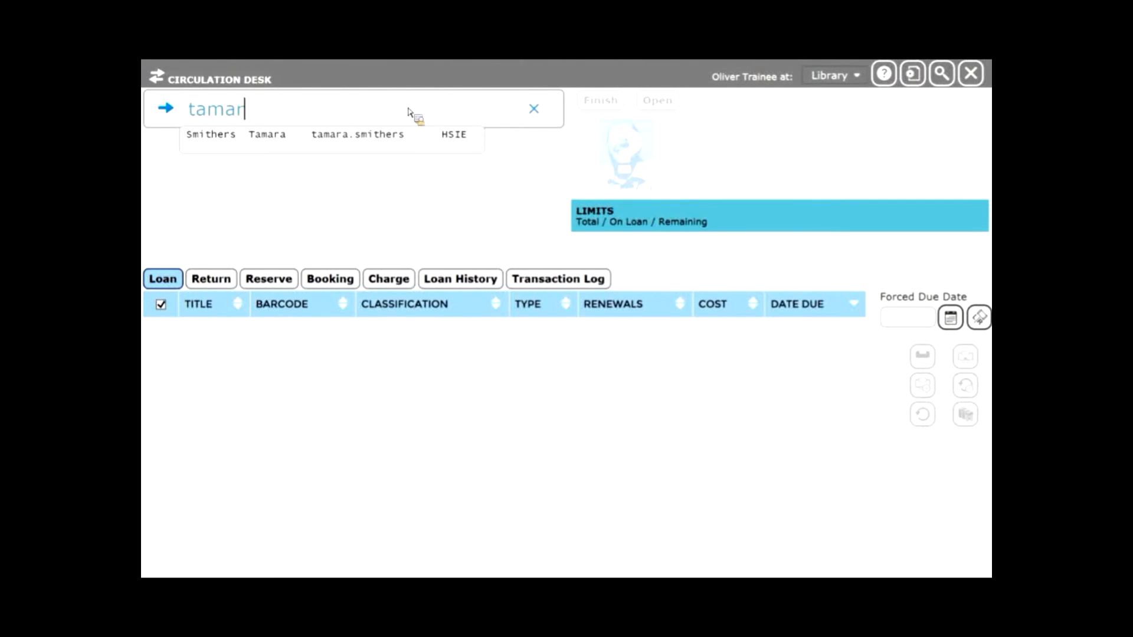
left_click(533, 109)
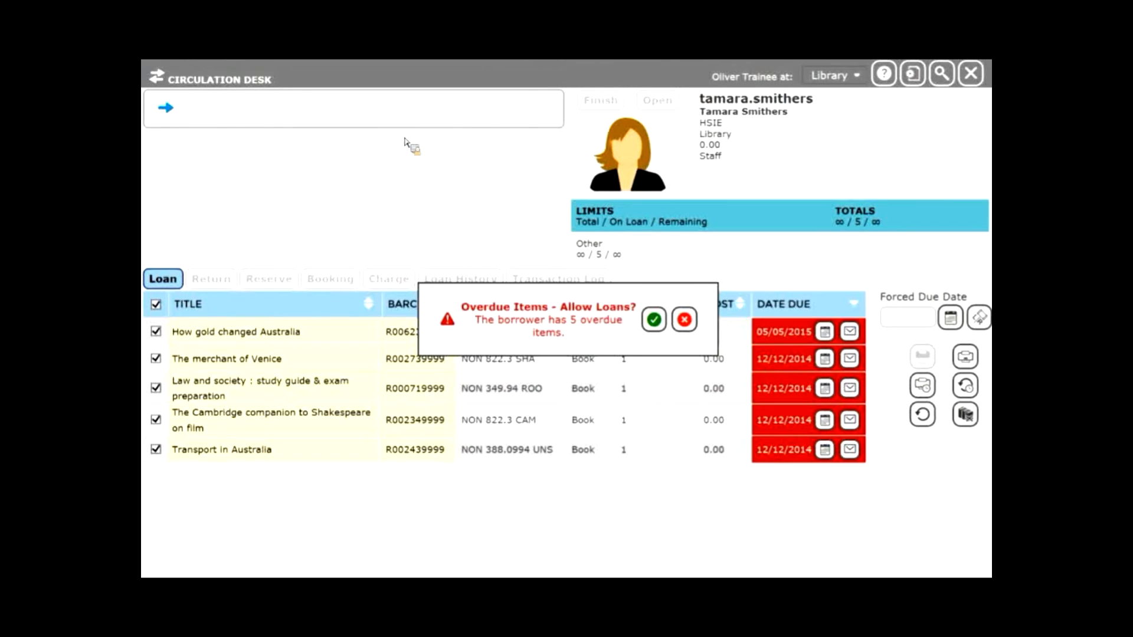
mouse_move(635, 408)
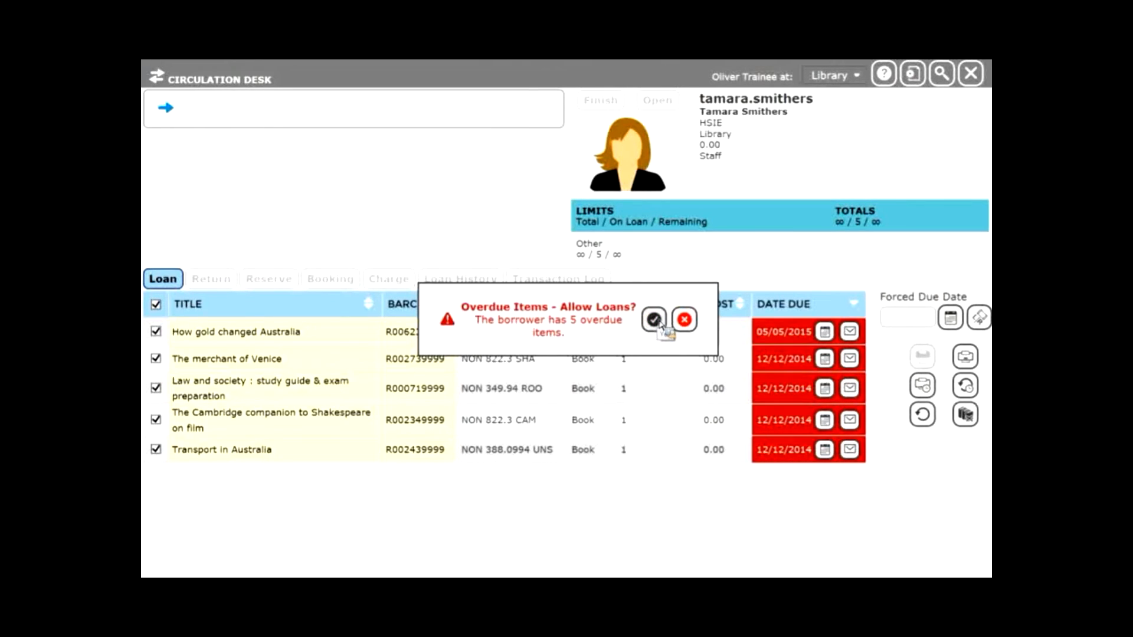
left_click(653, 320)
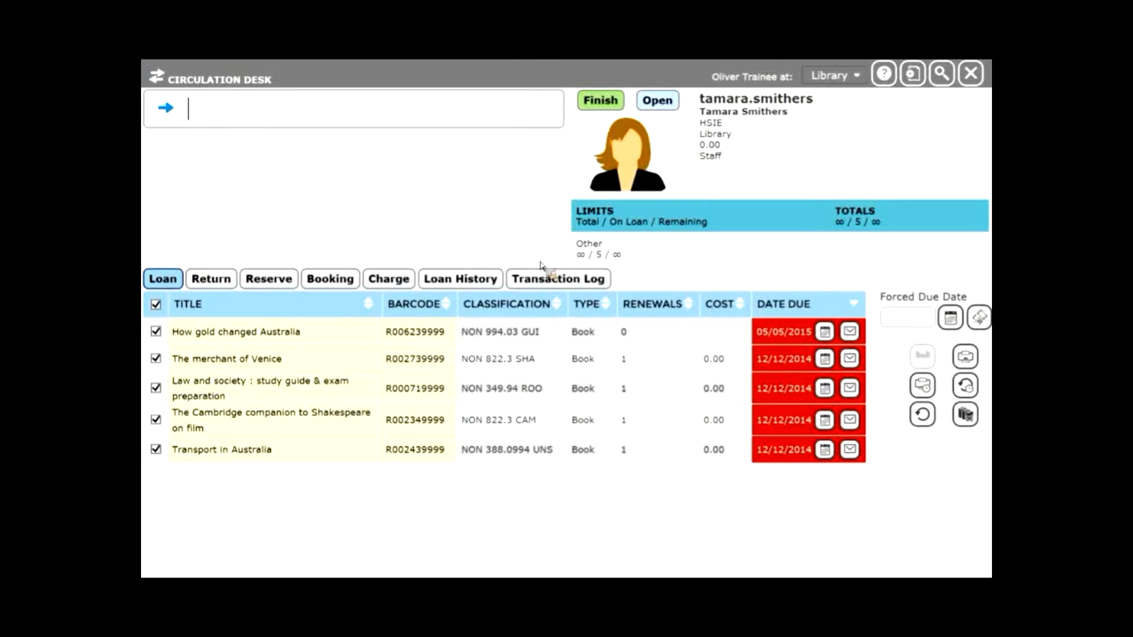
mouse_move(429, 126)
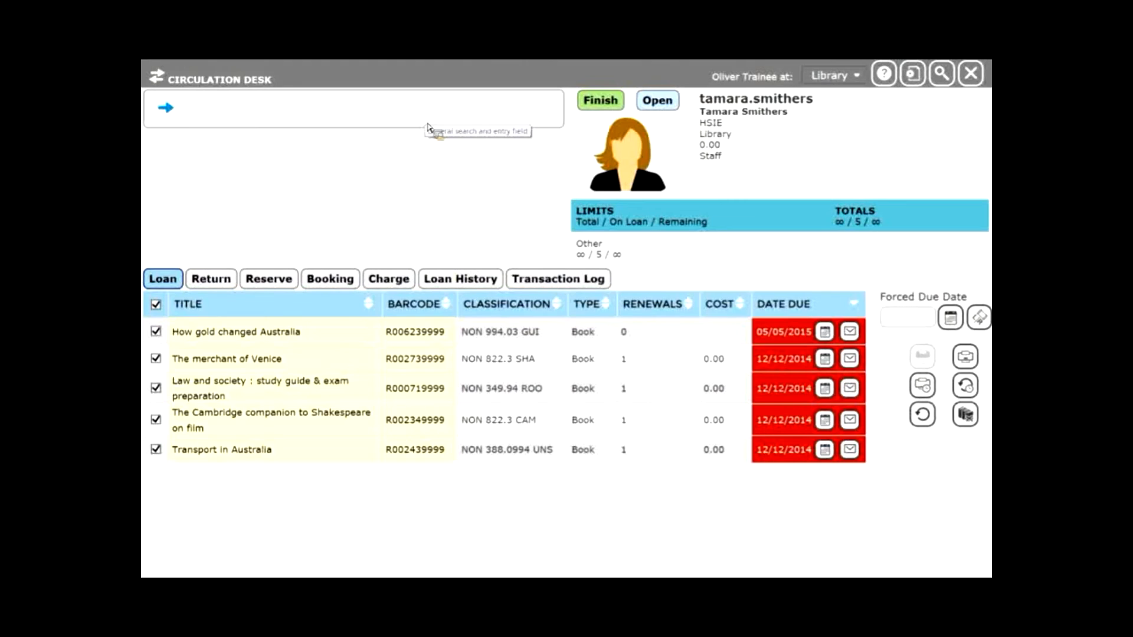
mouse_move(459, 79)
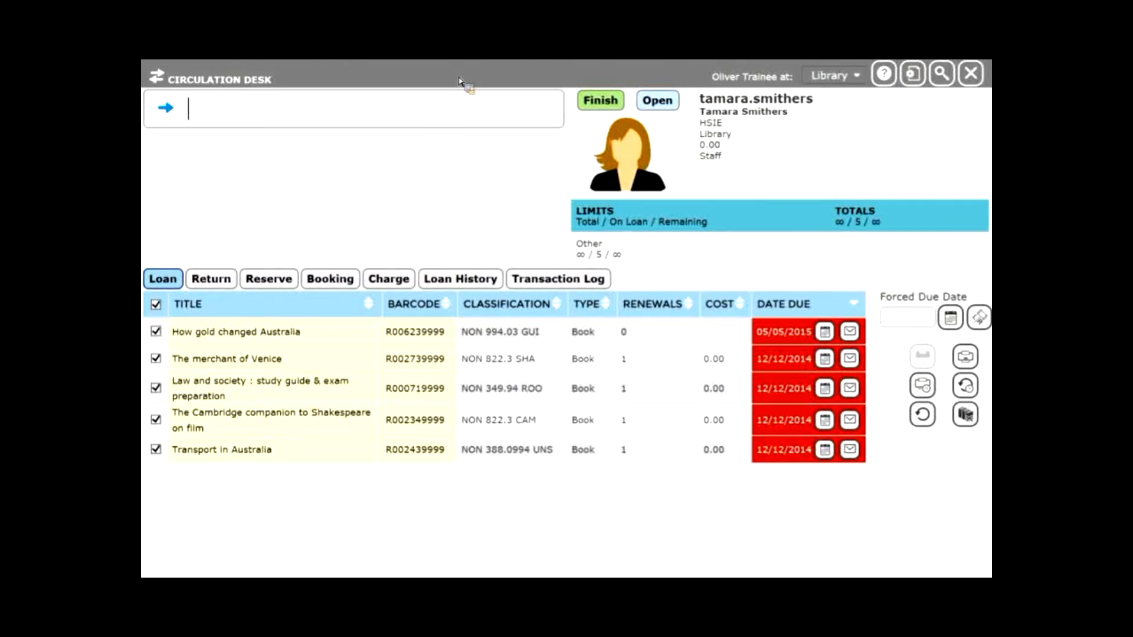
type("R007179999")
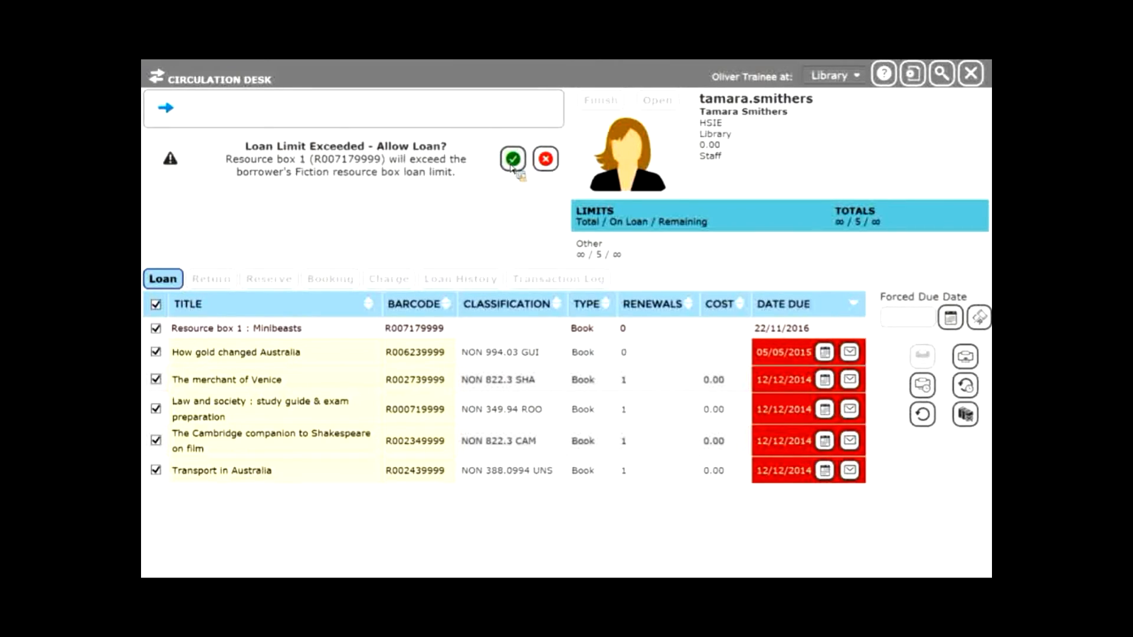
left_click(513, 158)
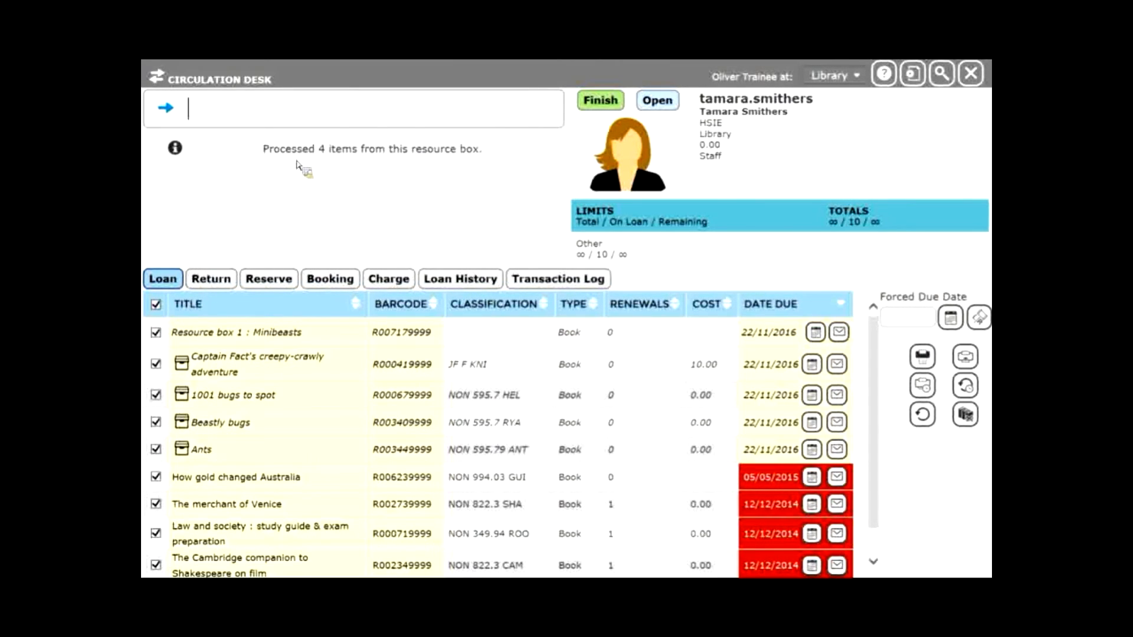
mouse_move(452, 180)
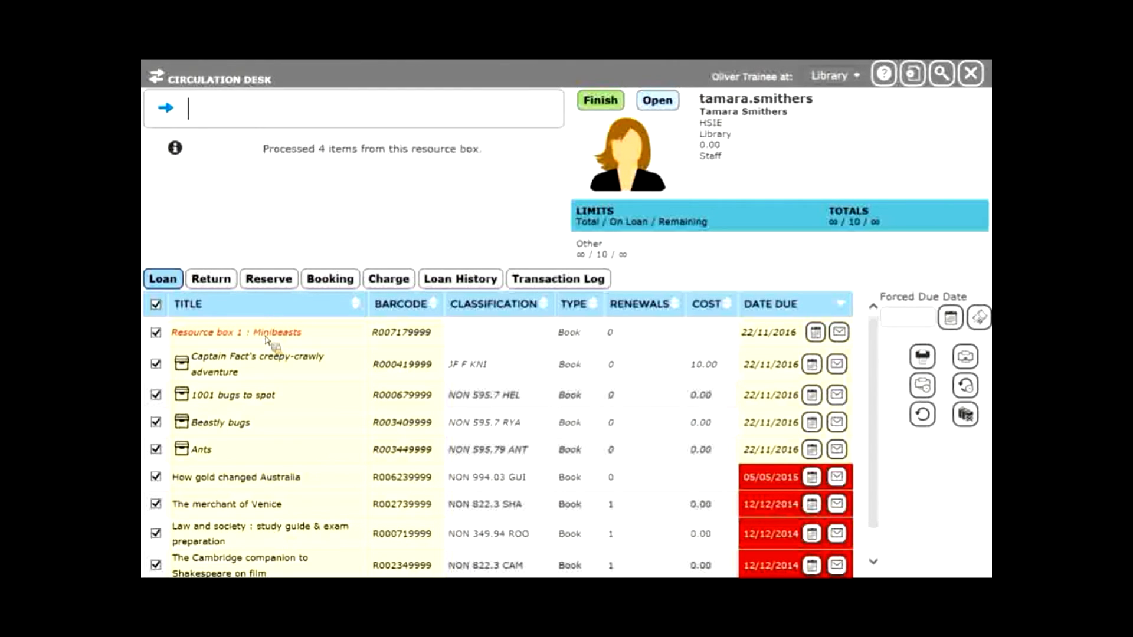
mouse_move(242, 340)
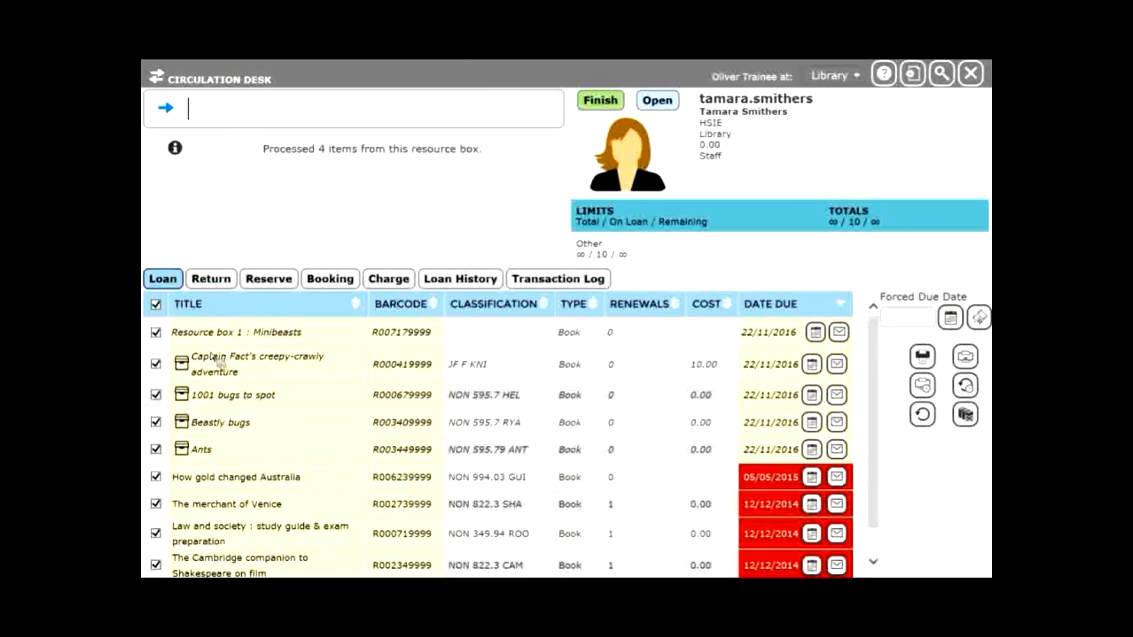
left_click(249, 363)
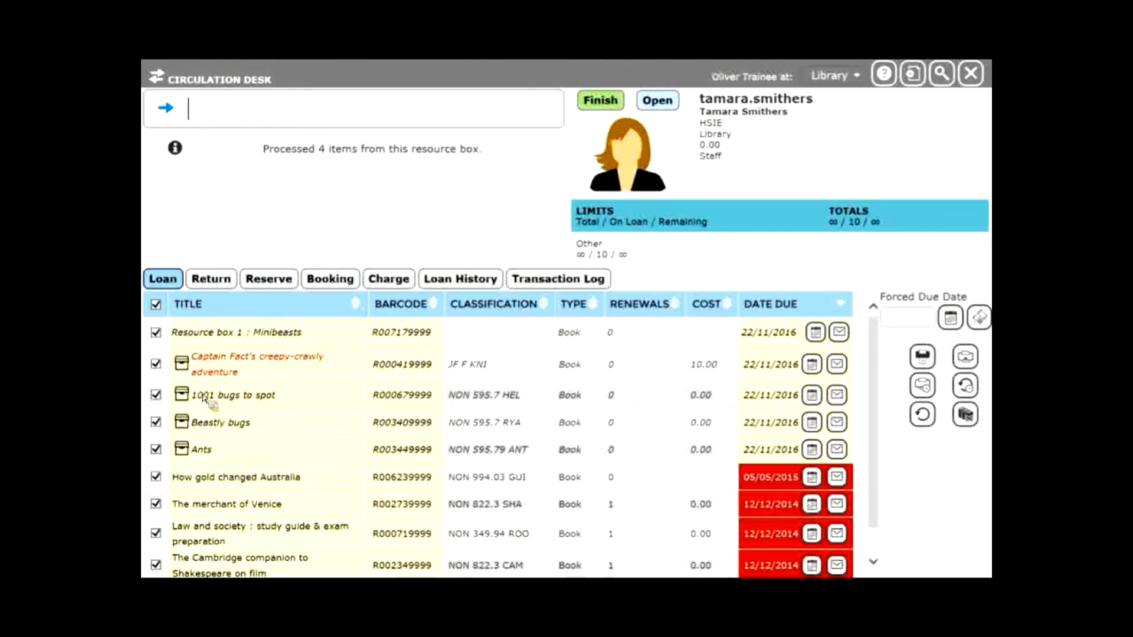
mouse_move(219, 389)
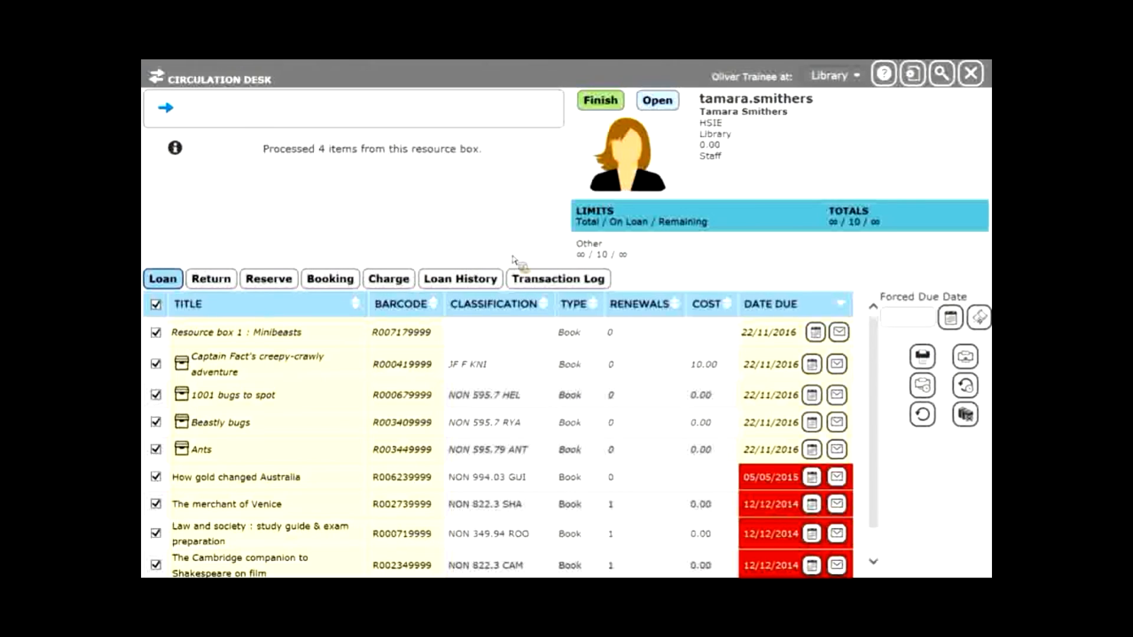
left_click(599, 99)
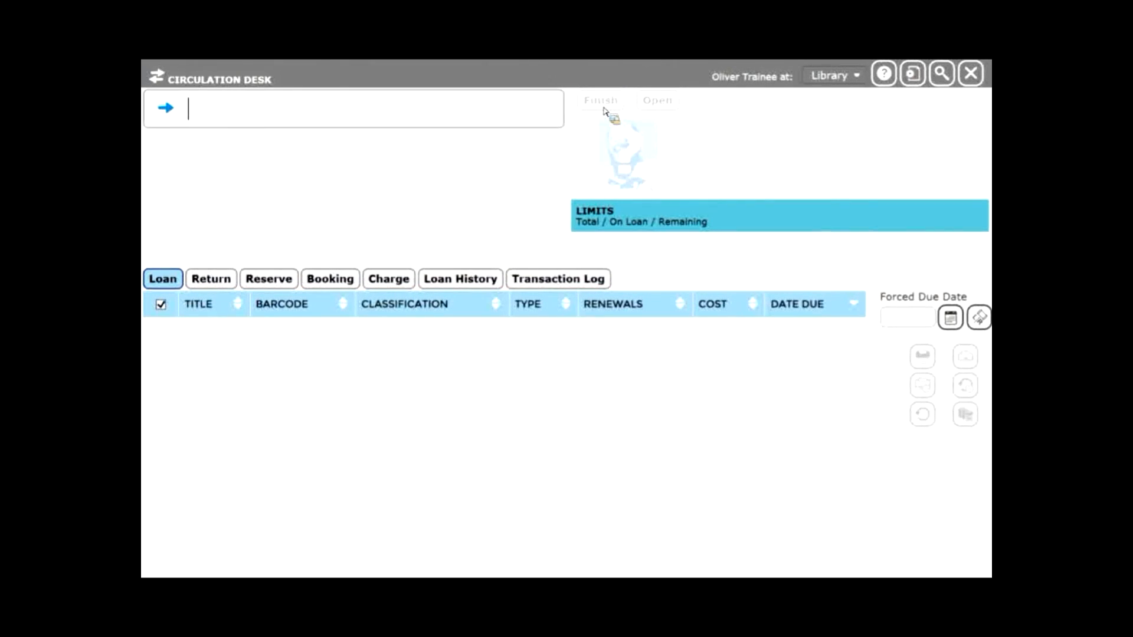
mouse_move(507, 115)
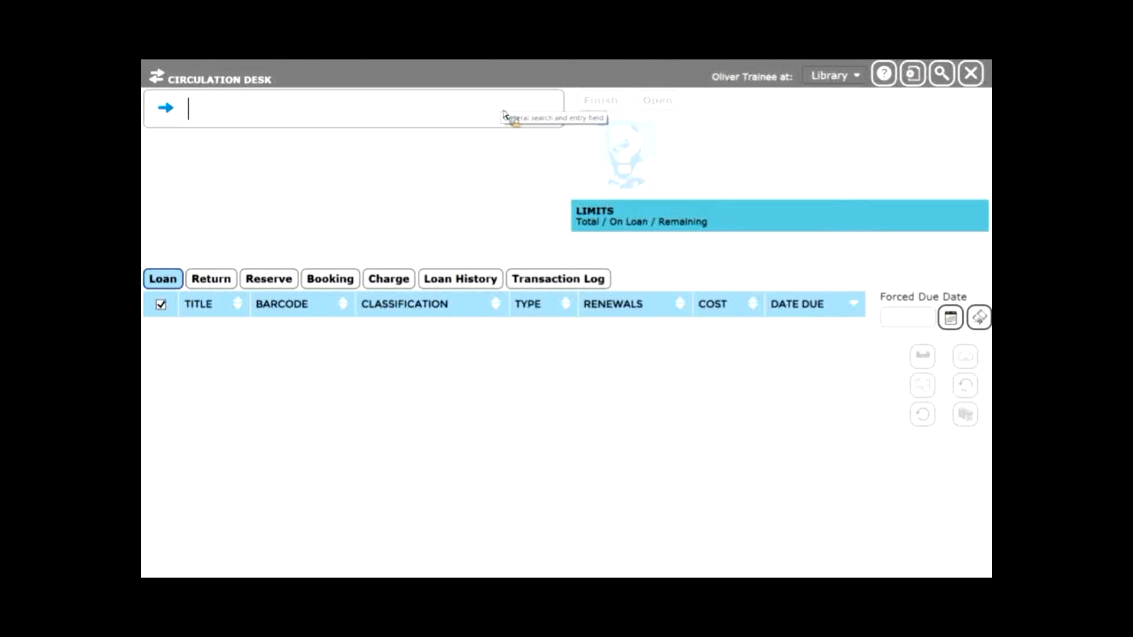
type("tan=")
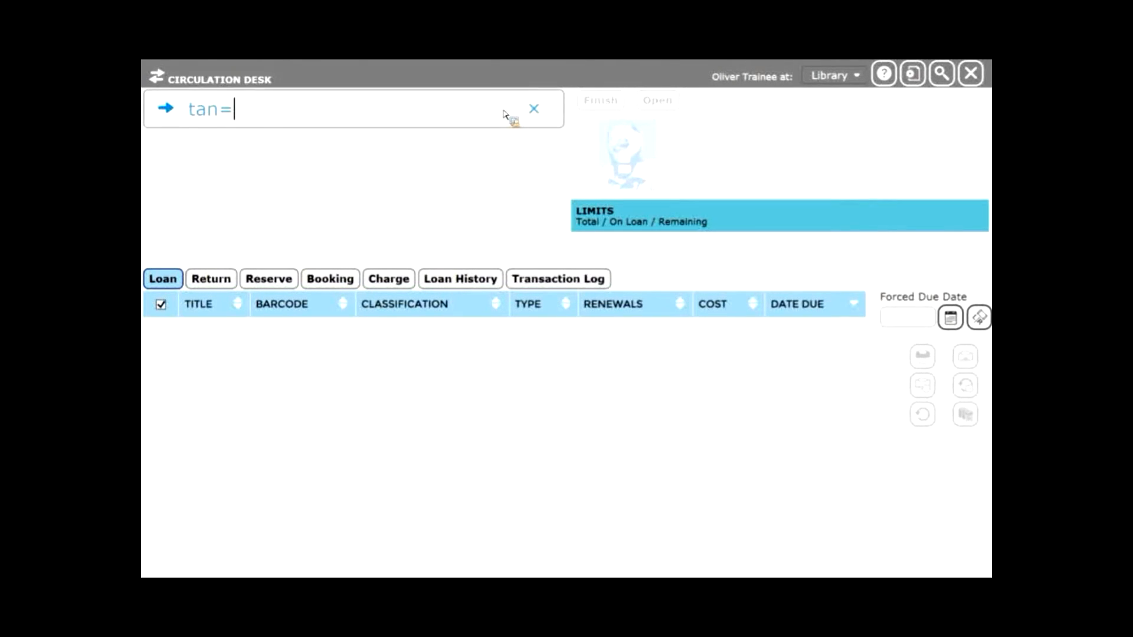
type("tamar")
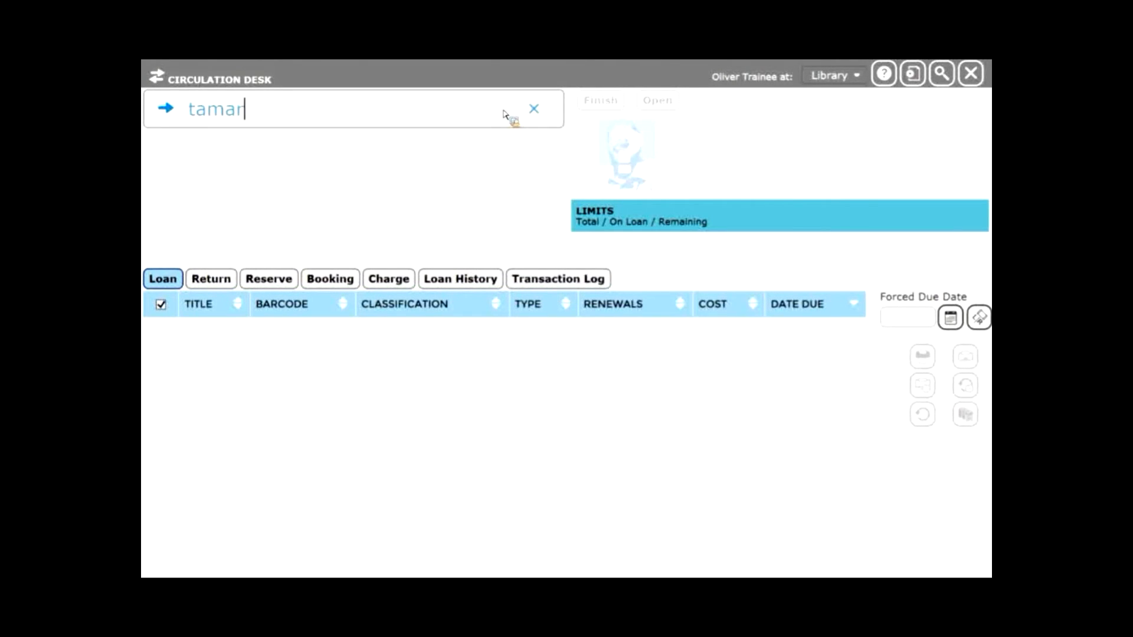
left_click(534, 108)
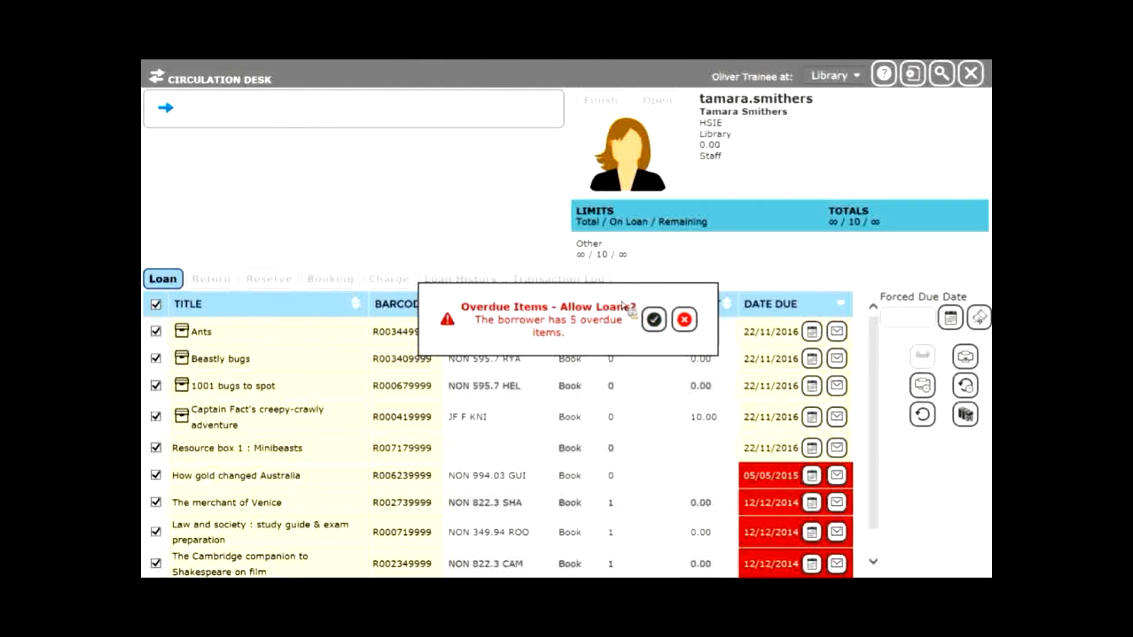
left_click(653, 319)
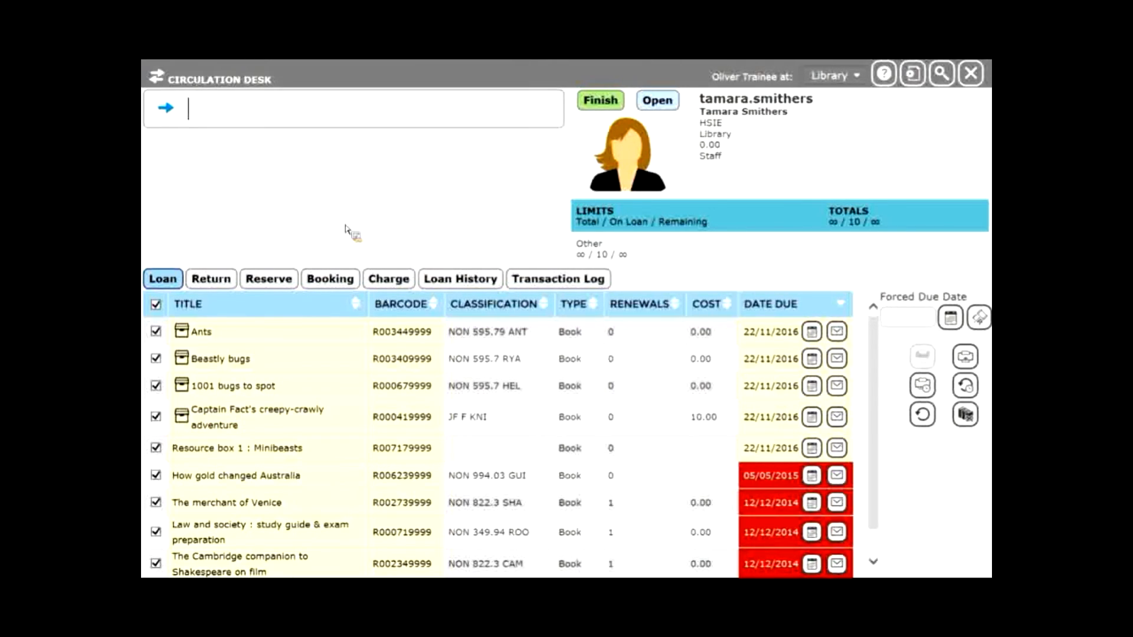
mouse_move(379, 215)
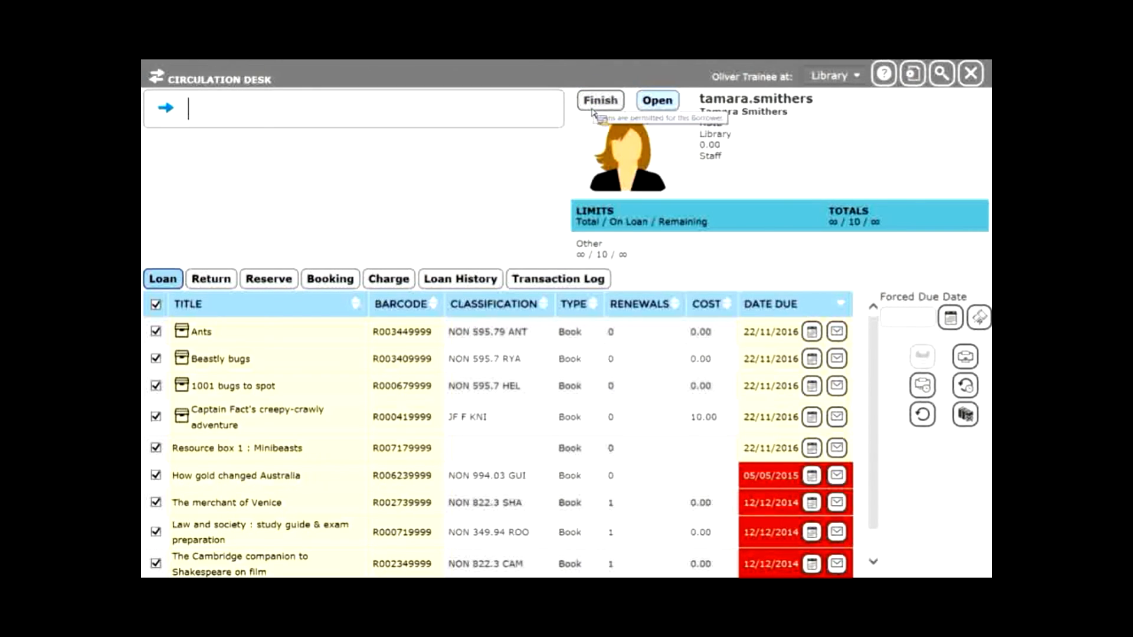
left_click(210, 279)
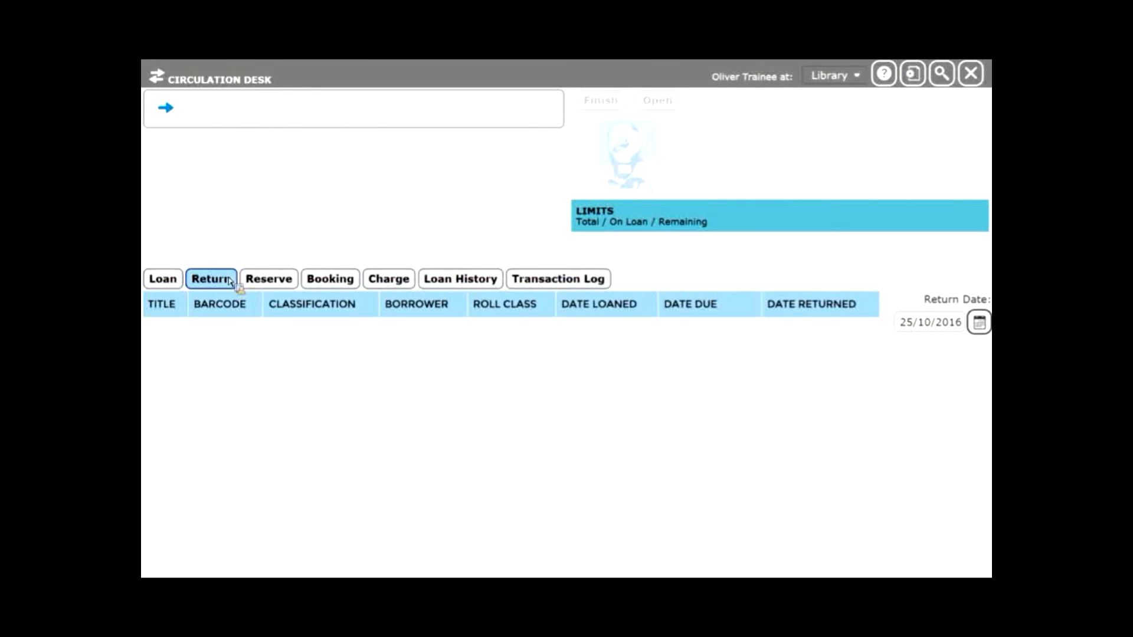
Step: Scan resource box barcode R007179999 for return, raising the return-all-copies prompt
left_click(361, 108)
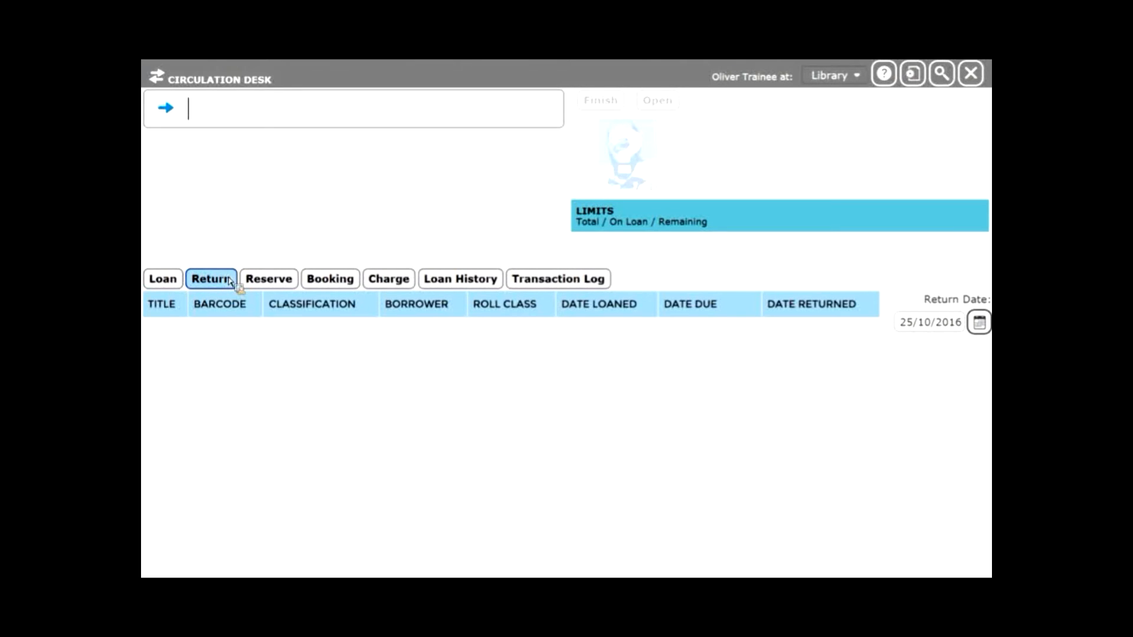
type("R007179")
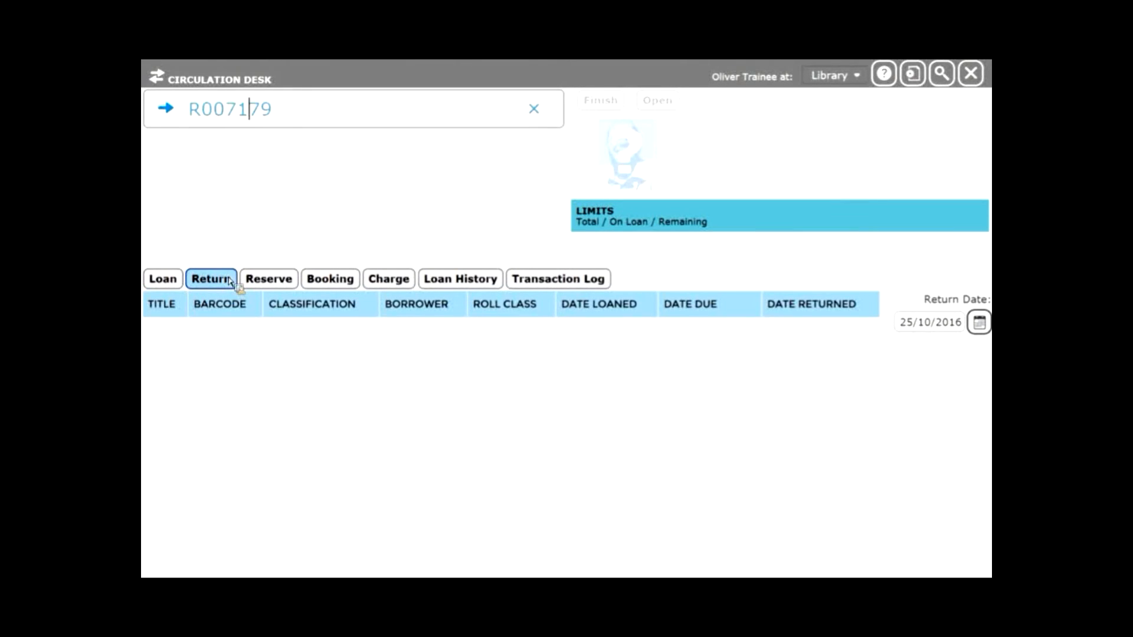
key("Enter")
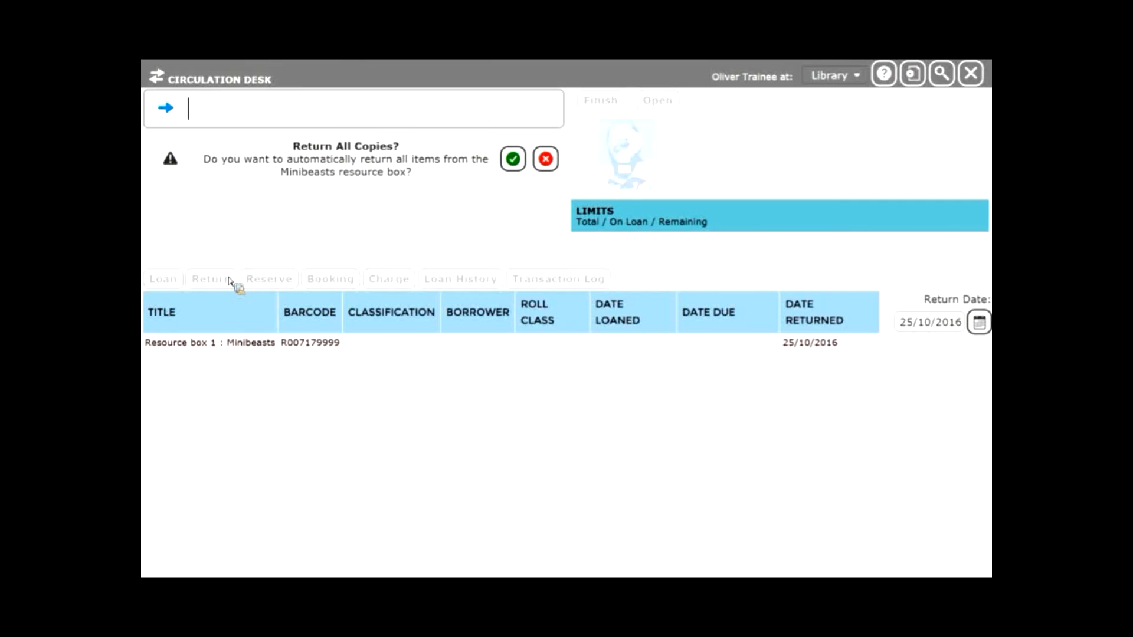
left_click(210, 279)
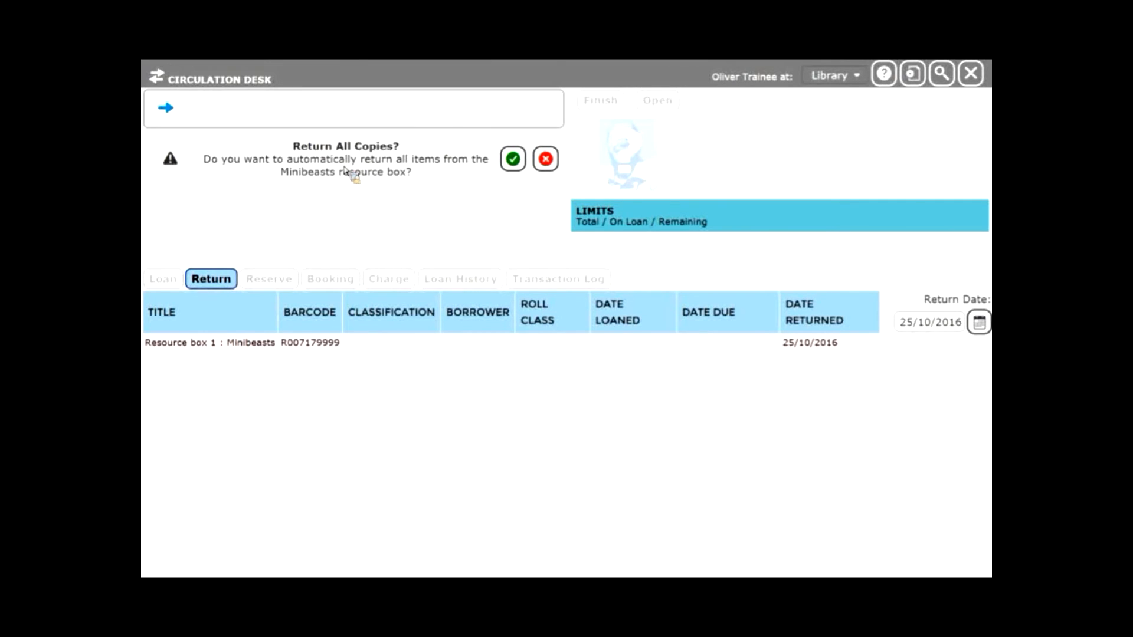
mouse_move(417, 180)
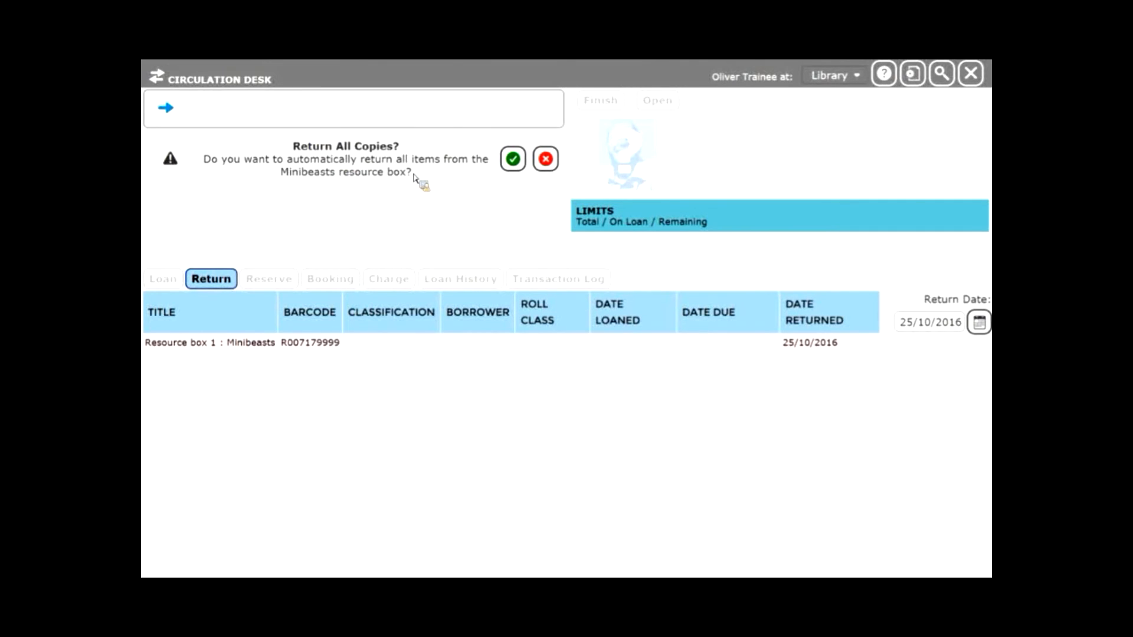
mouse_move(349, 187)
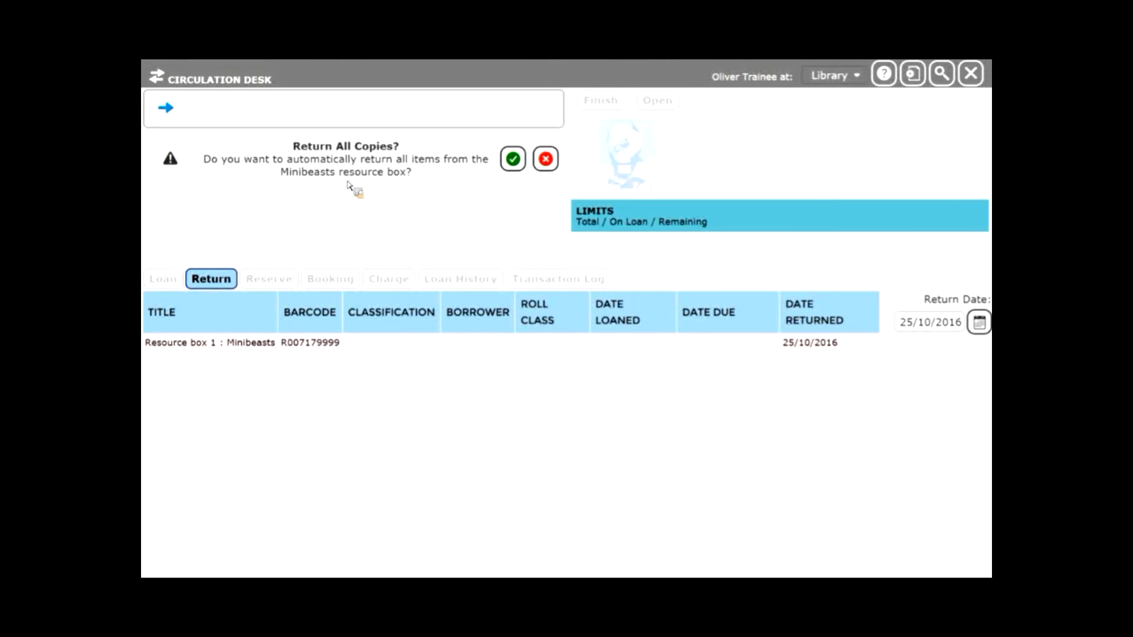
mouse_move(382, 227)
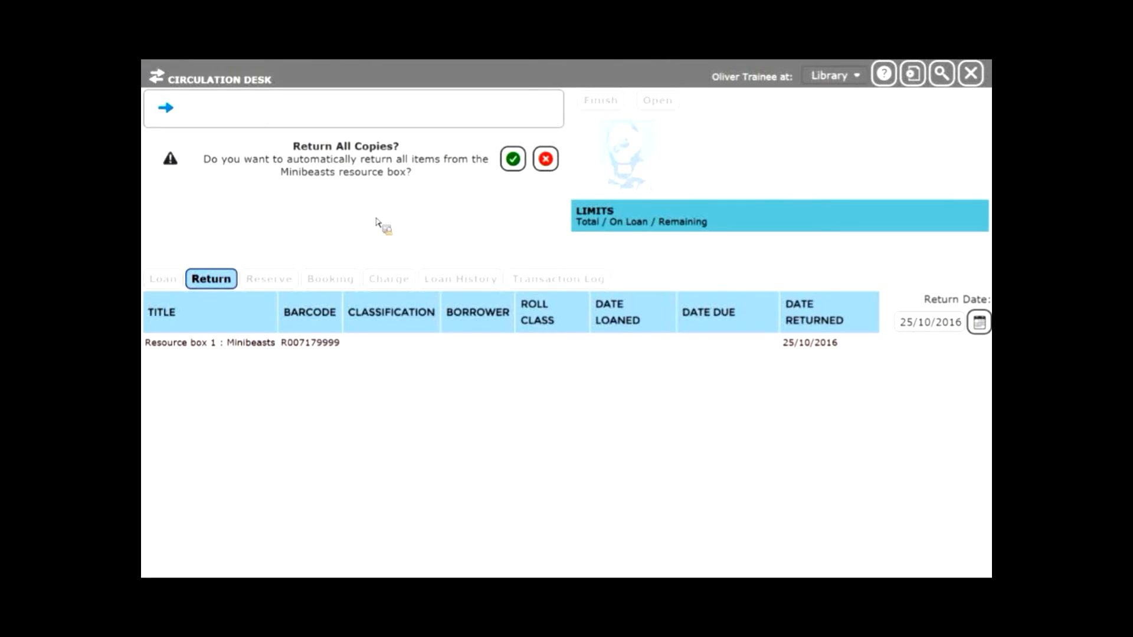
mouse_move(506, 200)
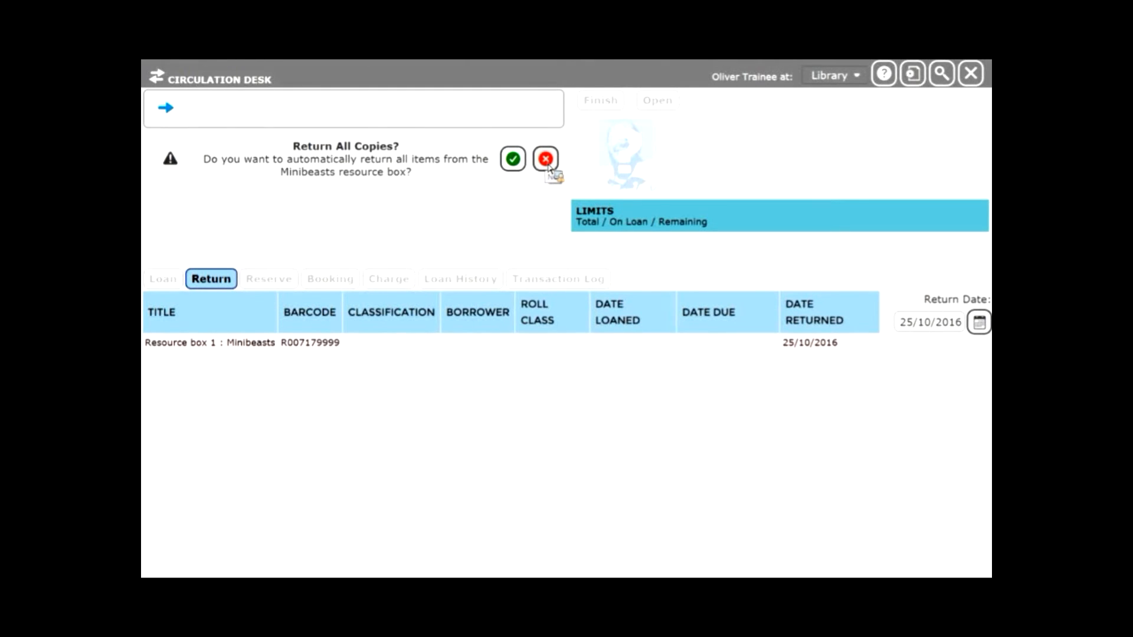
Step: Decline automatic return and mark the 1001 bugs to spot copy as returned
left_click(545, 159)
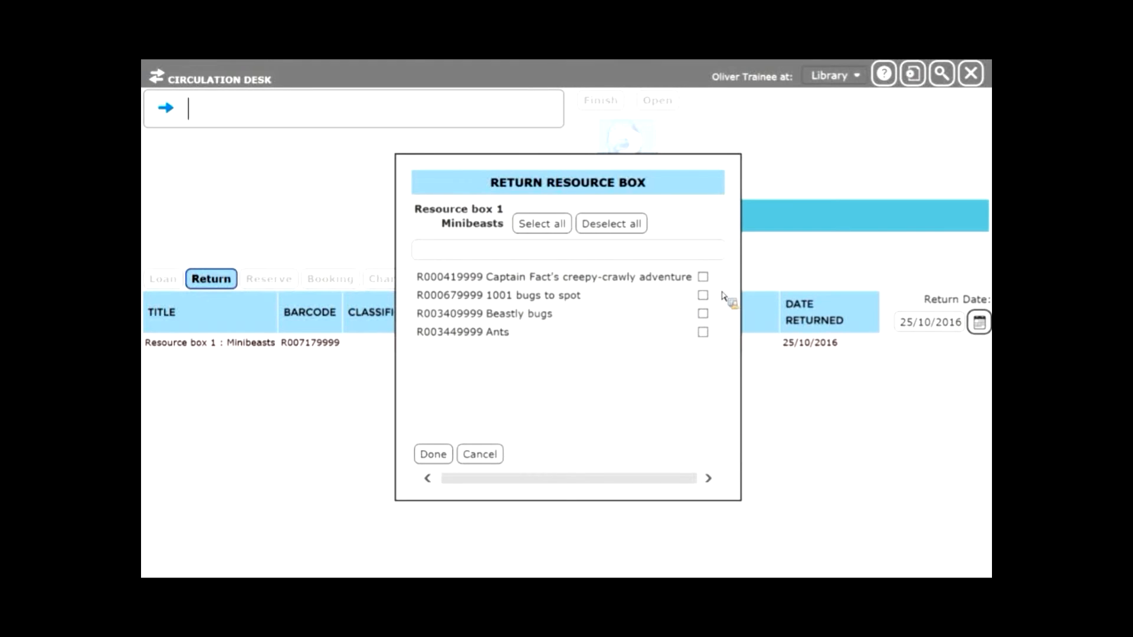
mouse_move(721, 392)
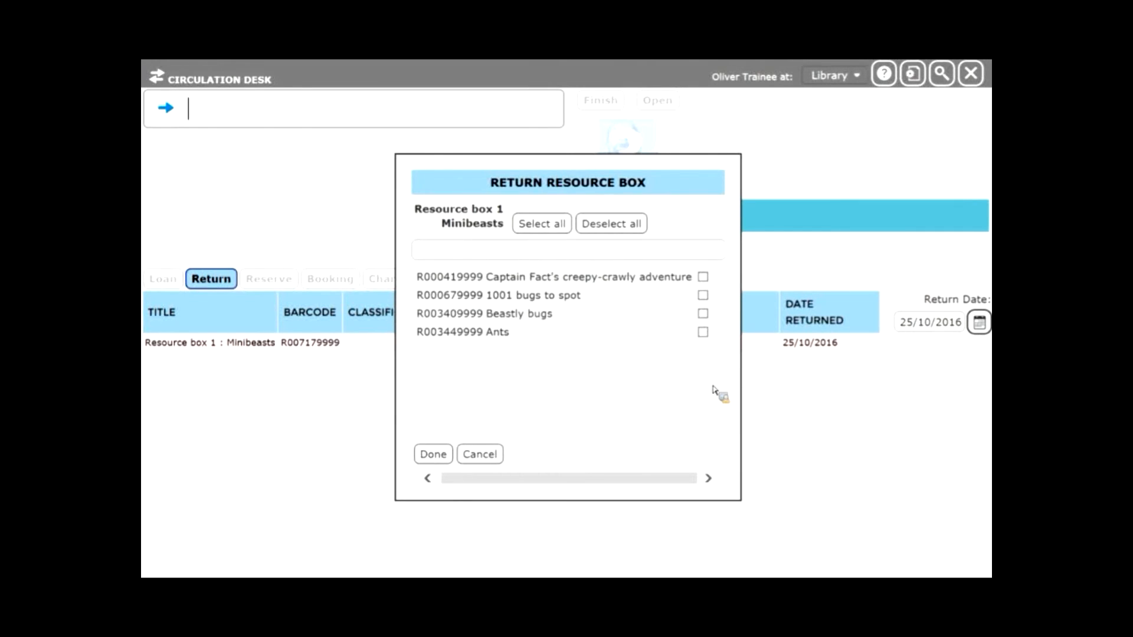
mouse_move(498, 253)
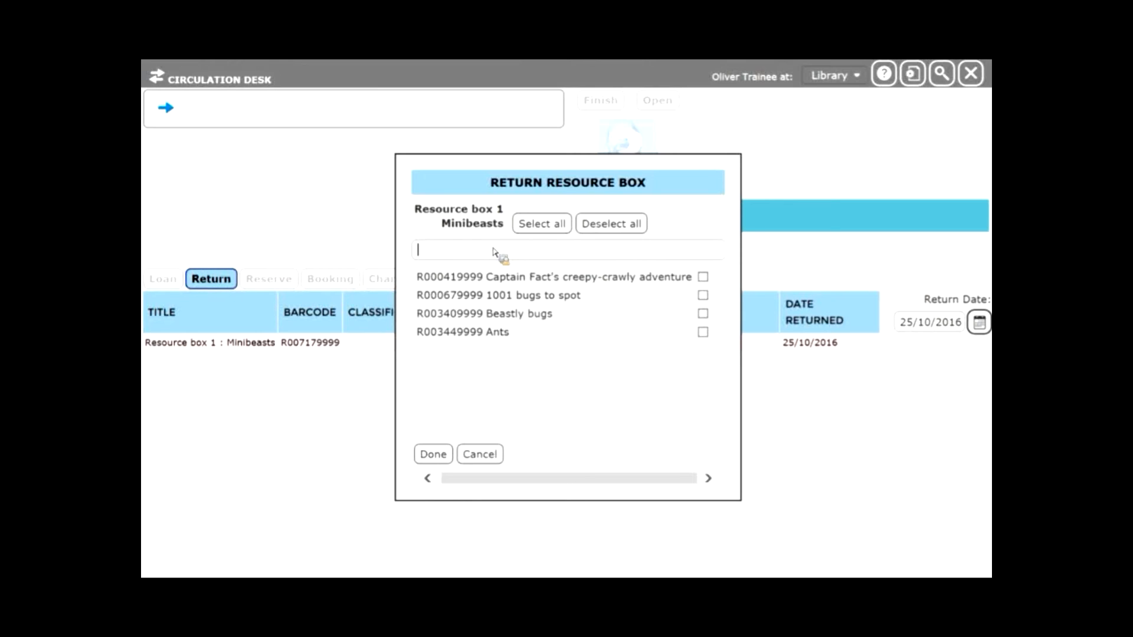
left_click(701, 276)
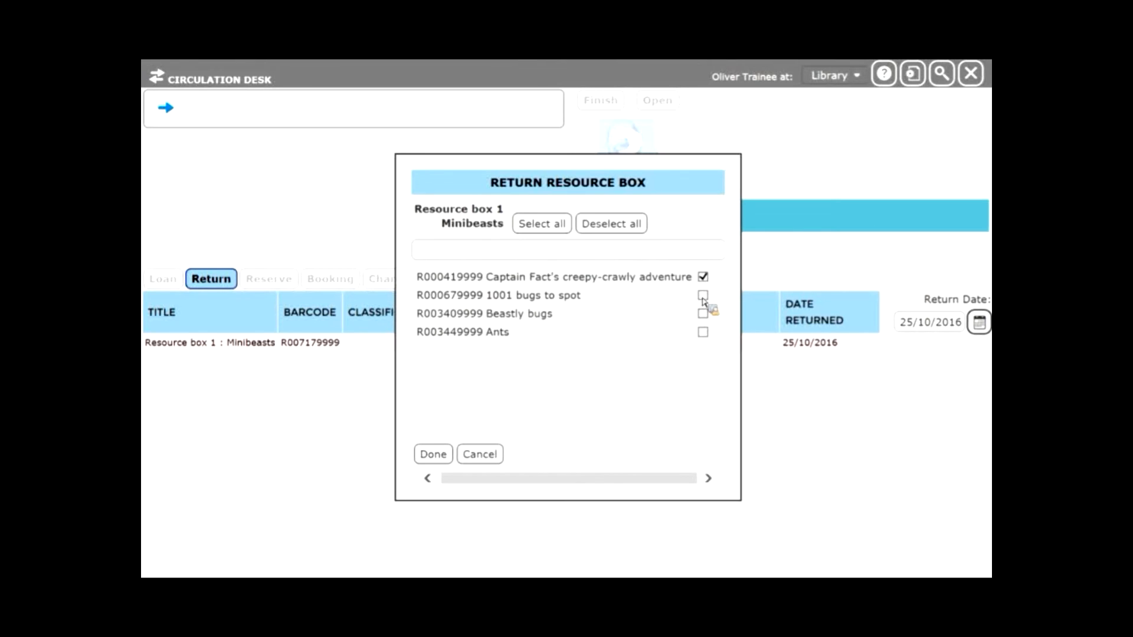
left_click(702, 295)
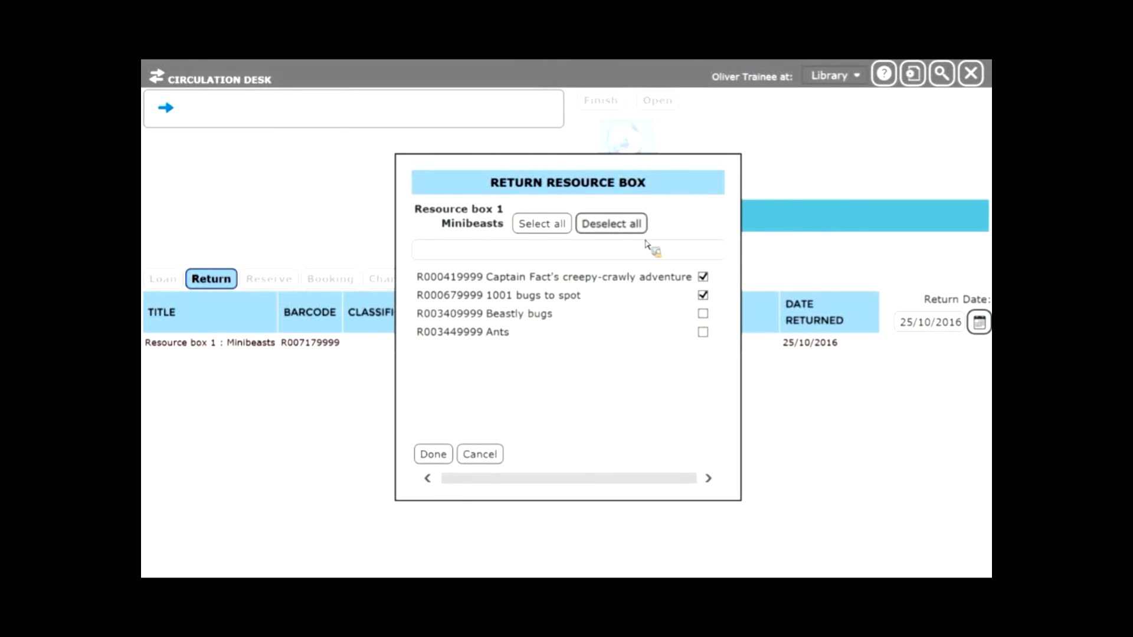
Step: Toggle Deselect all and Select all, ending with all four Minibeasts items ticked as returned
left_click(610, 223)
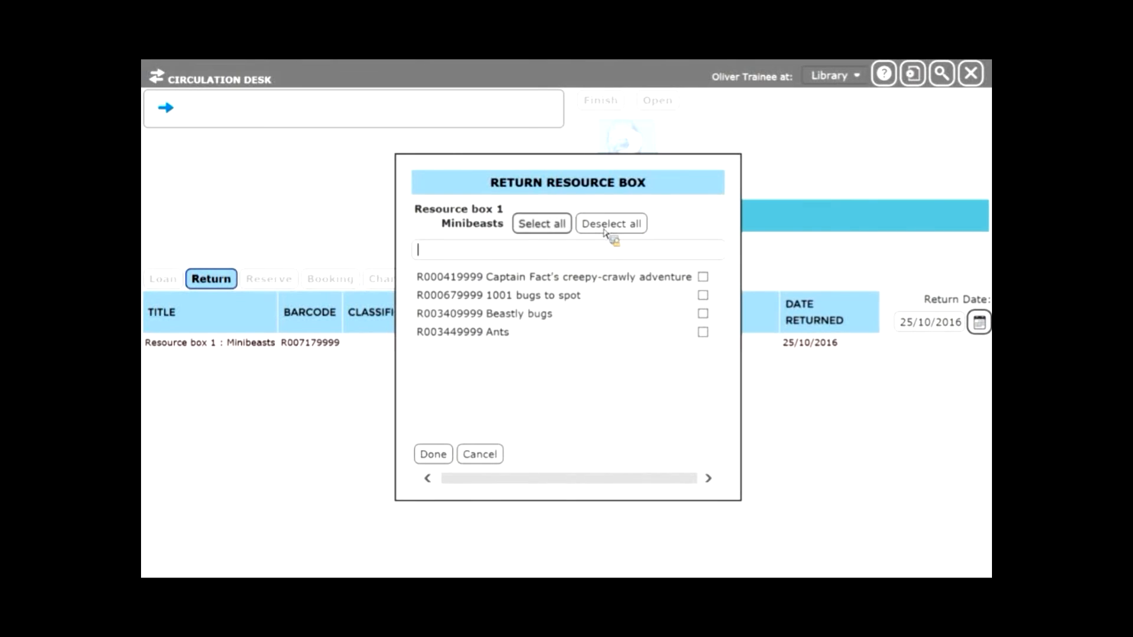
left_click(542, 223)
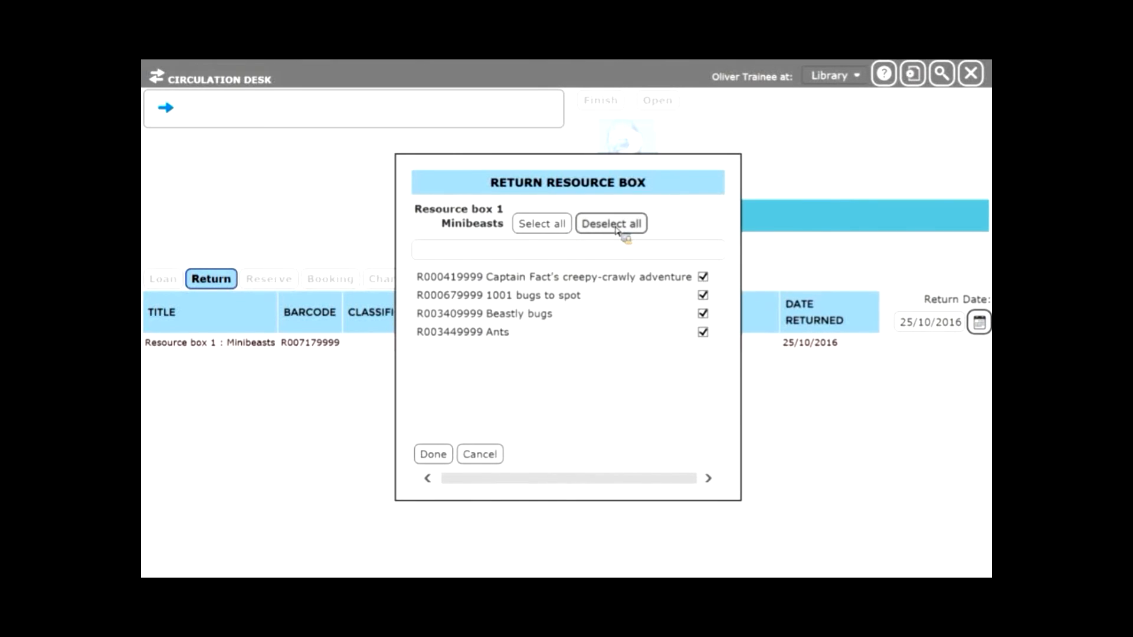
left_click(610, 223)
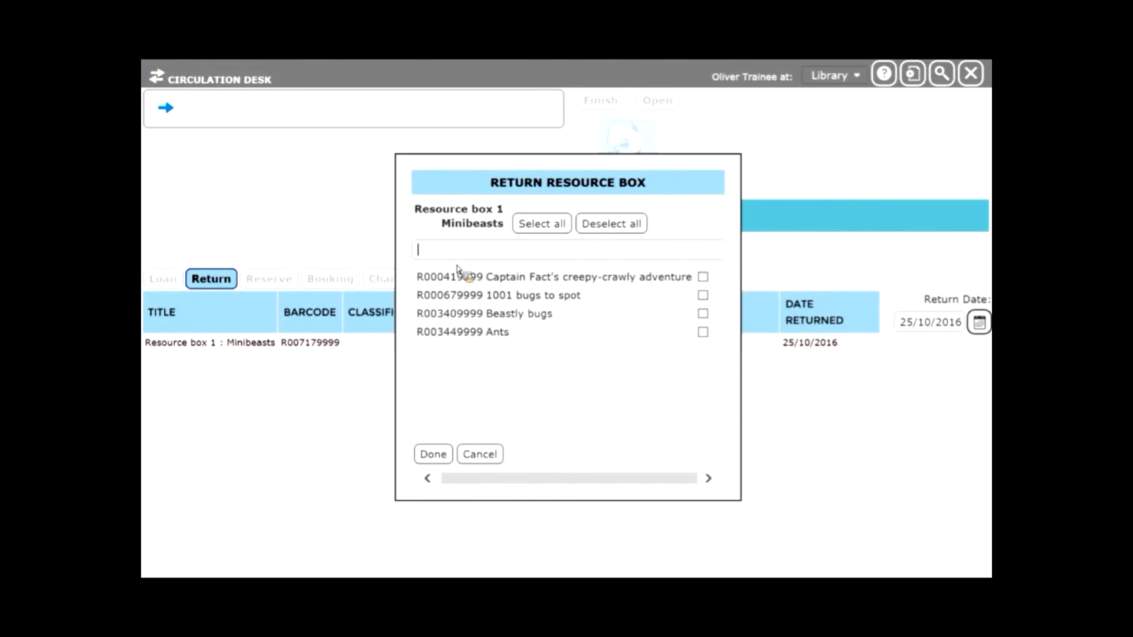
mouse_move(578, 265)
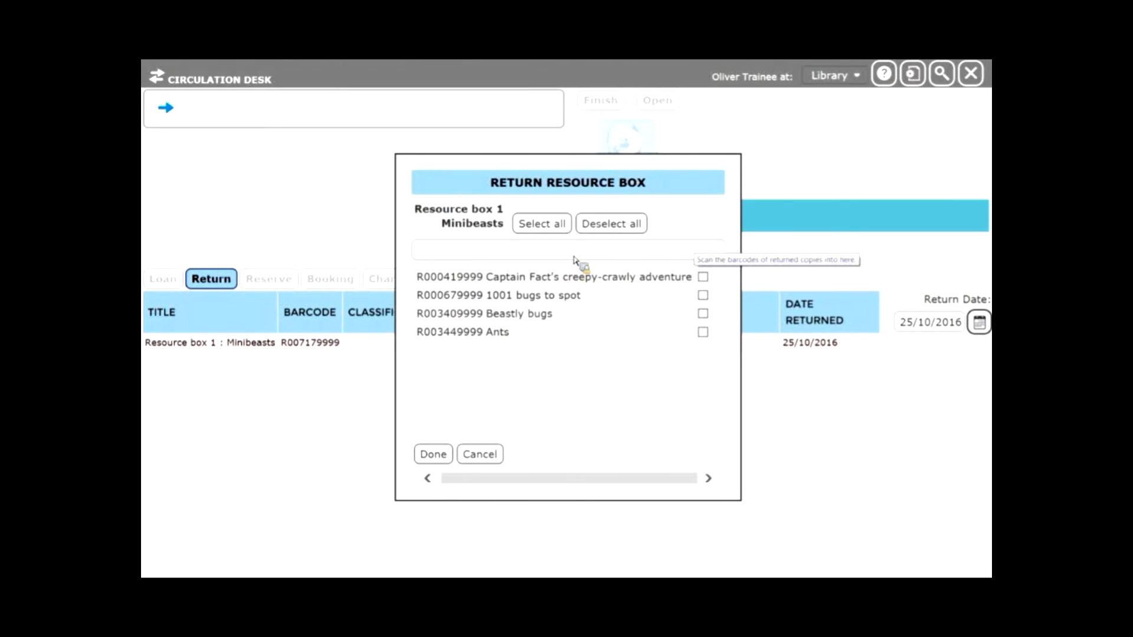
mouse_move(622, 268)
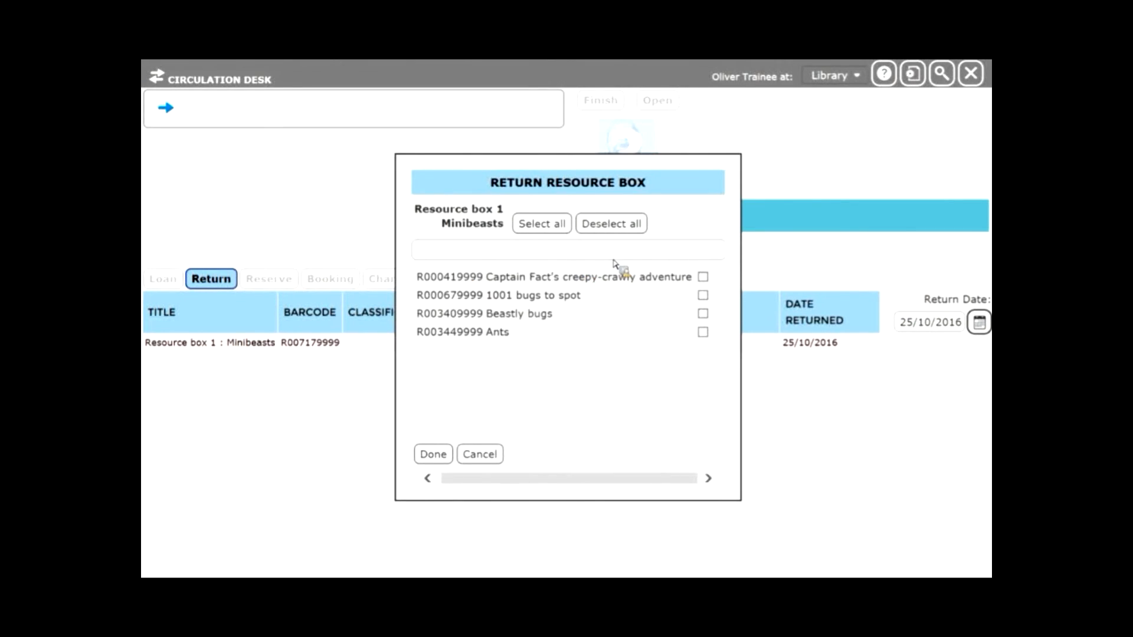
left_click(542, 223)
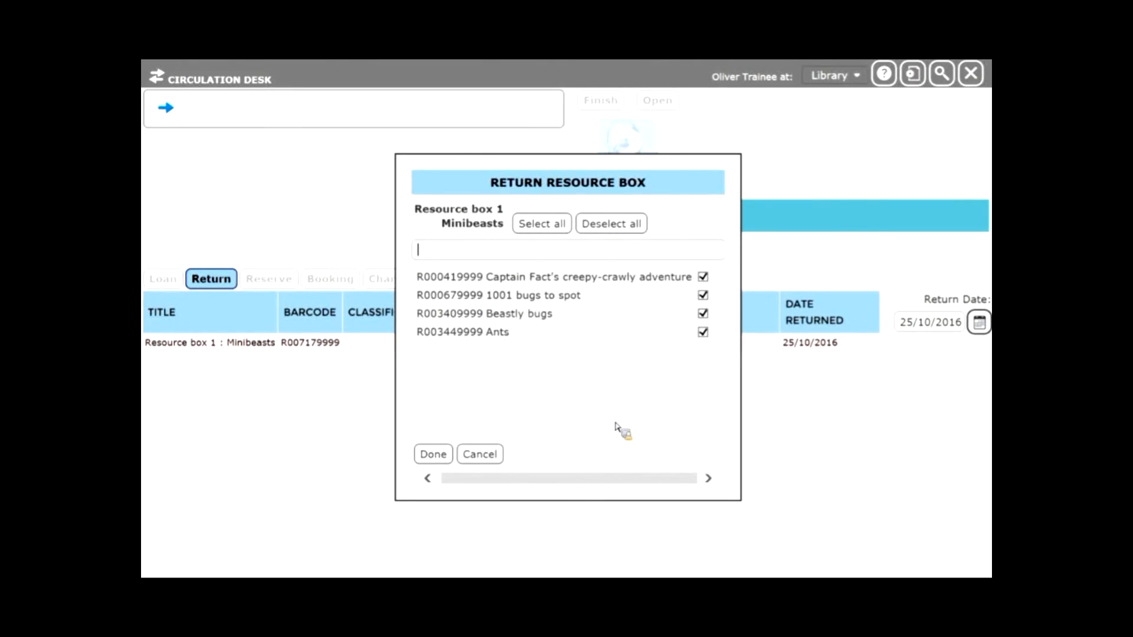
Step: Confirm the box return and keep the four returned copies inside the Minibeasts box
left_click(432, 453)
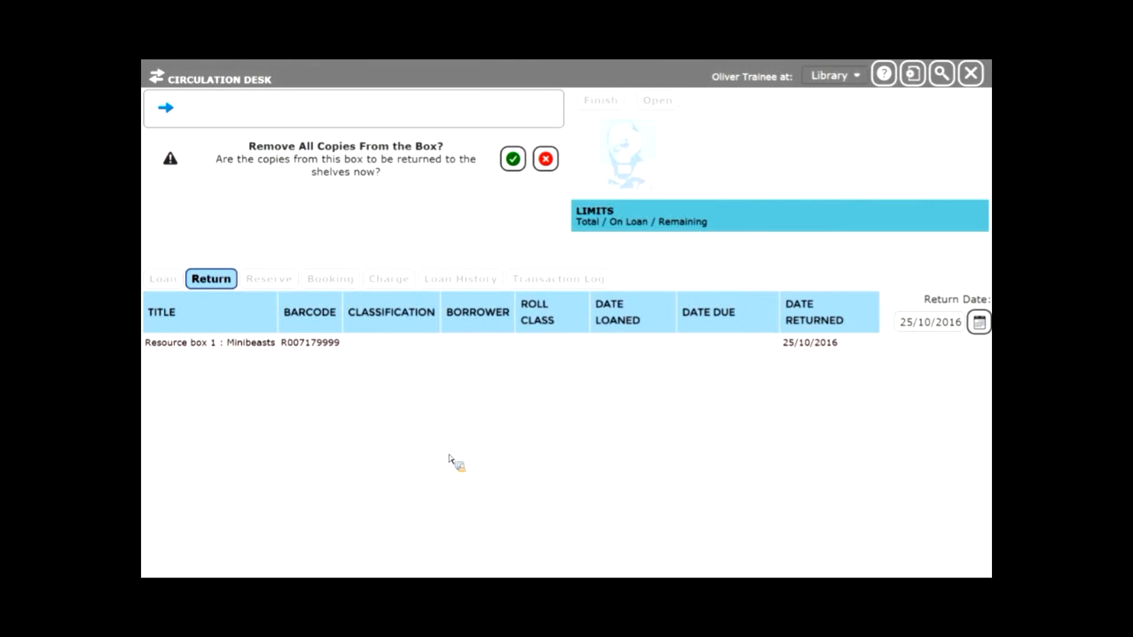
mouse_move(479, 231)
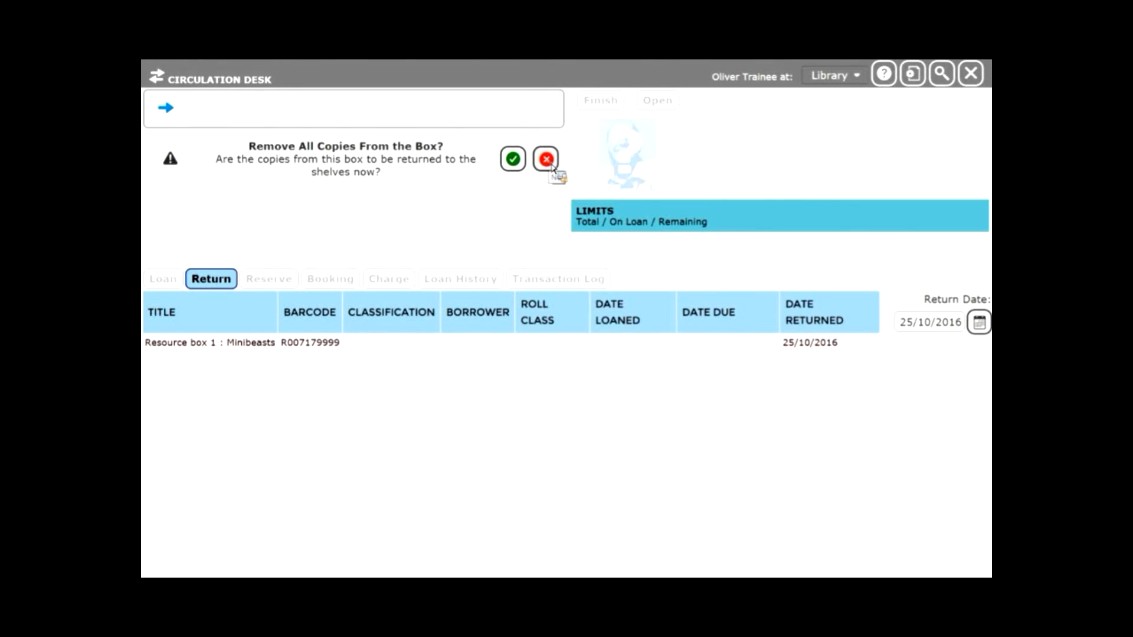
left_click(545, 159)
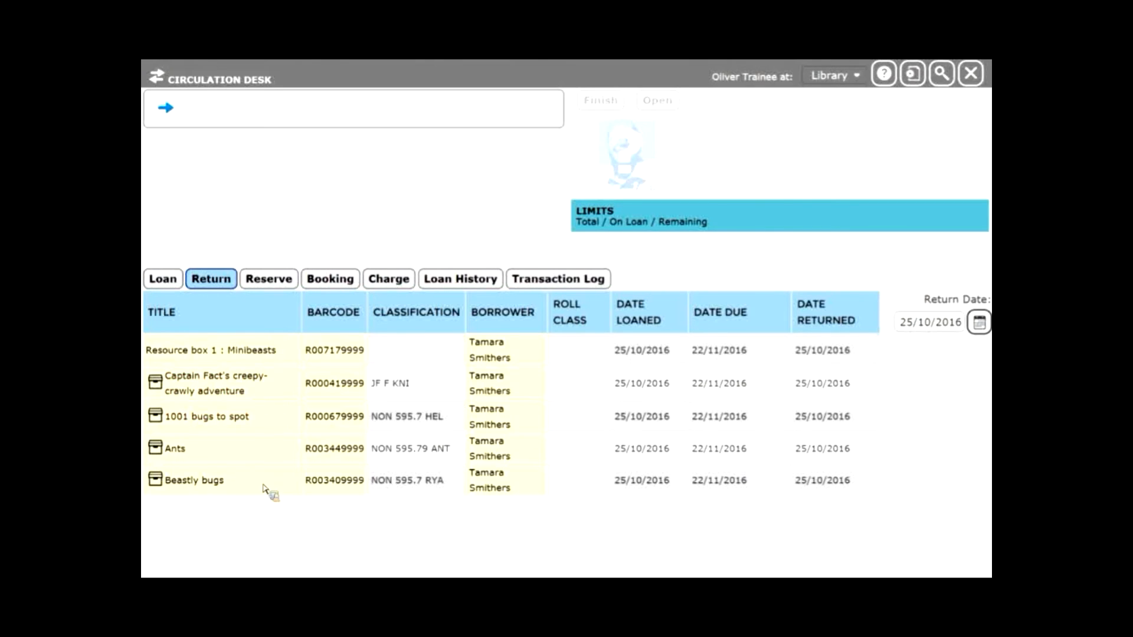
mouse_move(246, 432)
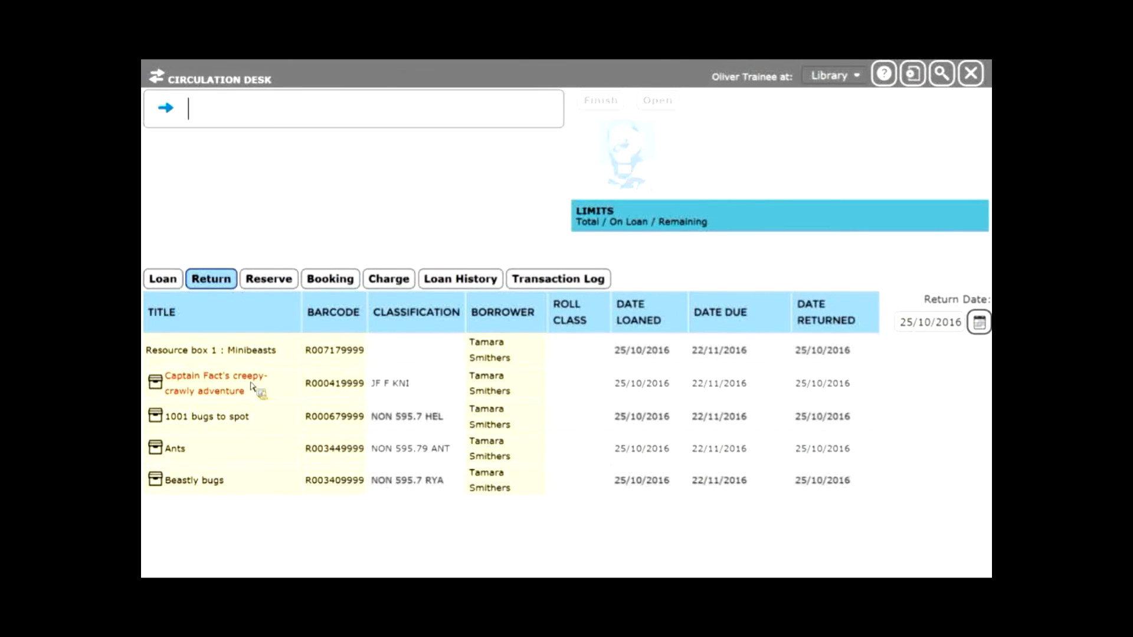
mouse_move(206, 417)
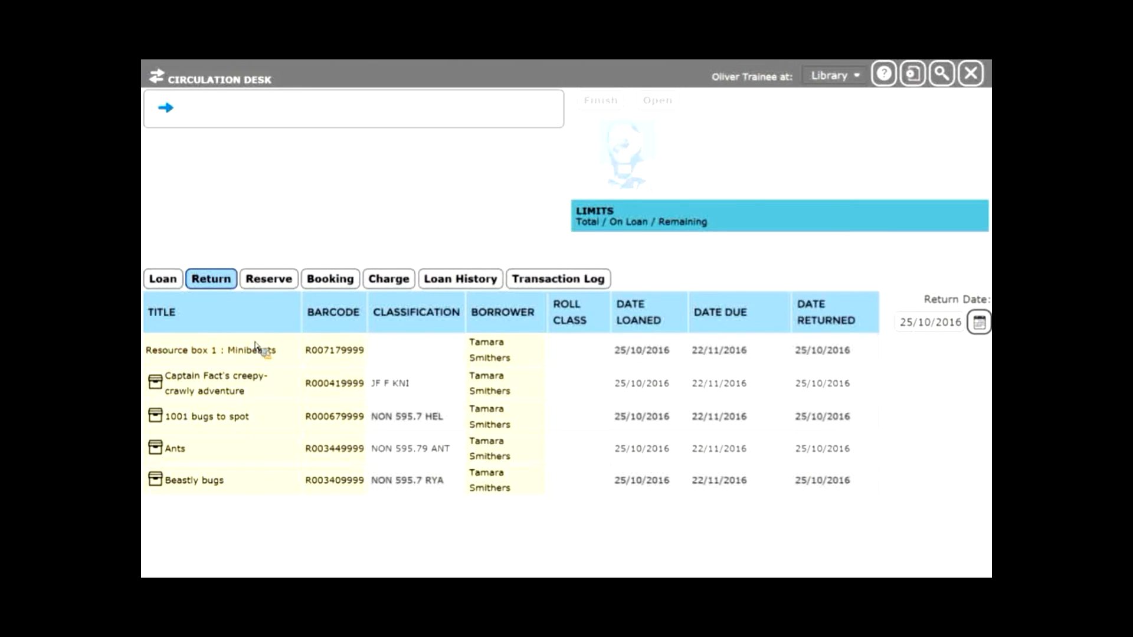
mouse_move(245, 437)
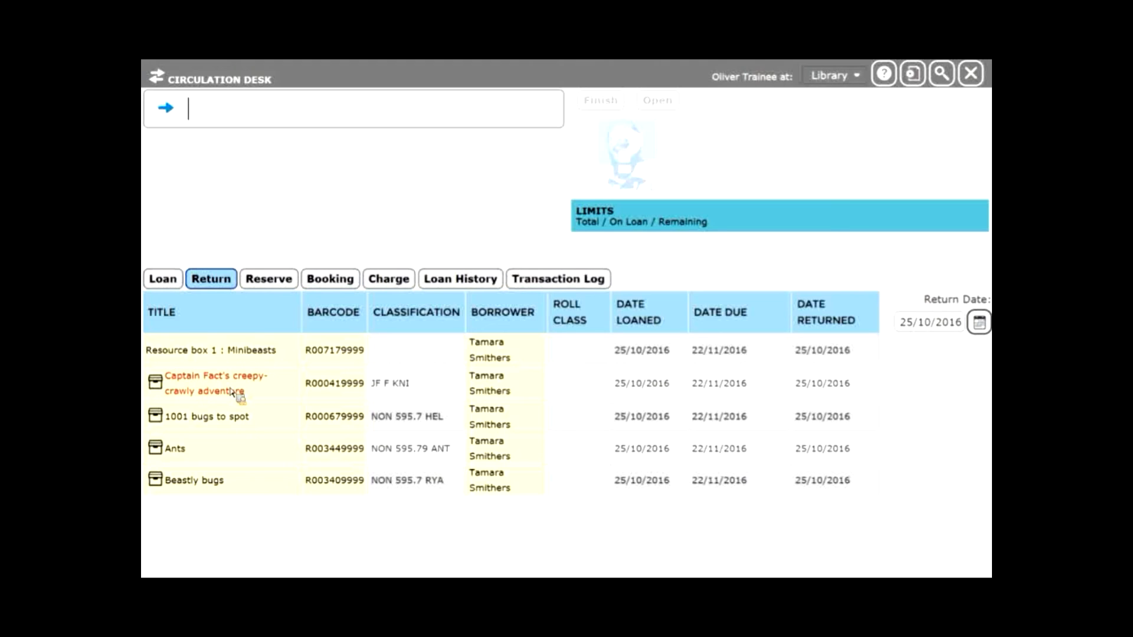
mouse_move(221, 368)
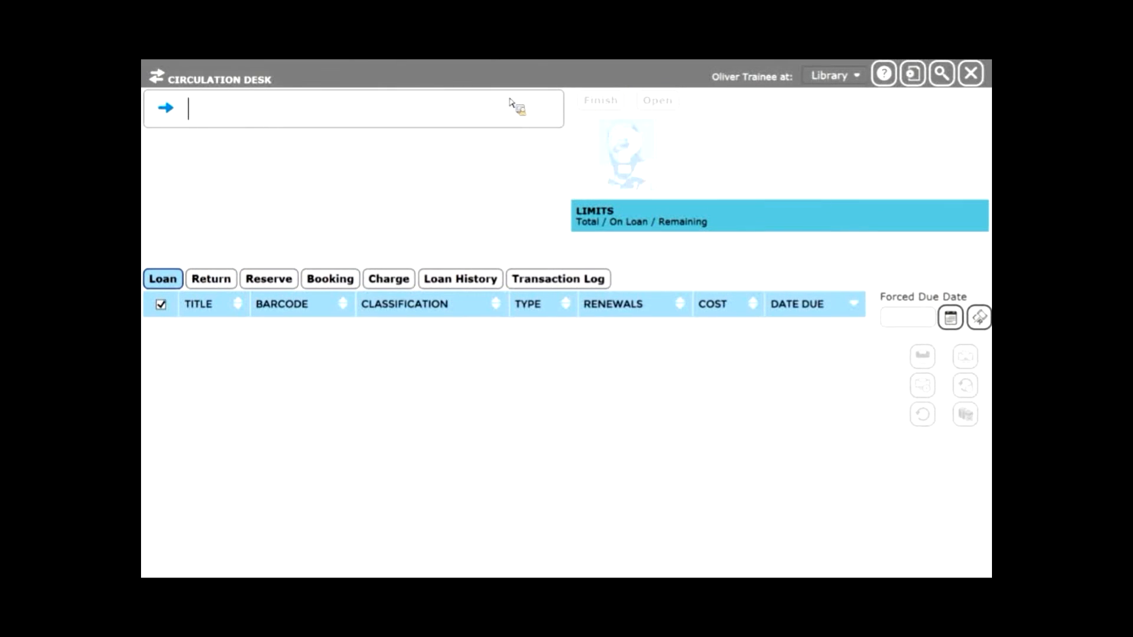
type("jod")
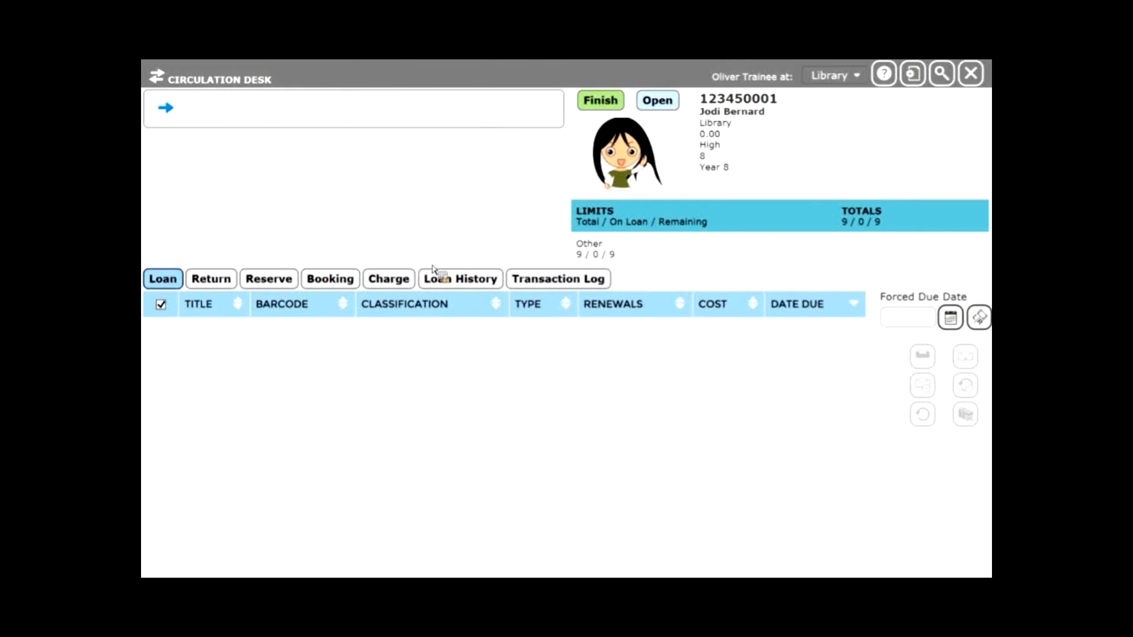
left_click(354, 108)
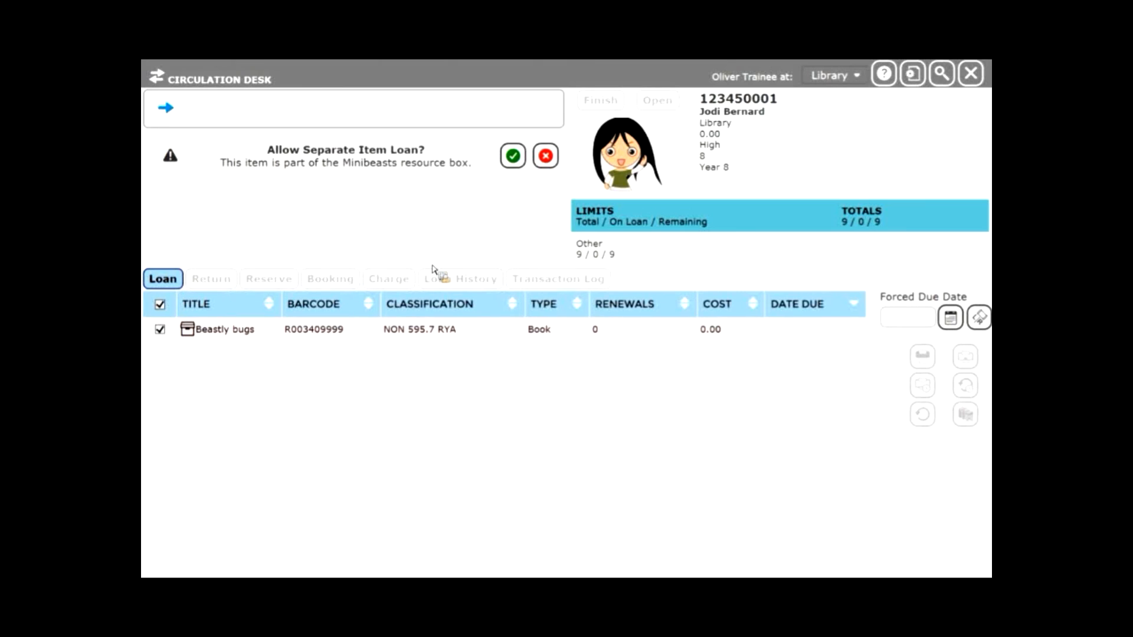
mouse_move(278, 201)
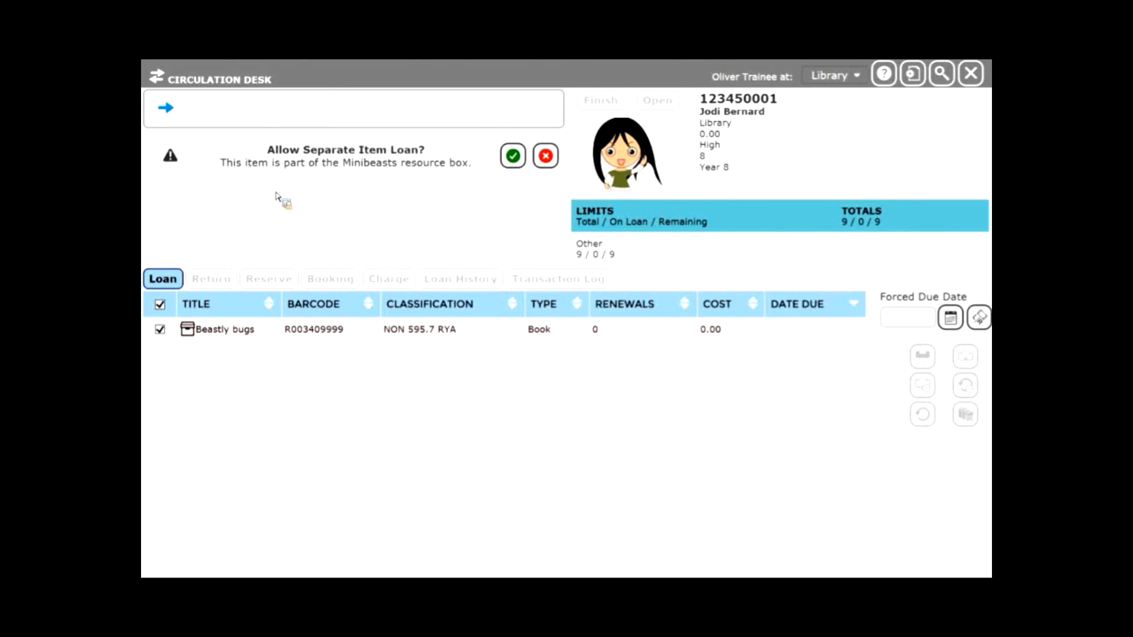
mouse_move(450, 238)
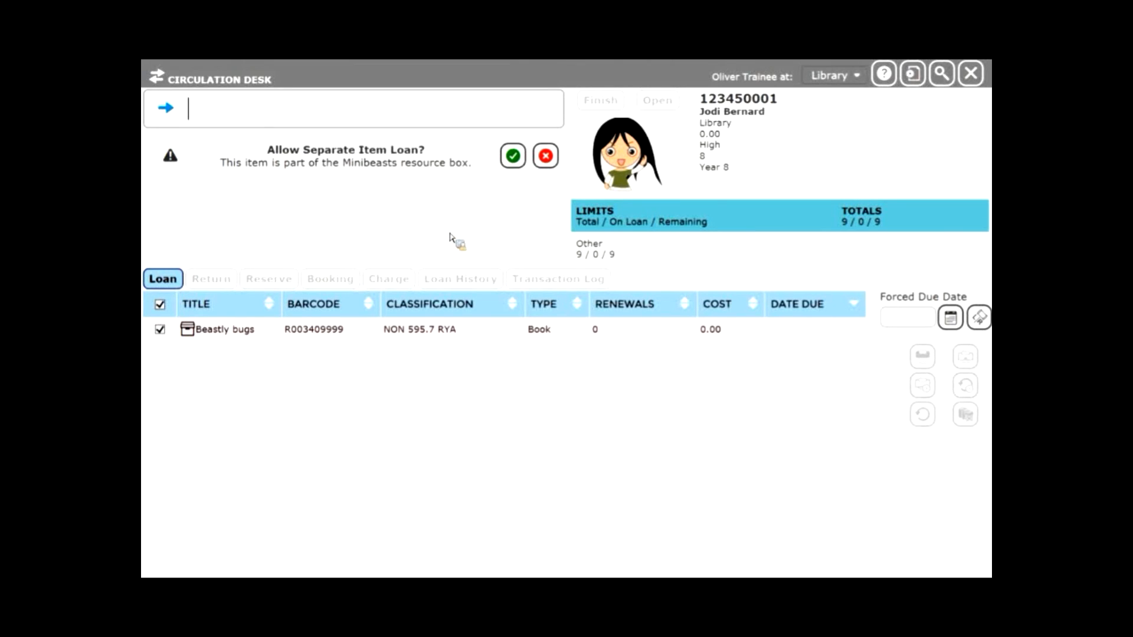
left_click(512, 156)
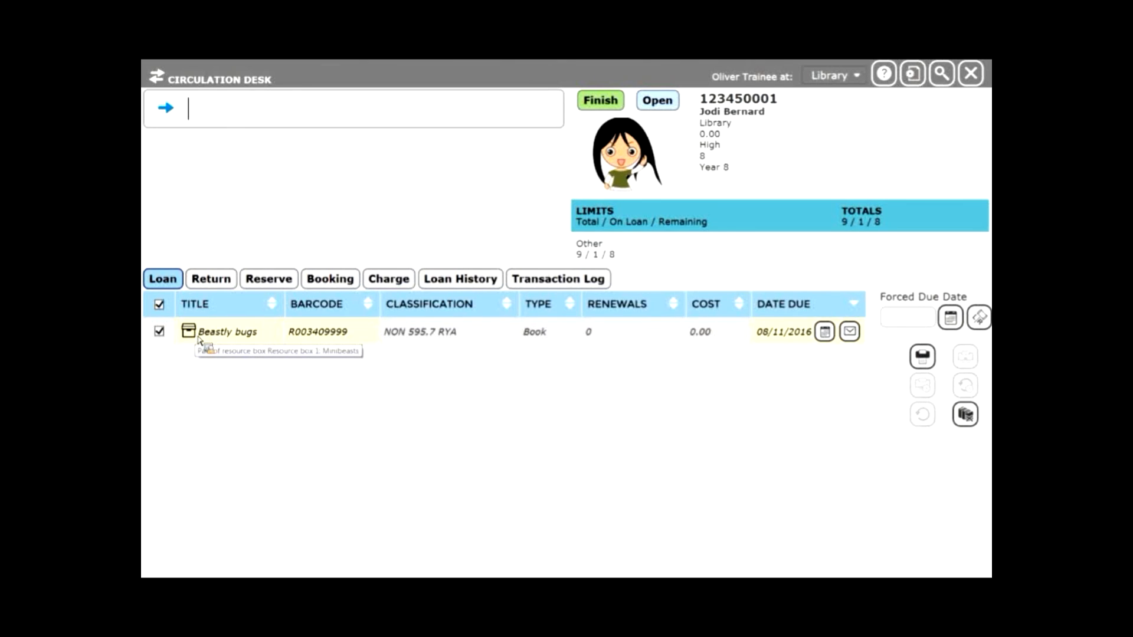
left_click(210, 278)
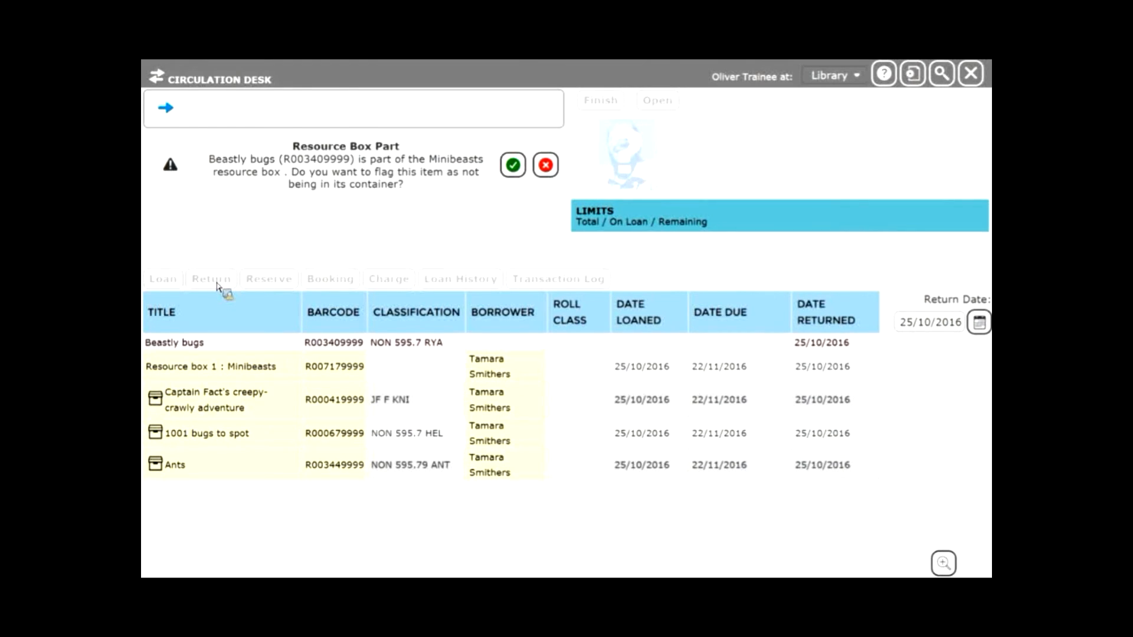
left_click(210, 279)
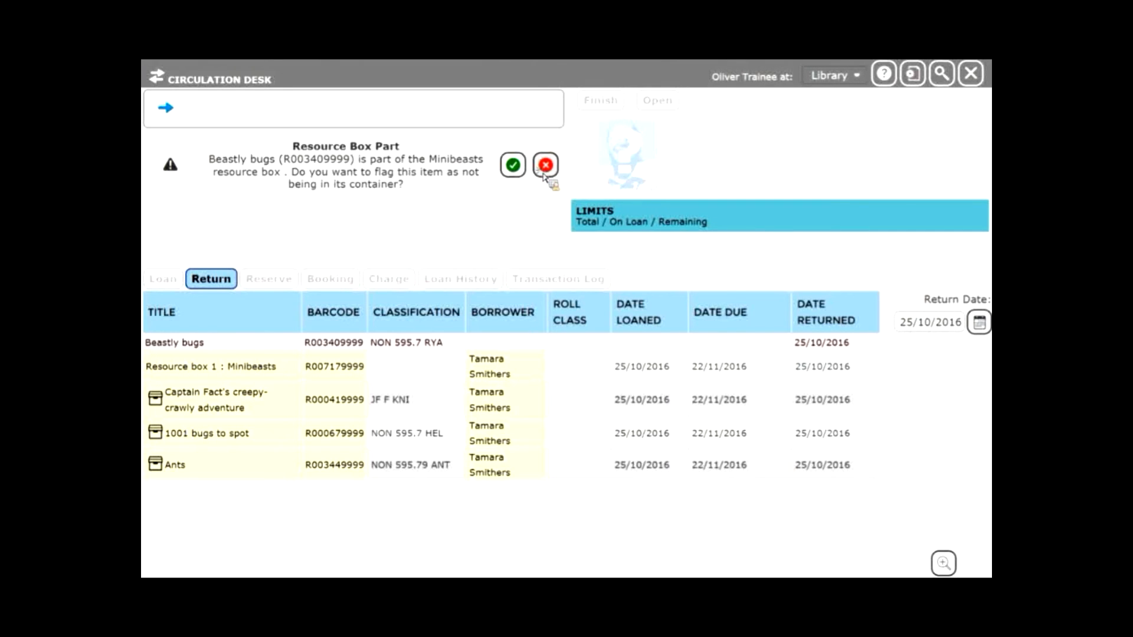
left_click(545, 165)
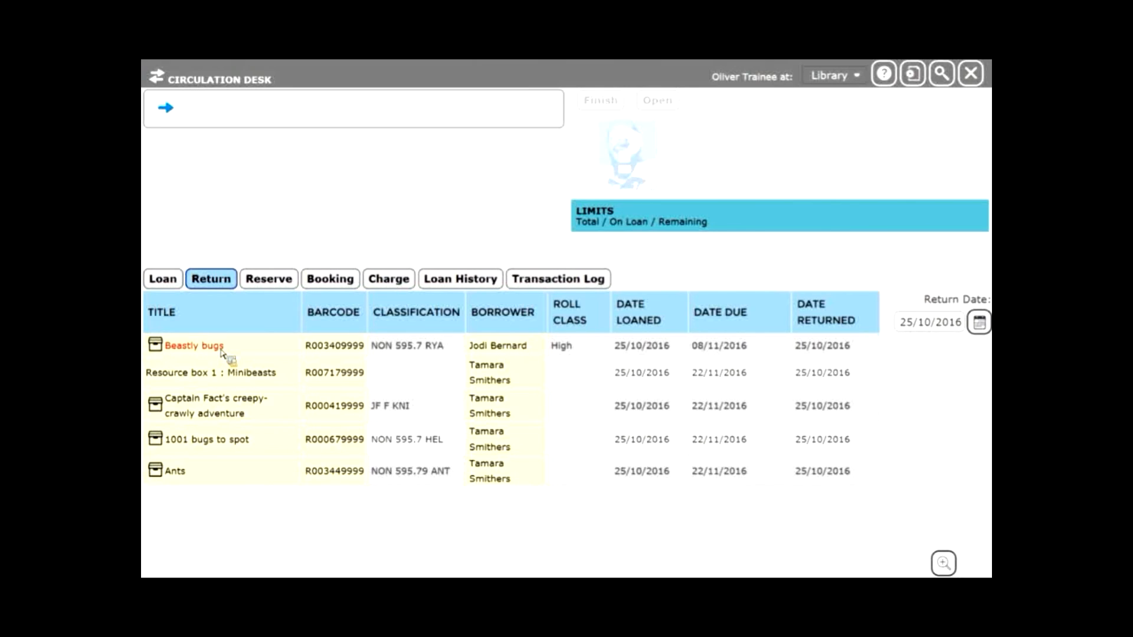
left_click(353, 107)
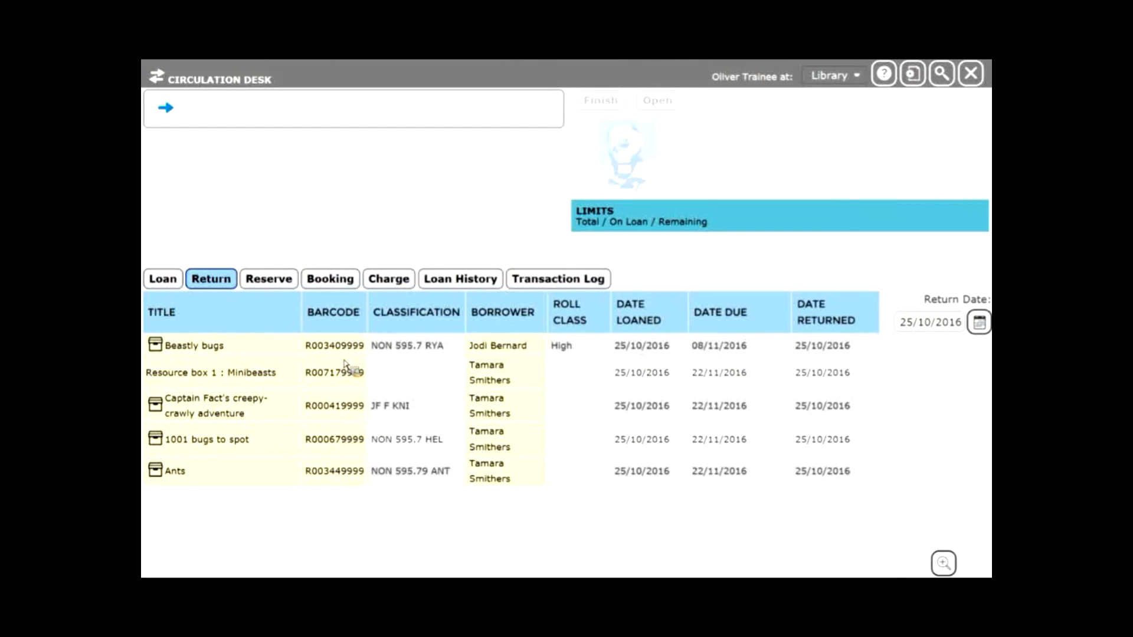
Step: From Cataloguing > Resource Boxes, reach the Minibeasts box record via a copy's In Resource Box link
left_click(334, 346)
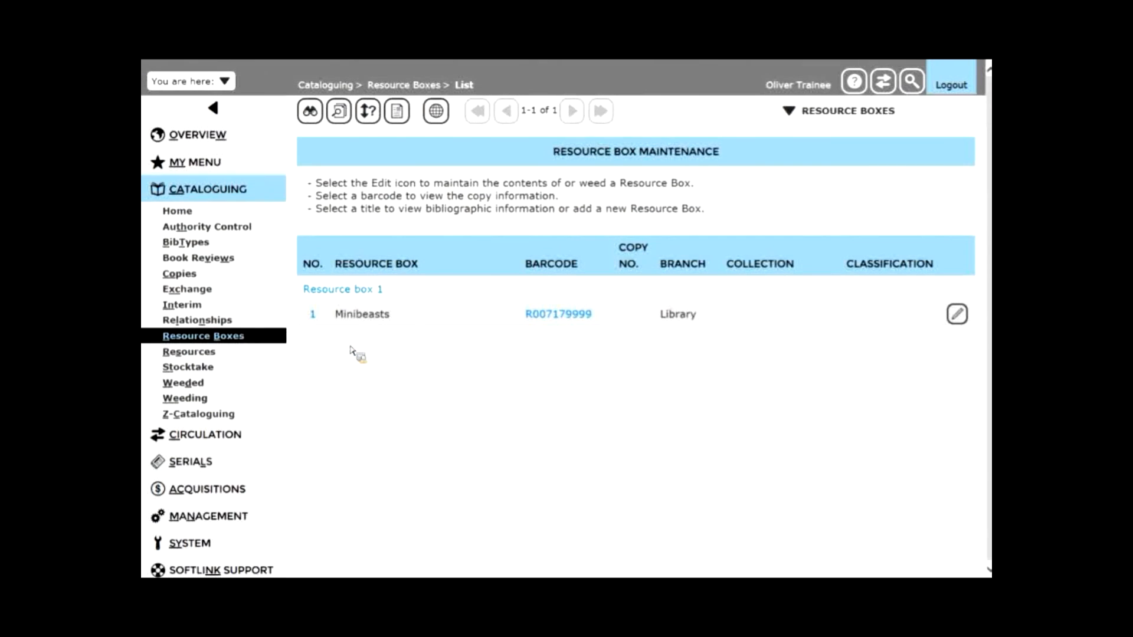
left_click(558, 314)
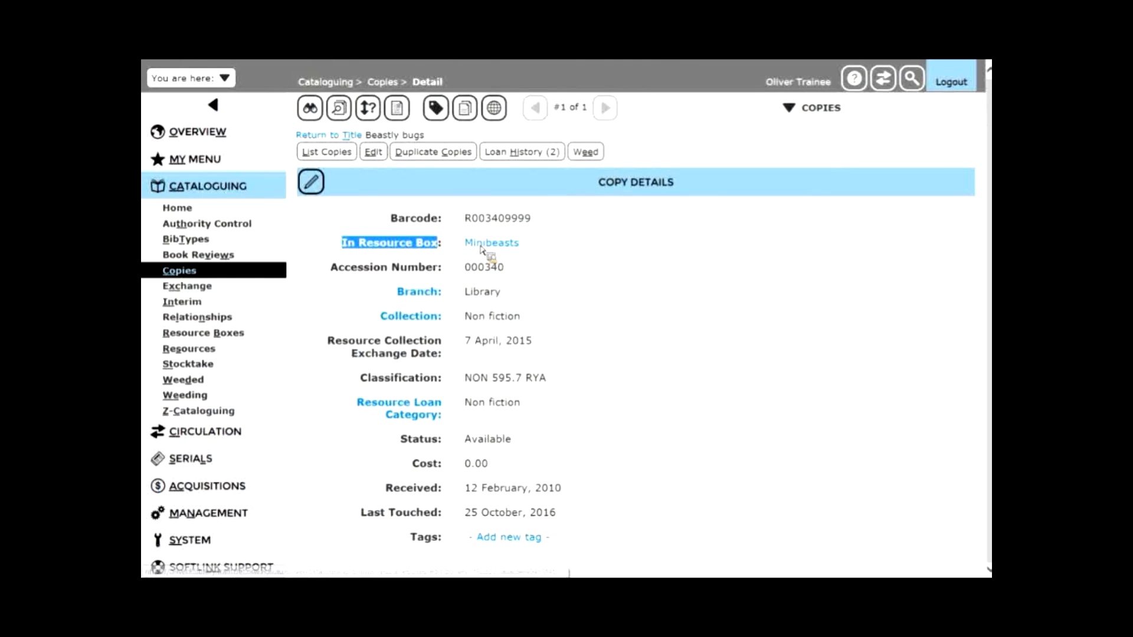
left_click(491, 241)
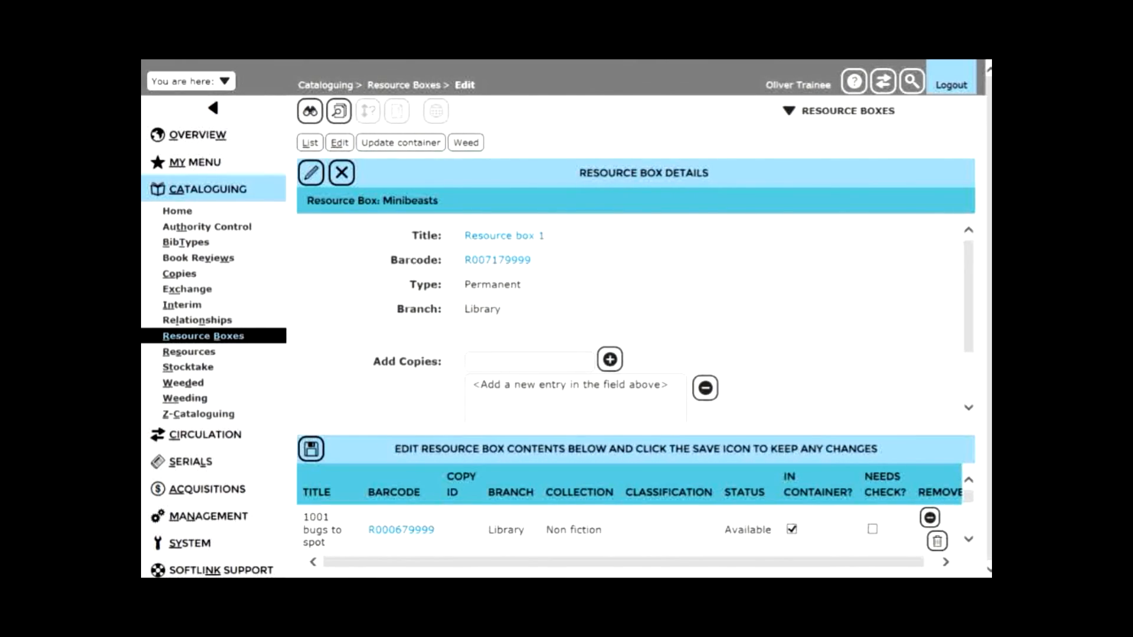
Step: Scroll the box contents and open Copy Details for Captain Fact's creepy-crawly adventure (R000419999)
scroll("down", 3)
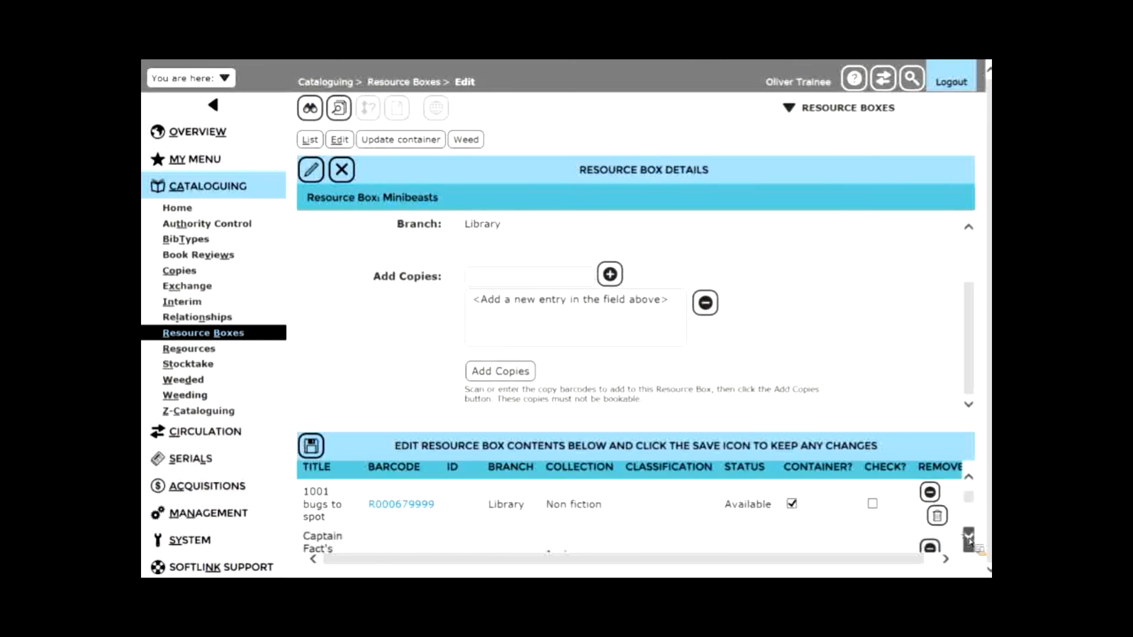
scroll("down", 3)
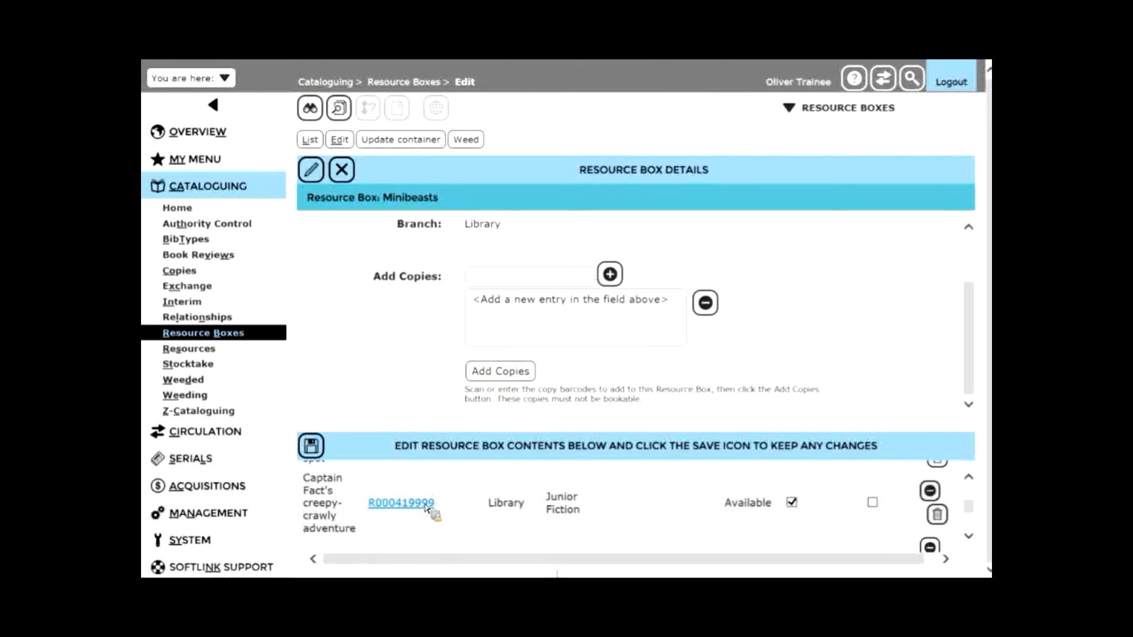
left_click(400, 503)
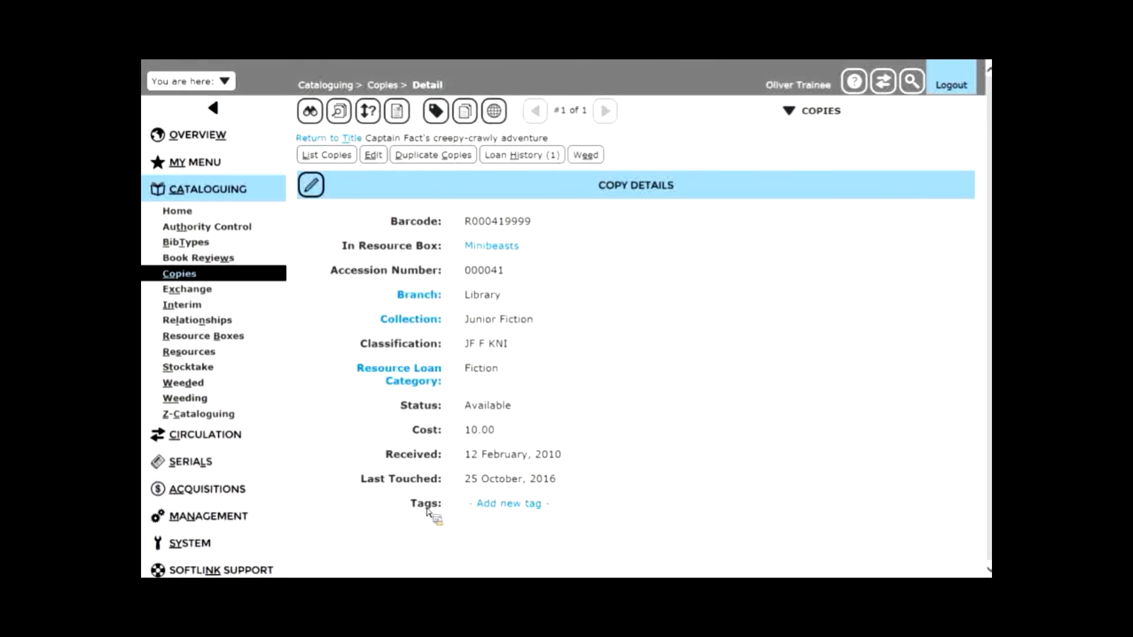
mouse_move(633, 497)
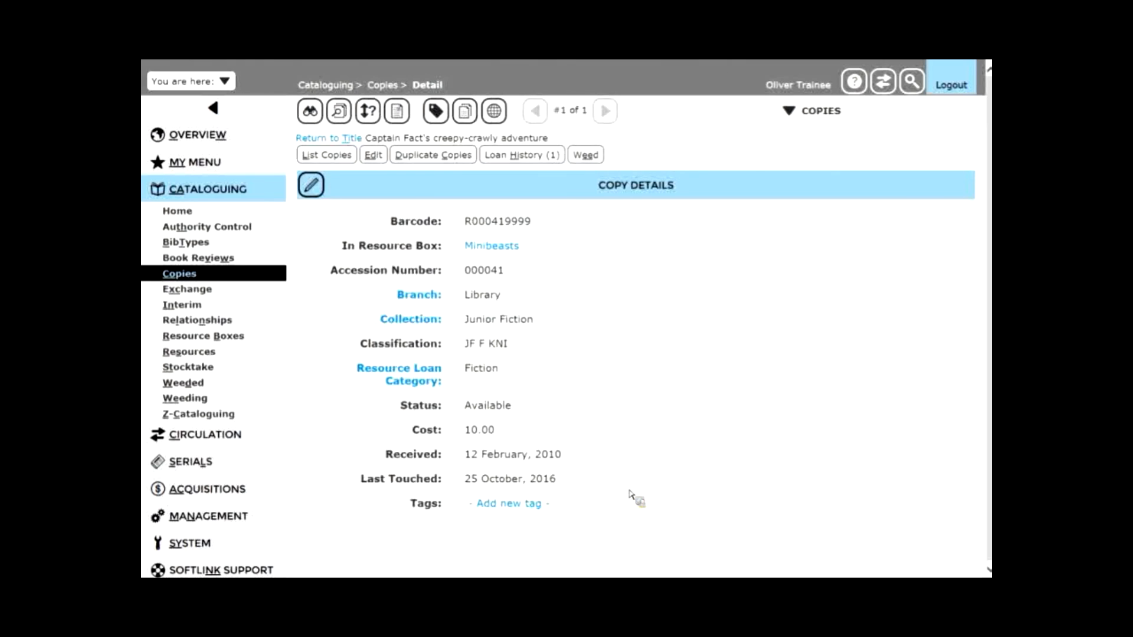
mouse_move(491, 246)
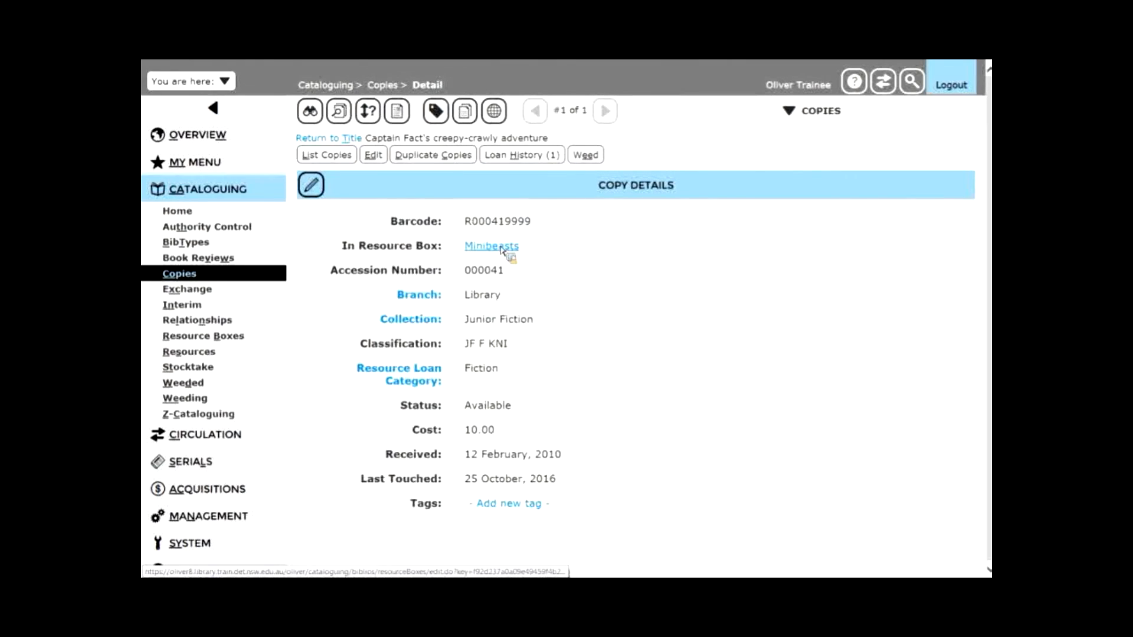